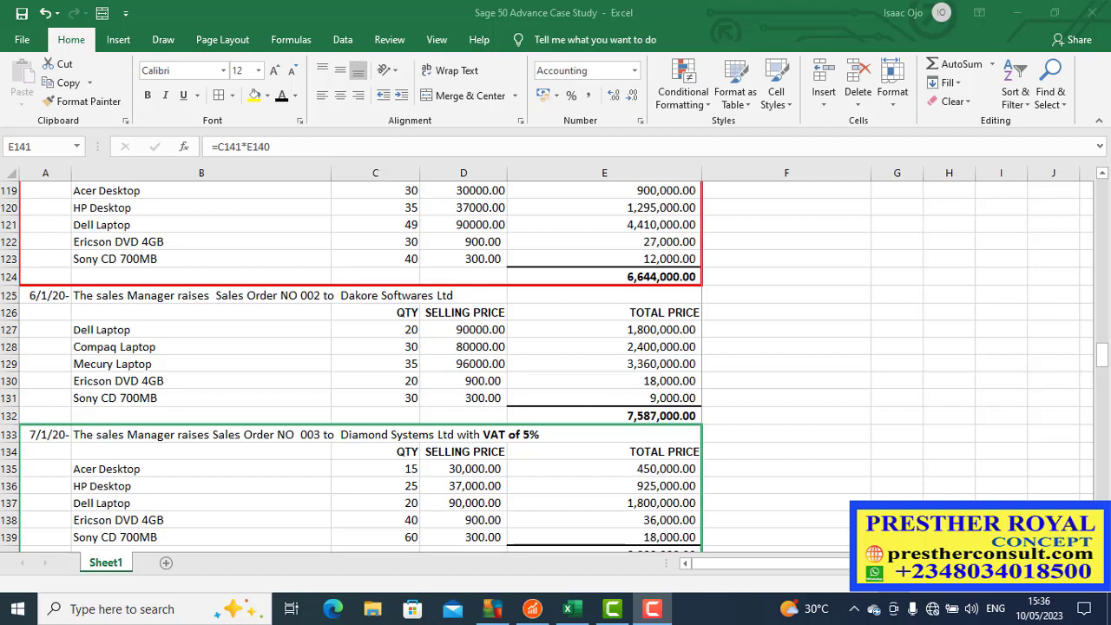
mouse_move(580, 415)
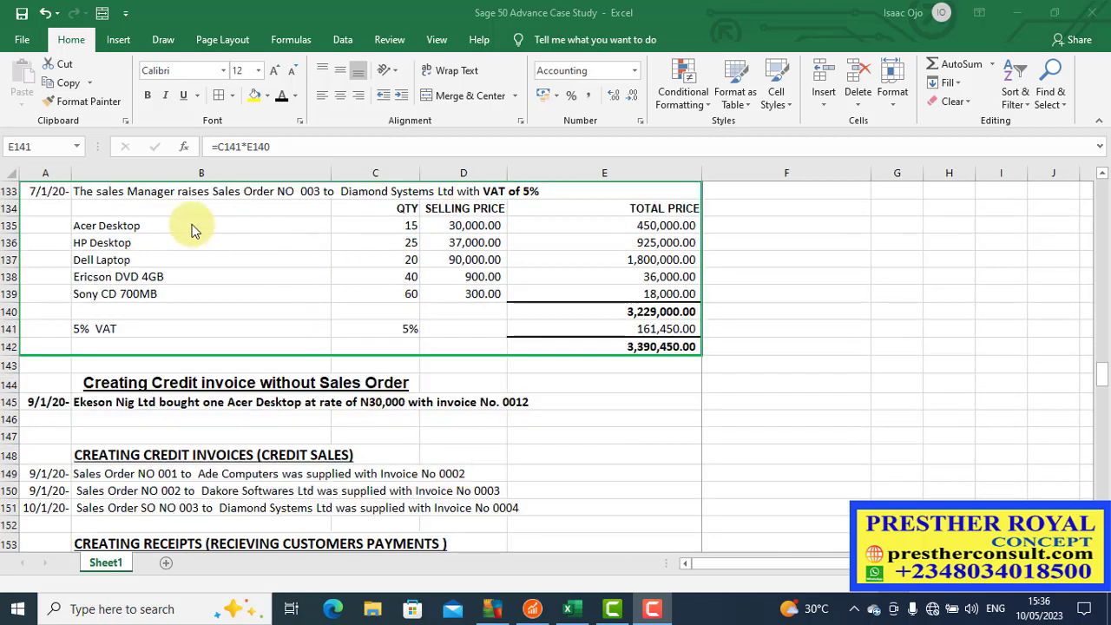
mouse_move(227, 257)
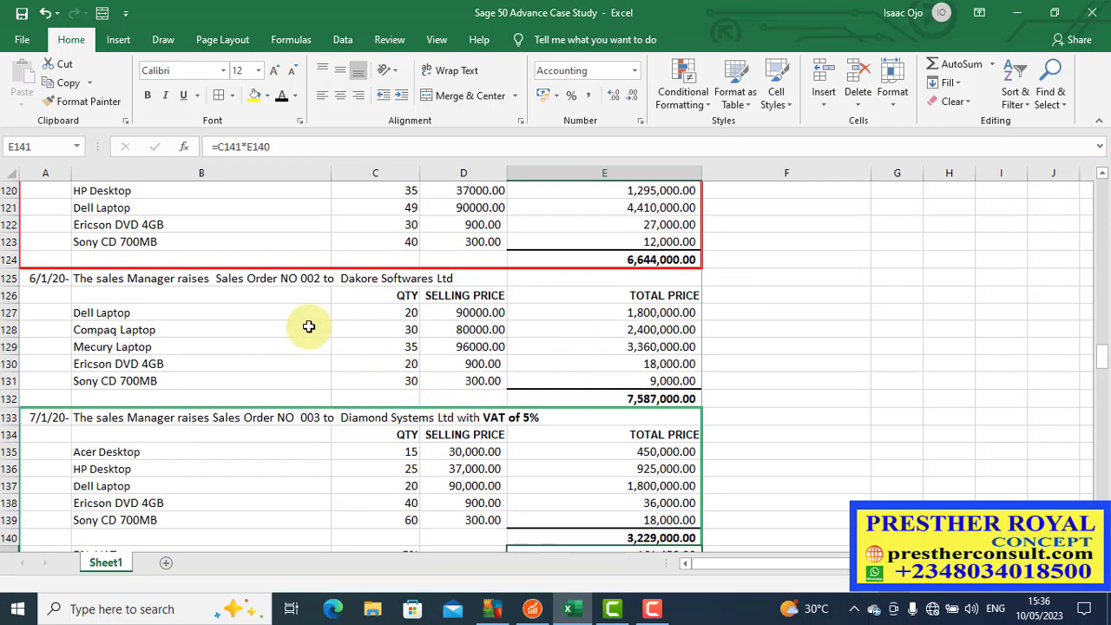
mouse_move(641, 429)
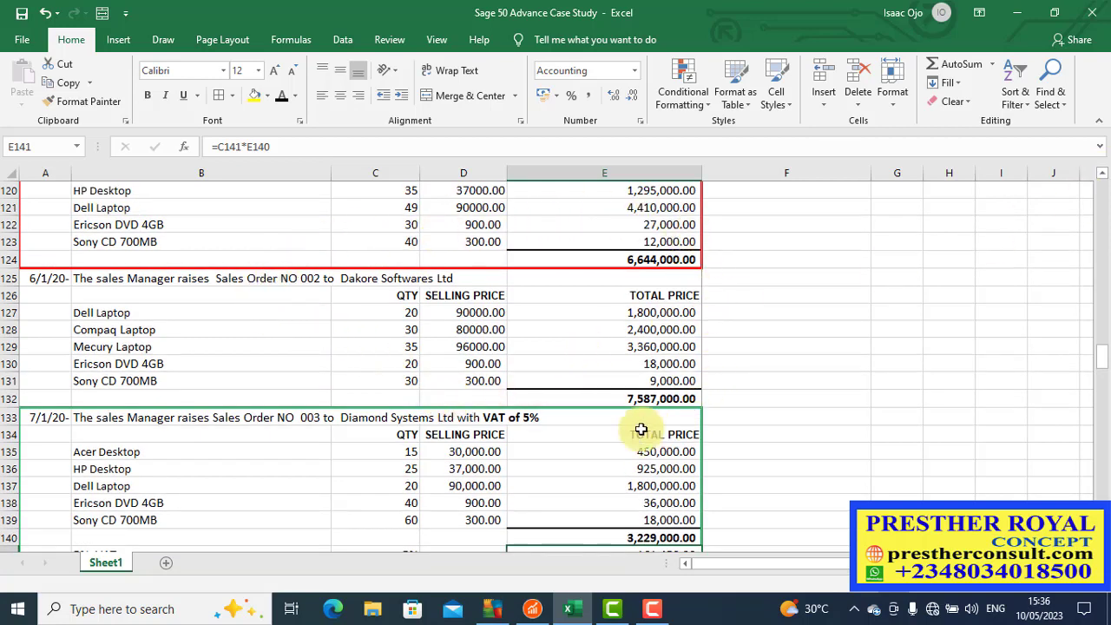
mouse_move(111, 292)
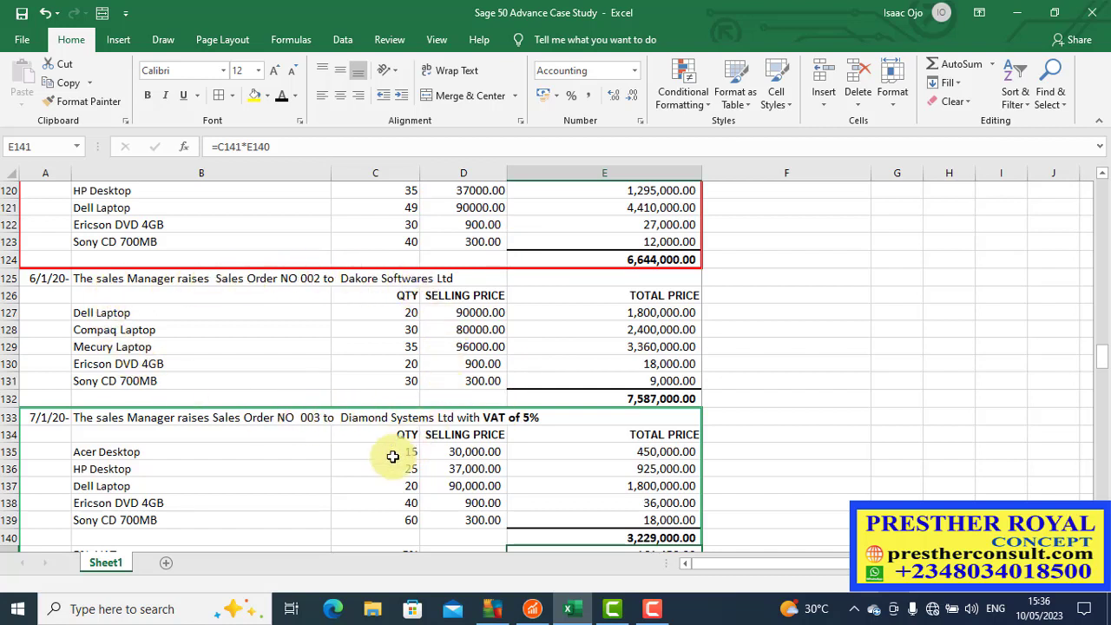
mouse_move(381, 250)
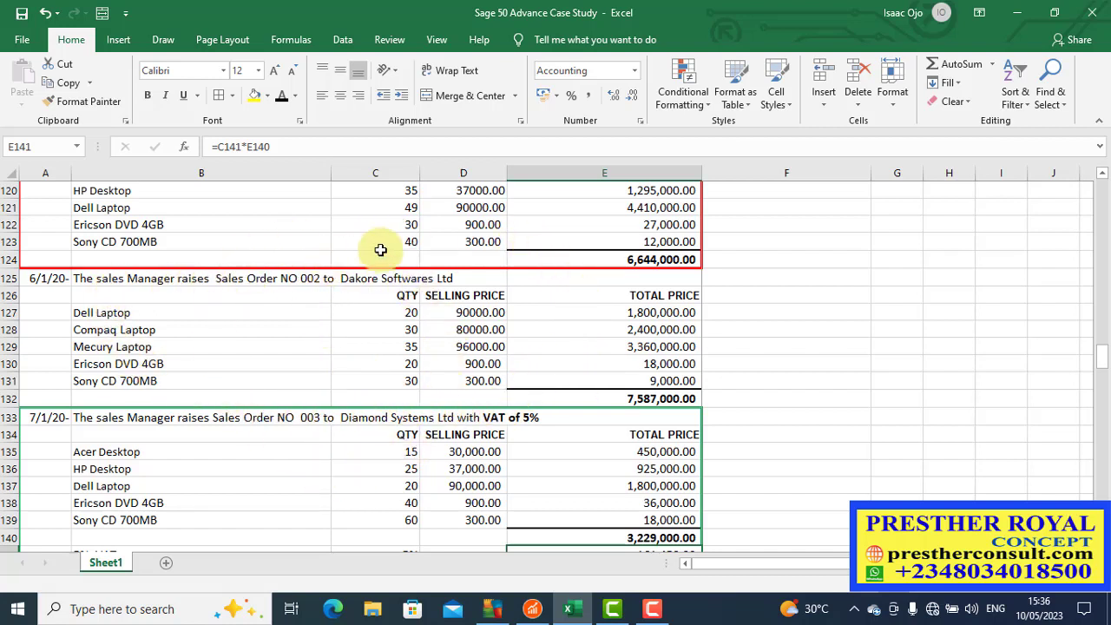
mouse_move(622, 292)
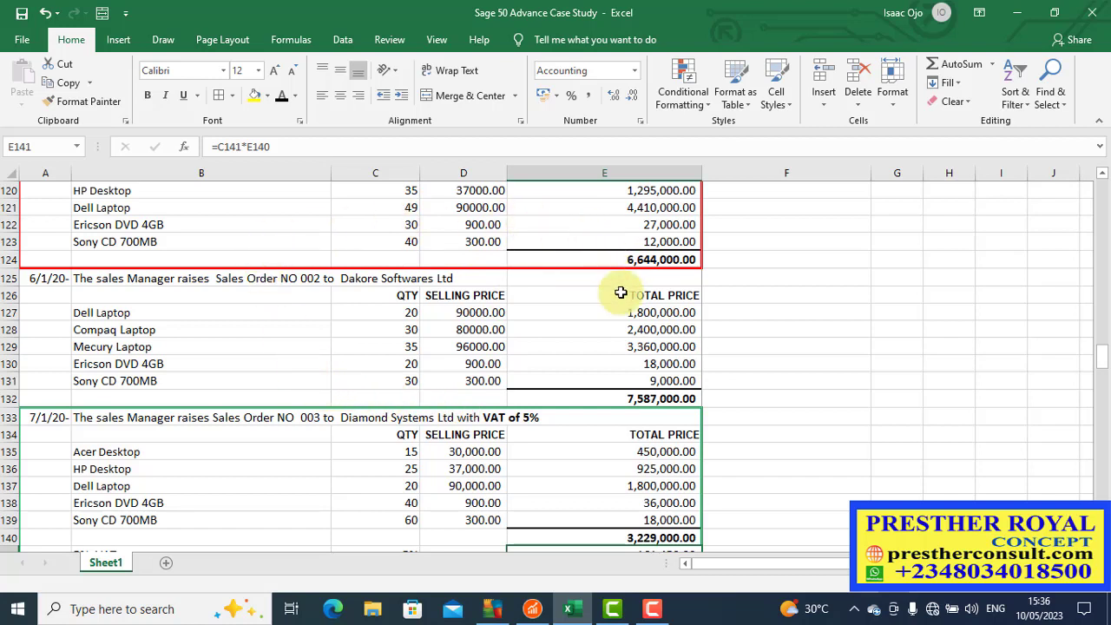
mouse_move(576, 224)
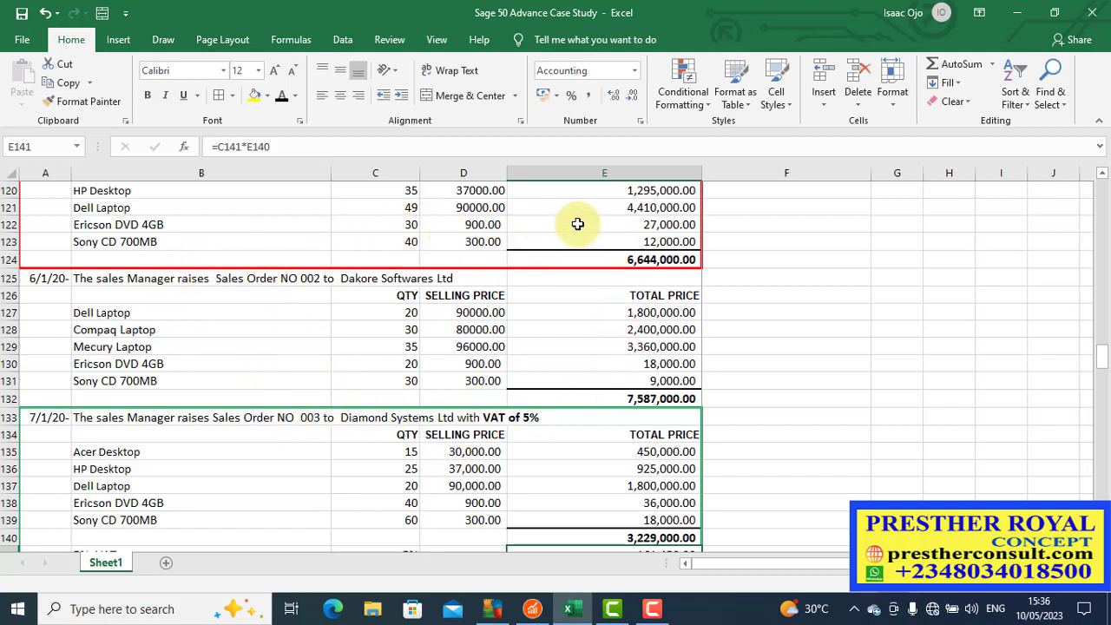
mouse_move(333, 319)
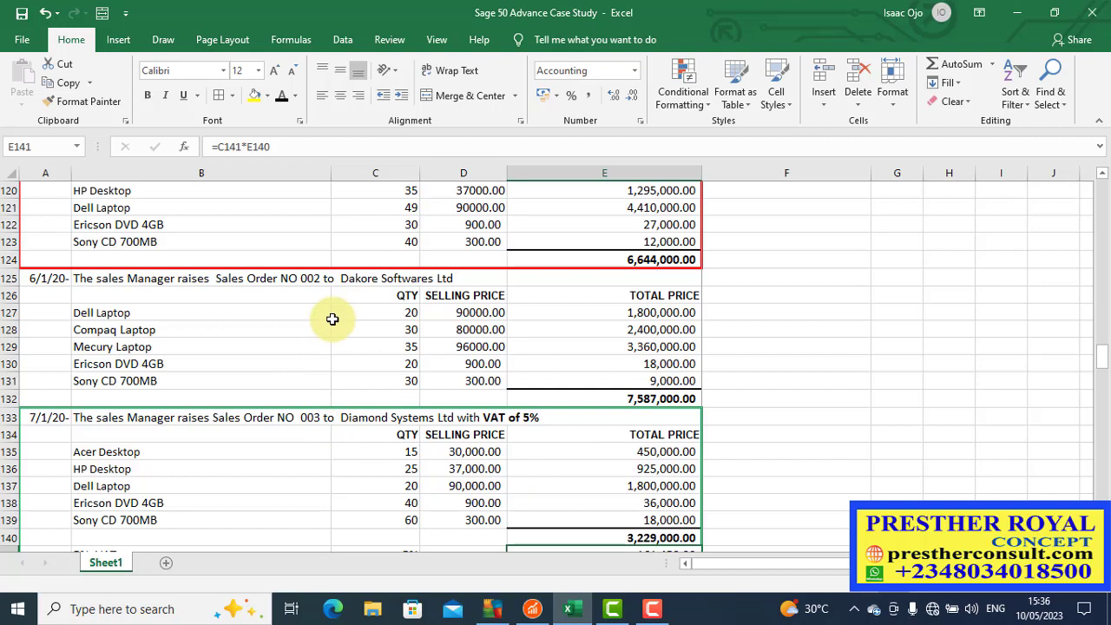
mouse_move(254, 442)
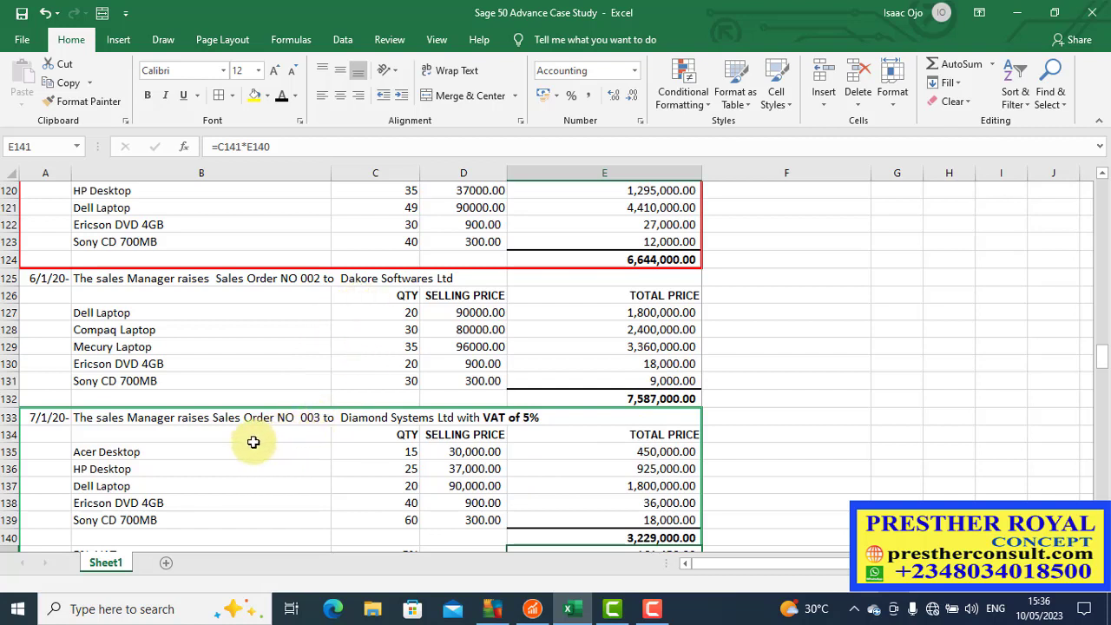
mouse_move(330, 351)
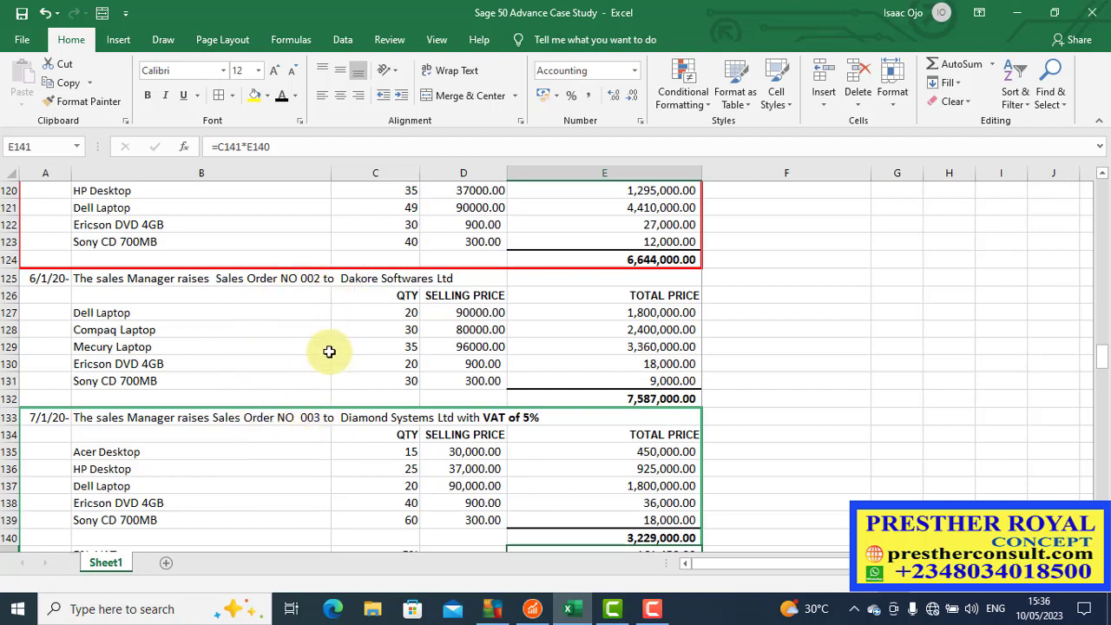
mouse_move(357, 392)
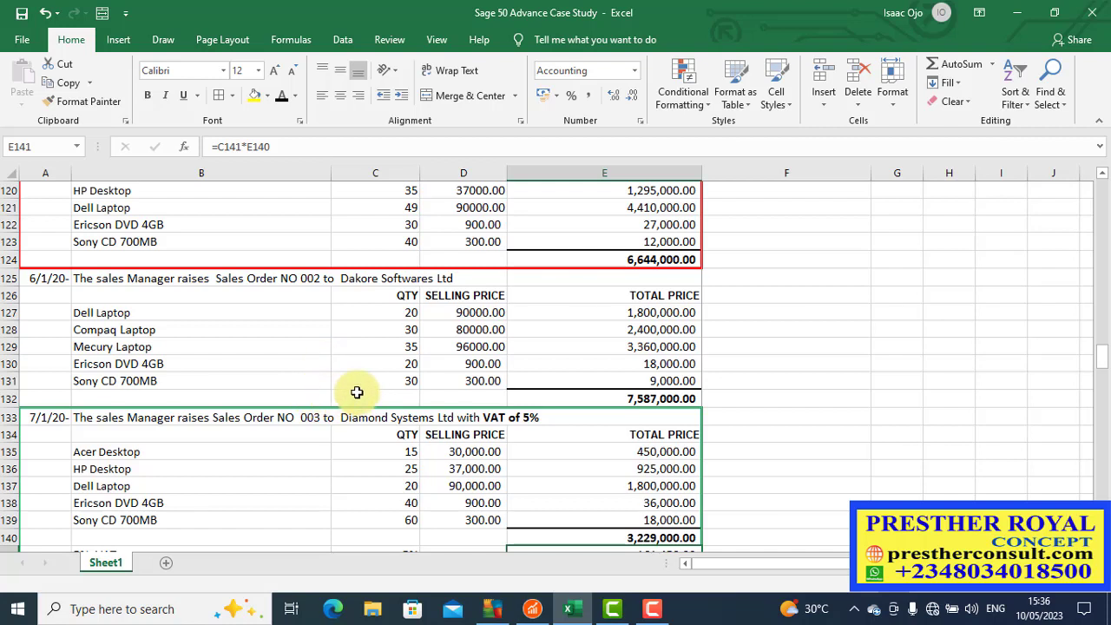
mouse_move(463, 372)
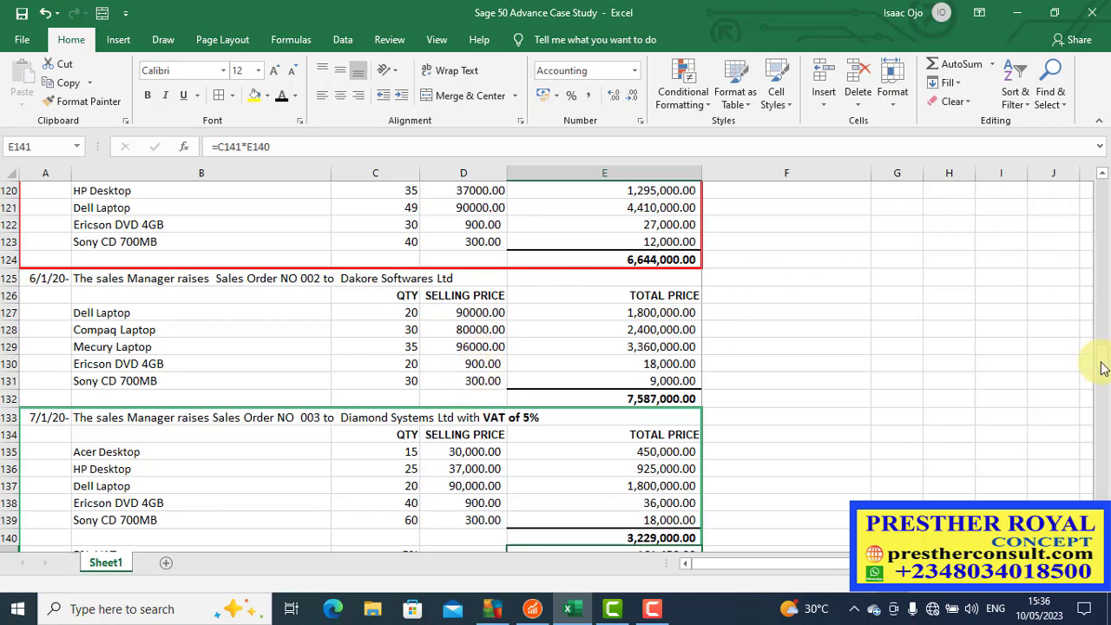
Open the Sales Orders entry form from the Tasks menu, giving blank order 005
scroll(down, 3)
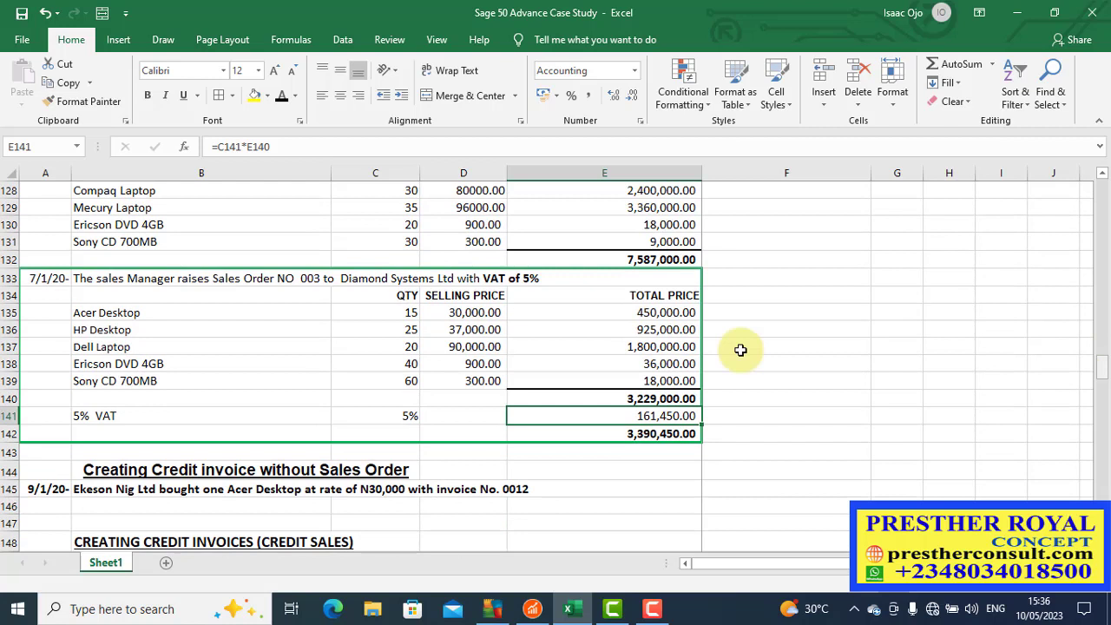
mouse_move(159, 309)
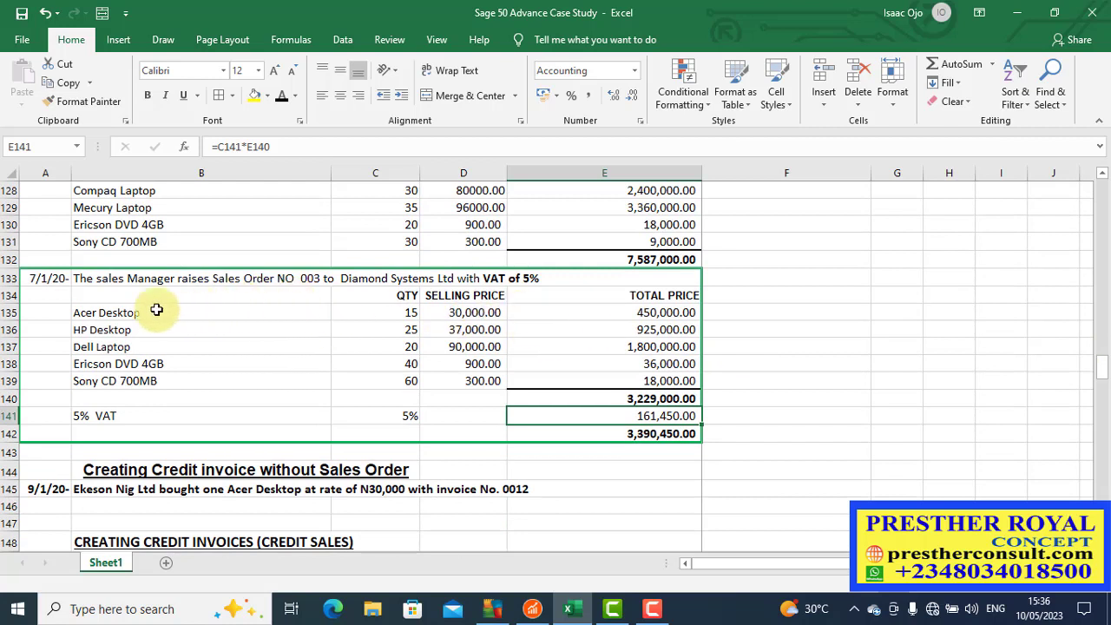
mouse_move(705, 282)
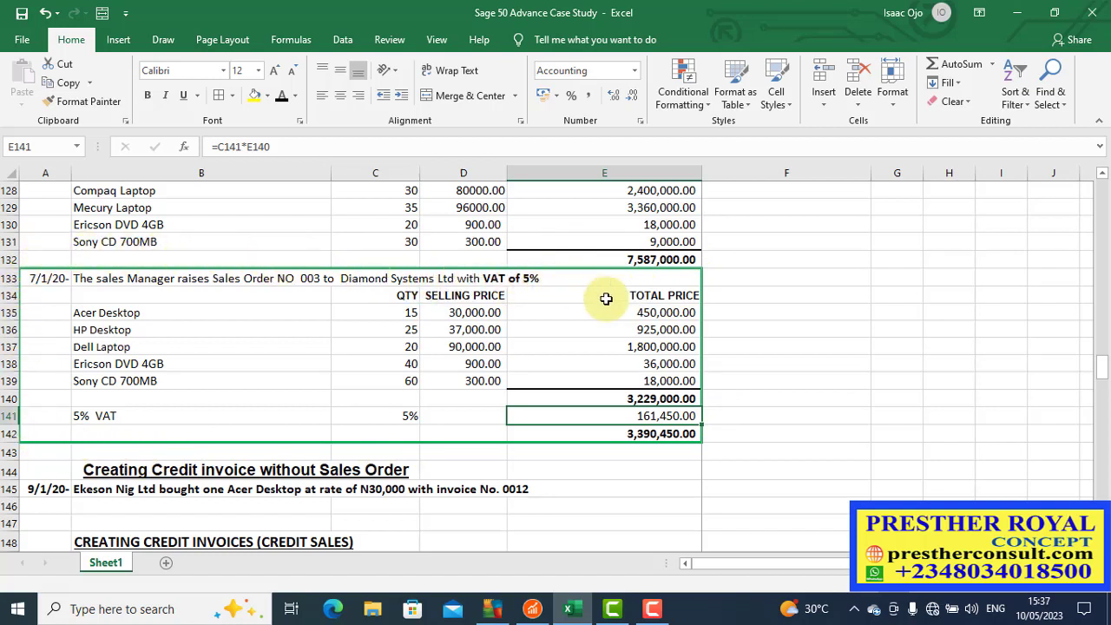
mouse_move(695, 321)
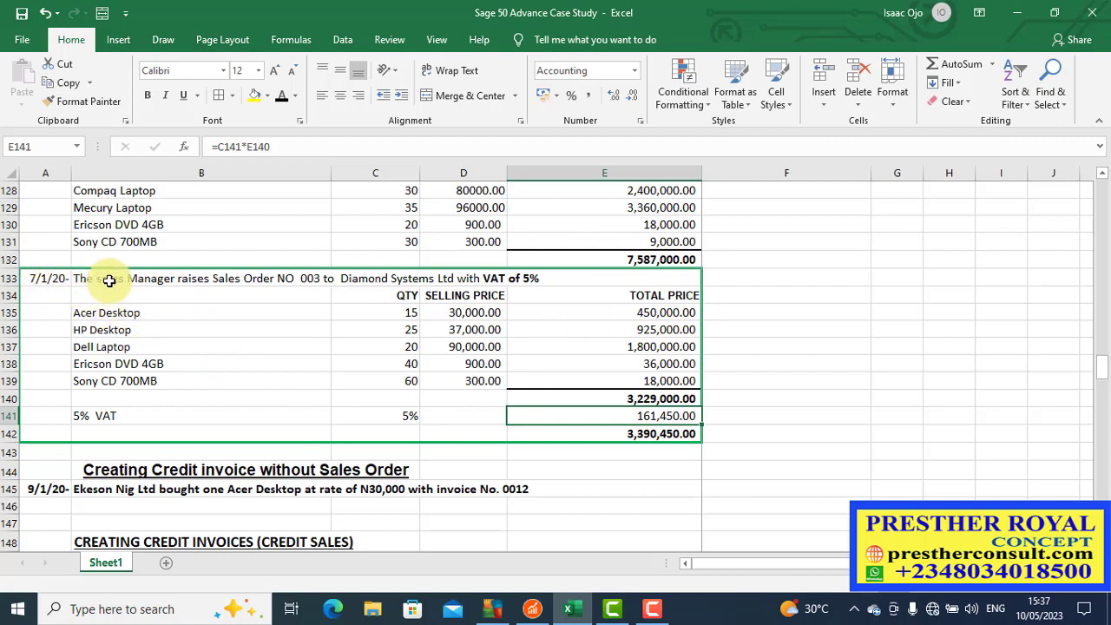
mouse_move(212, 285)
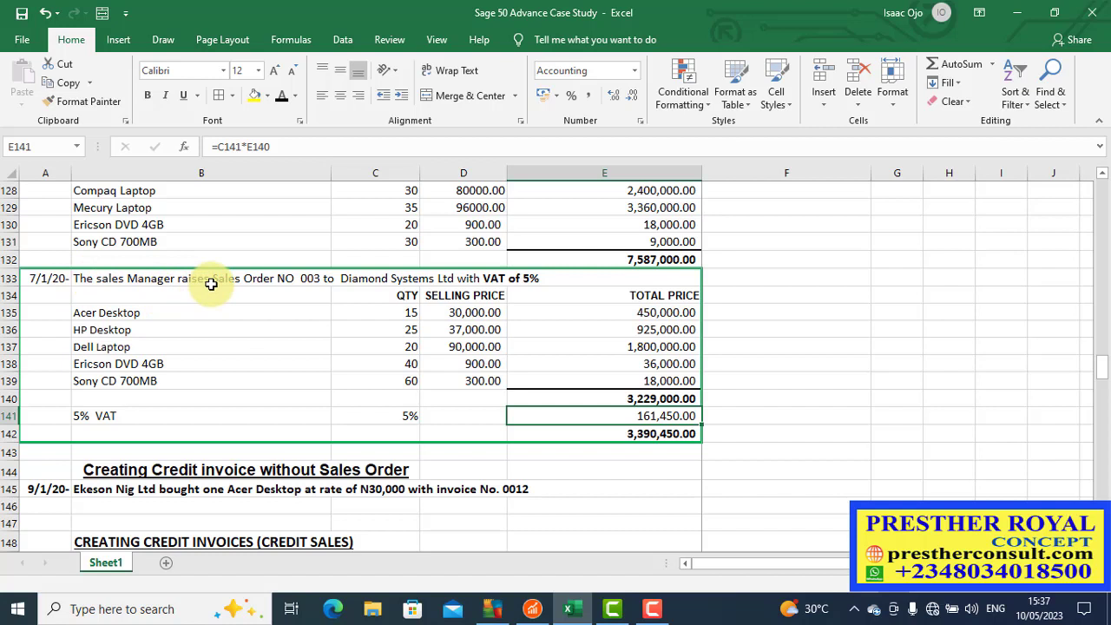
mouse_move(229, 285)
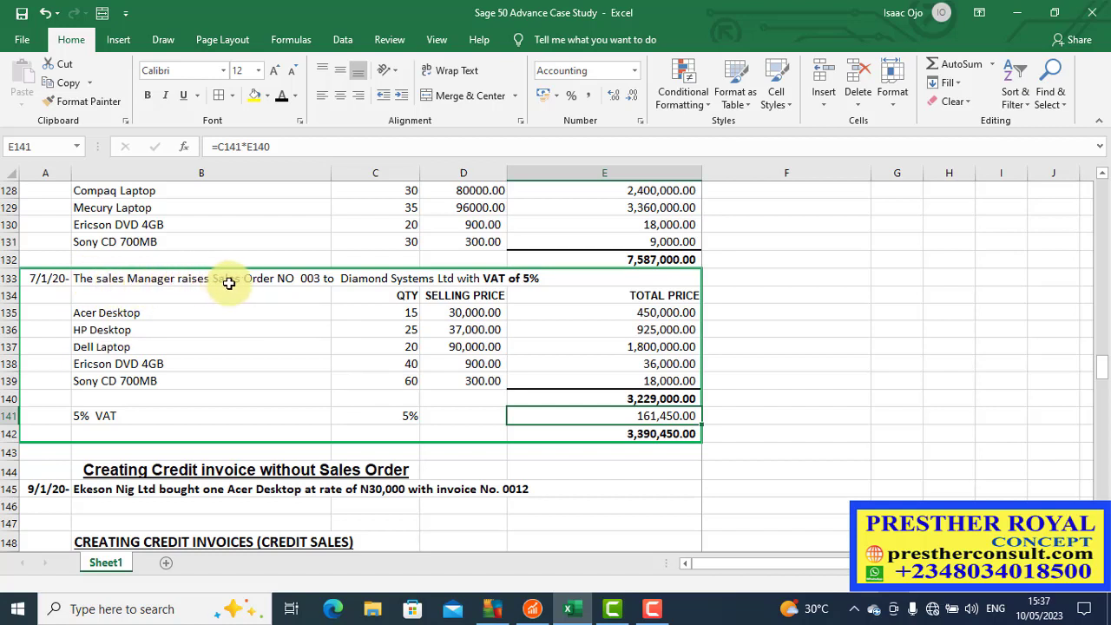
mouse_move(309, 281)
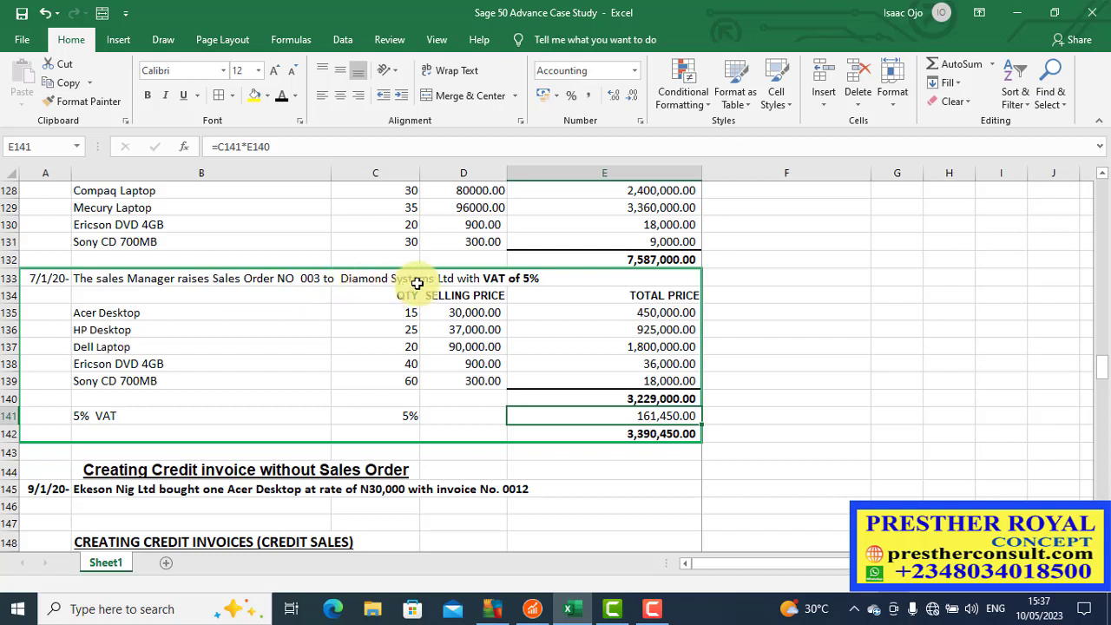
mouse_move(465, 287)
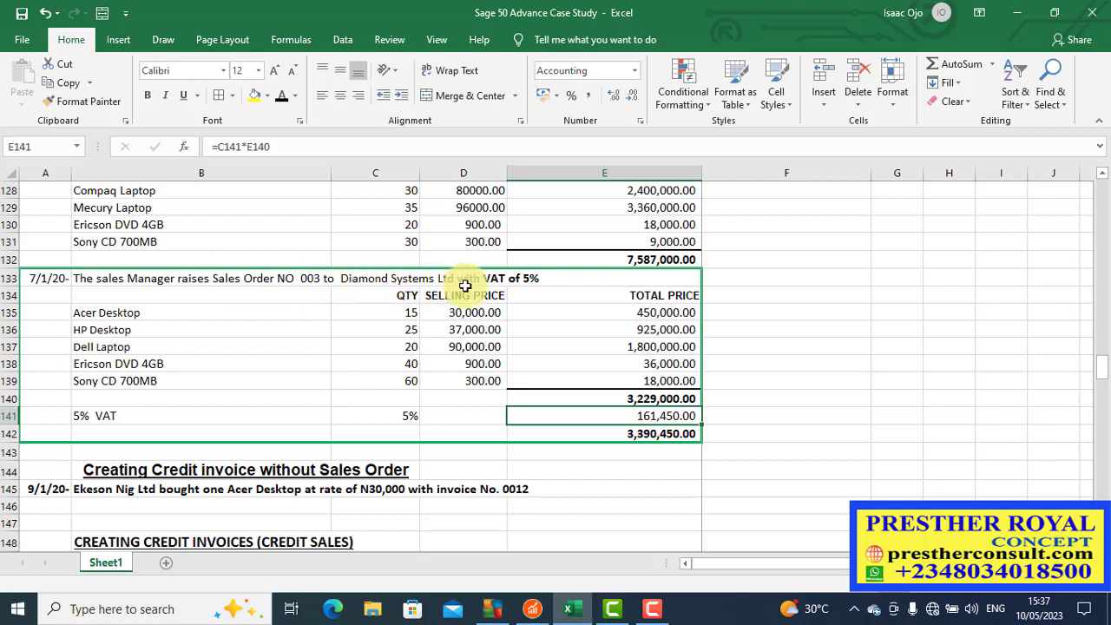
mouse_move(519, 285)
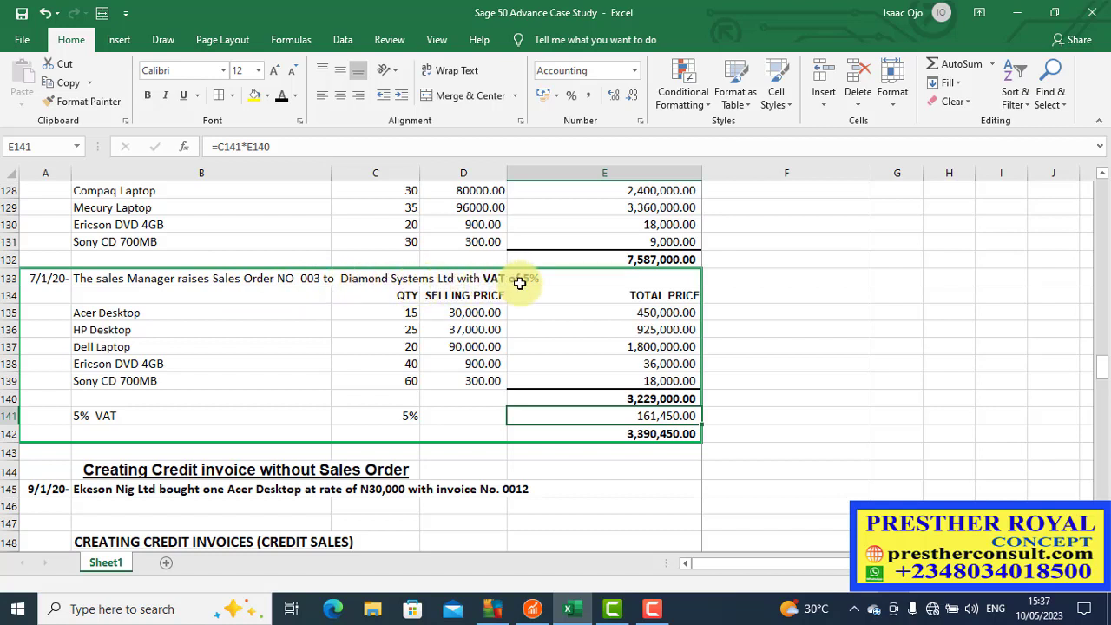
mouse_move(243, 325)
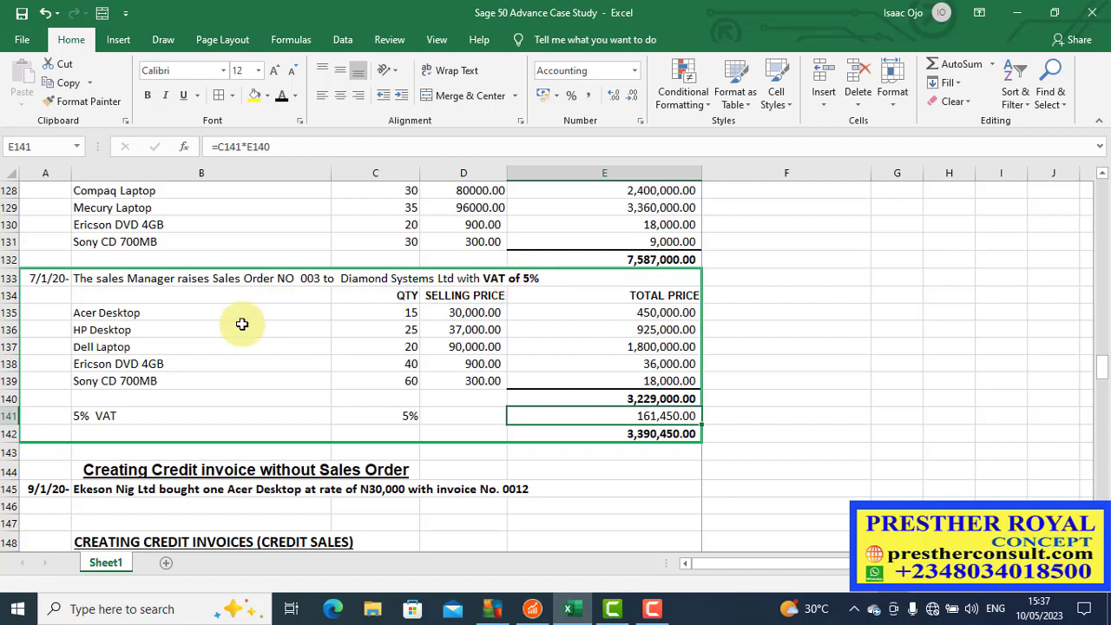
mouse_move(365, 284)
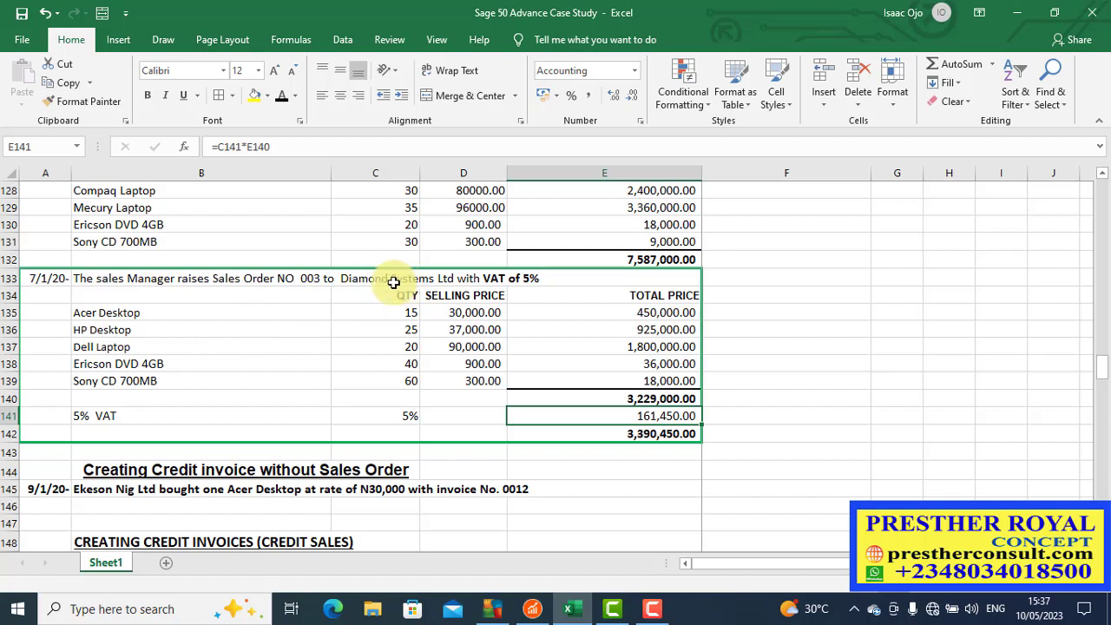
mouse_move(442, 290)
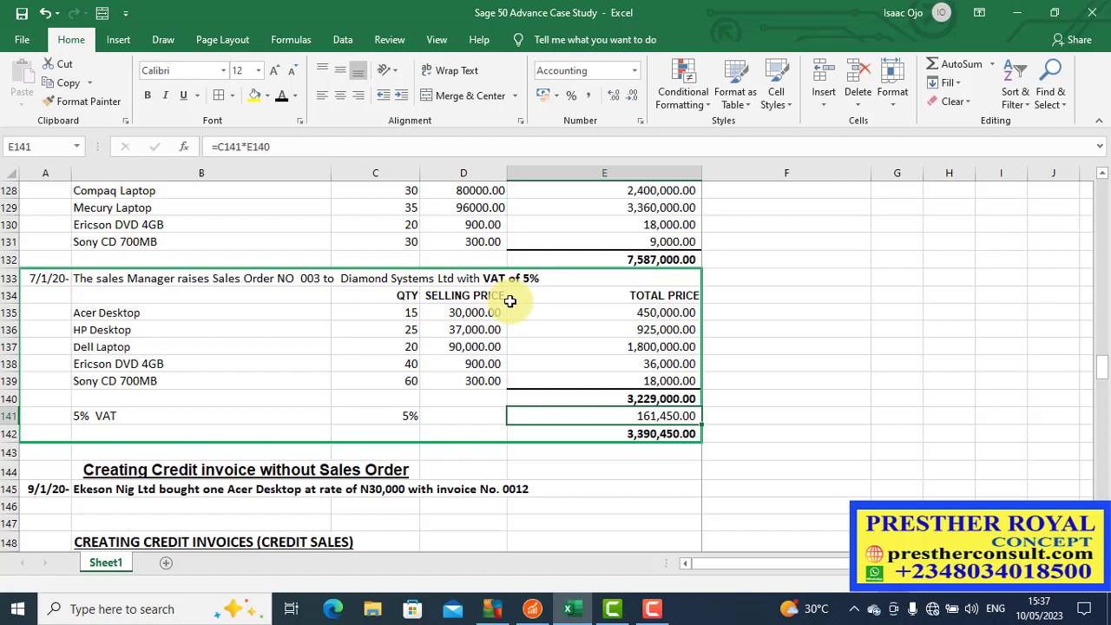
mouse_move(396, 345)
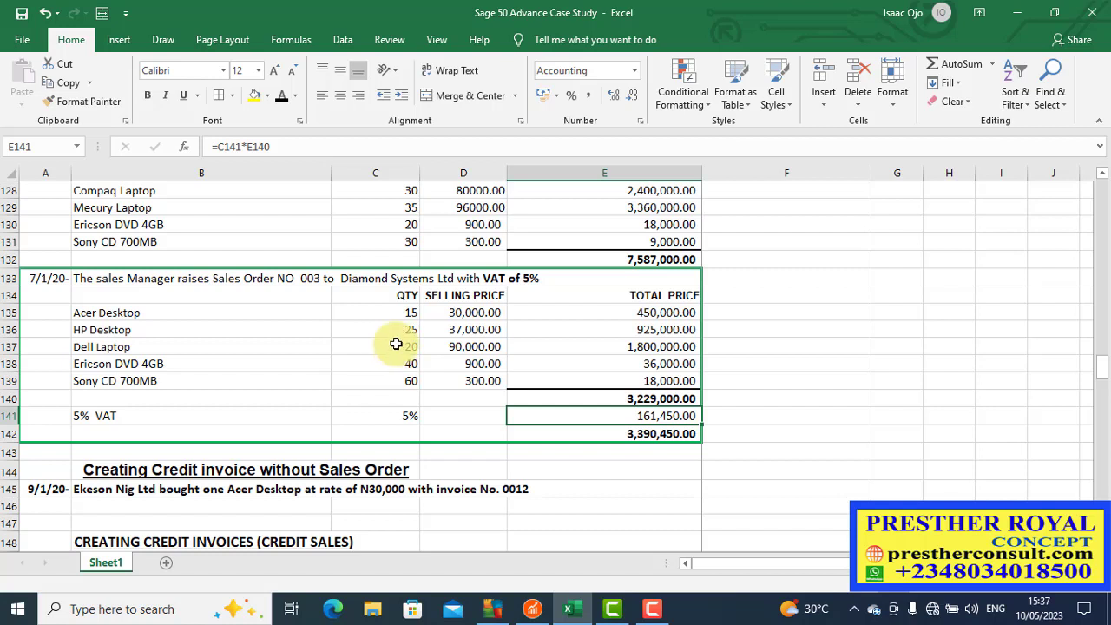
mouse_move(351, 347)
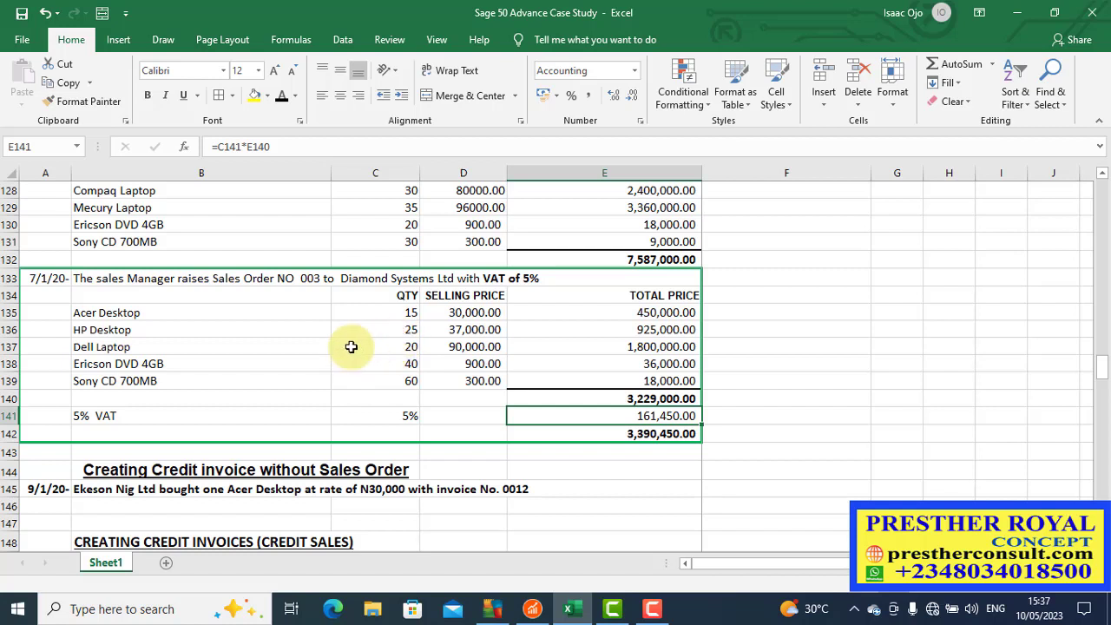
mouse_move(369, 351)
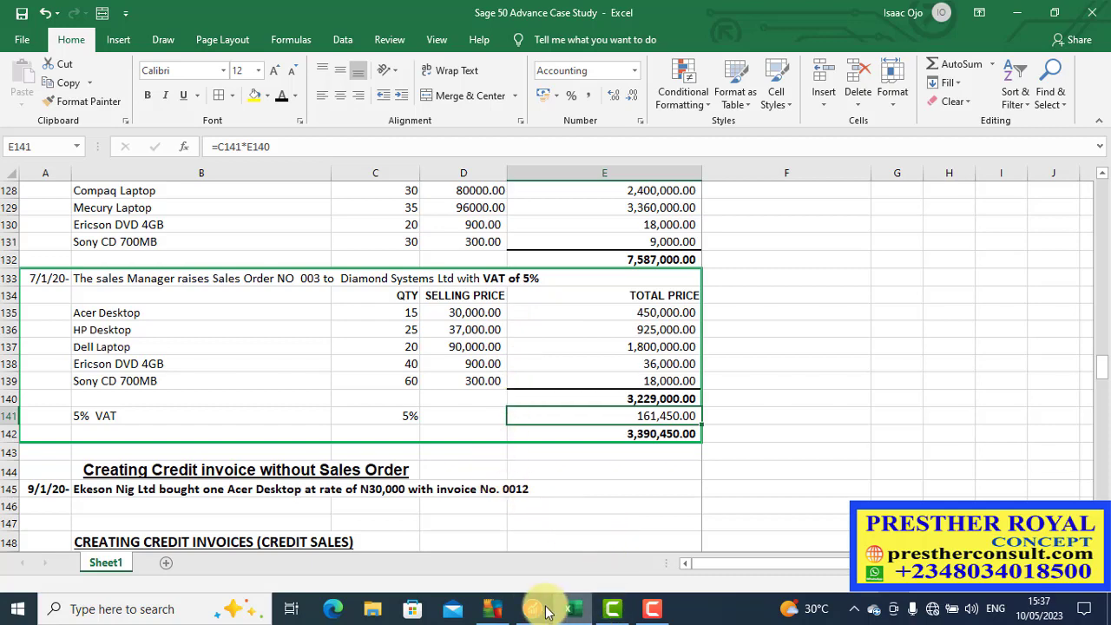
click(532, 608)
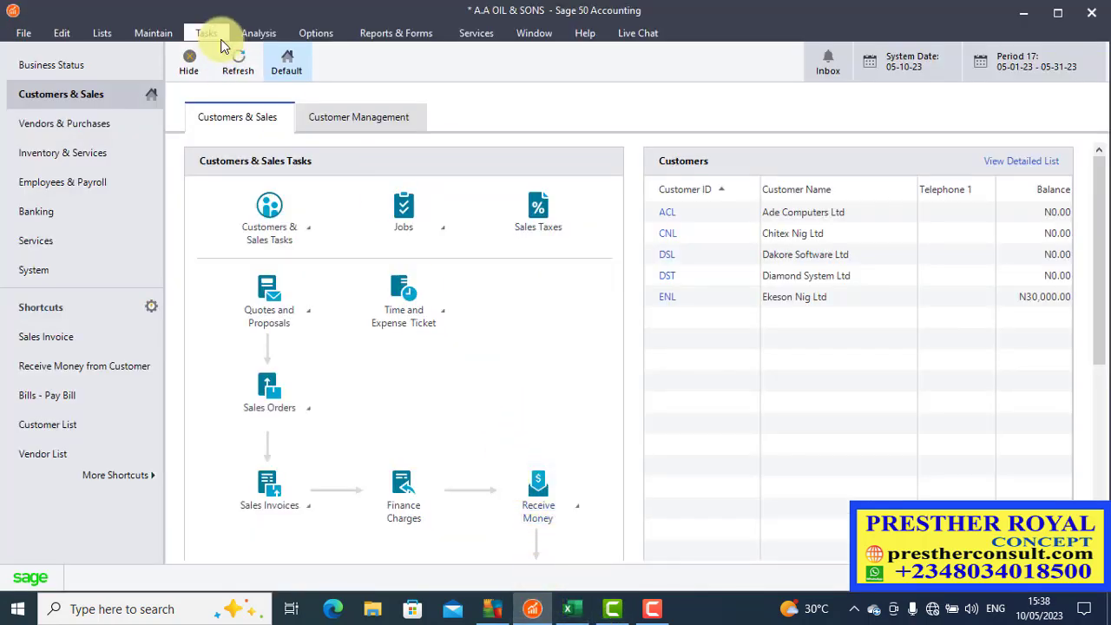
click(207, 33)
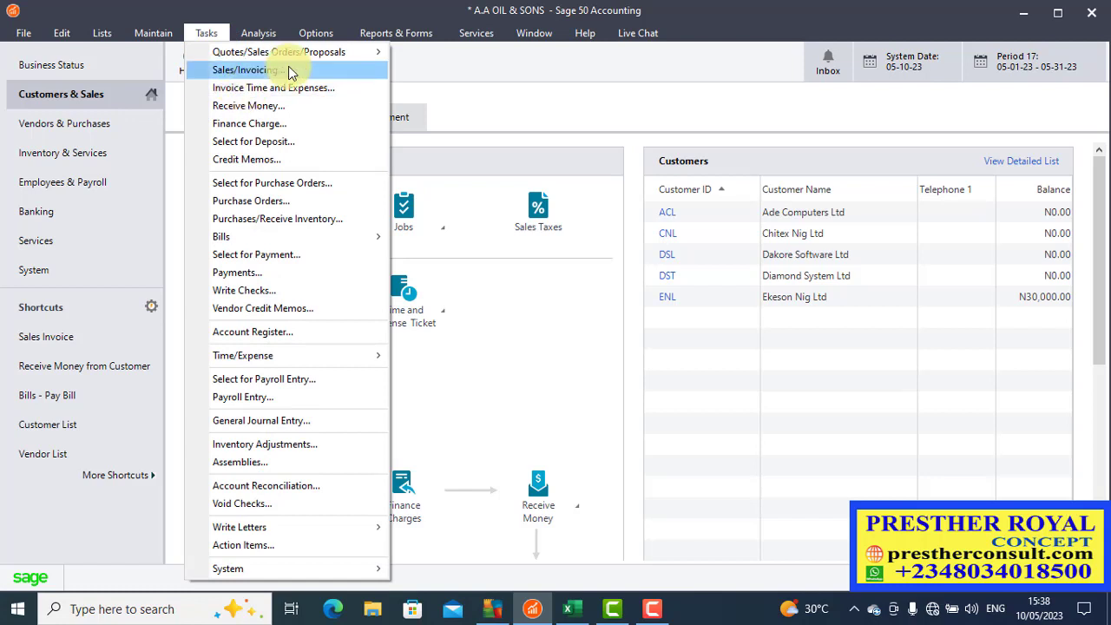
mouse_move(278, 52)
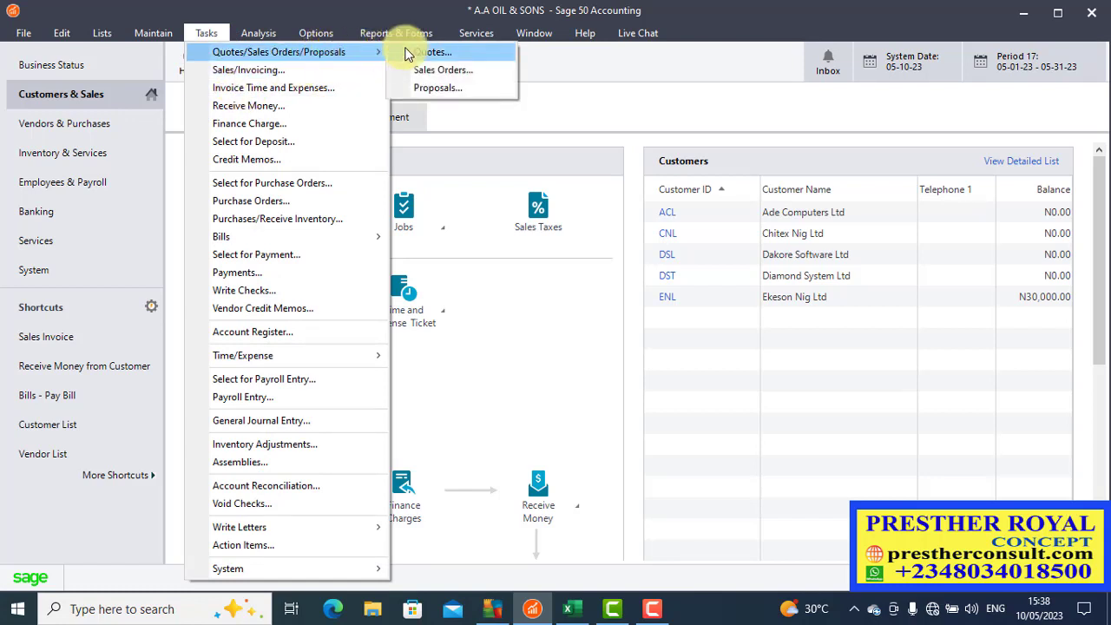
mouse_move(443, 69)
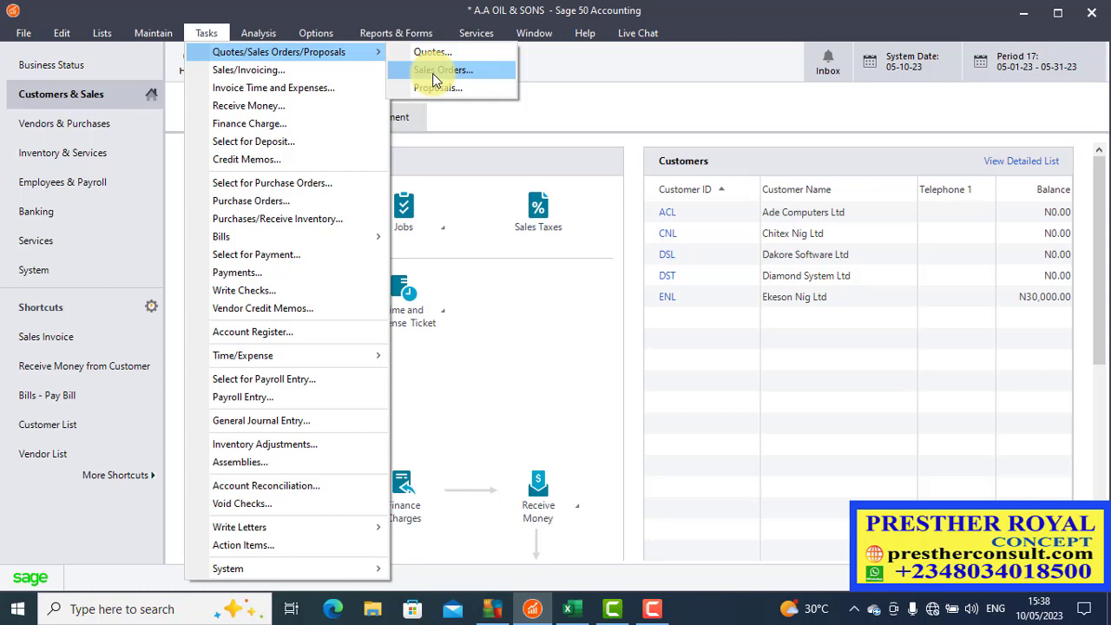
click(441, 69)
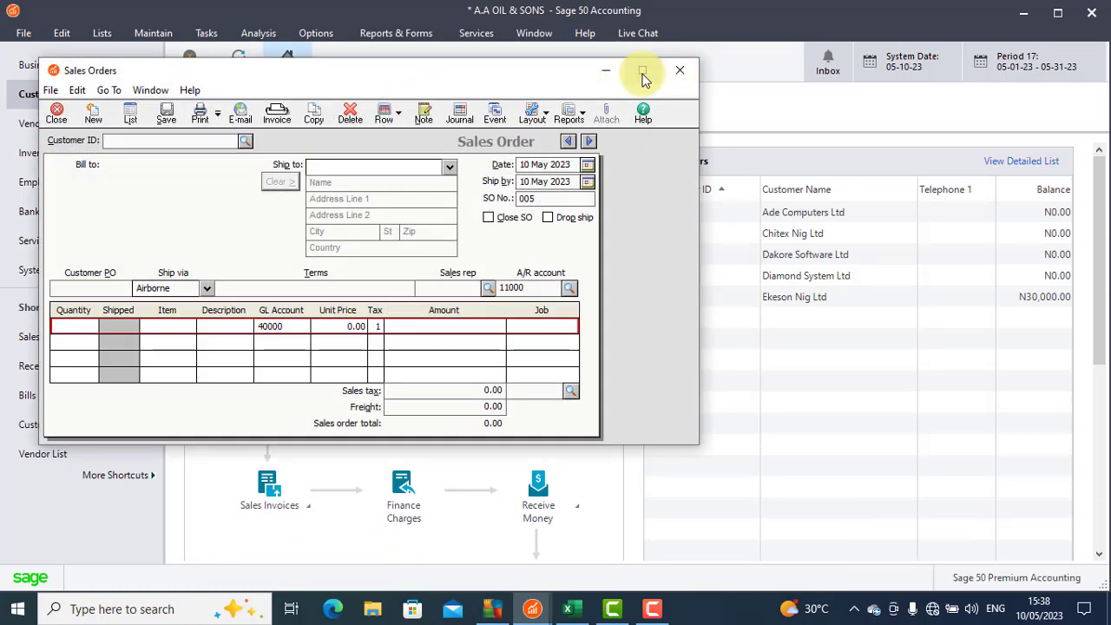
Maximize the window and select customer DST, Diamond System Ltd, with its Lagos address and Net 30 terms
click(643, 70)
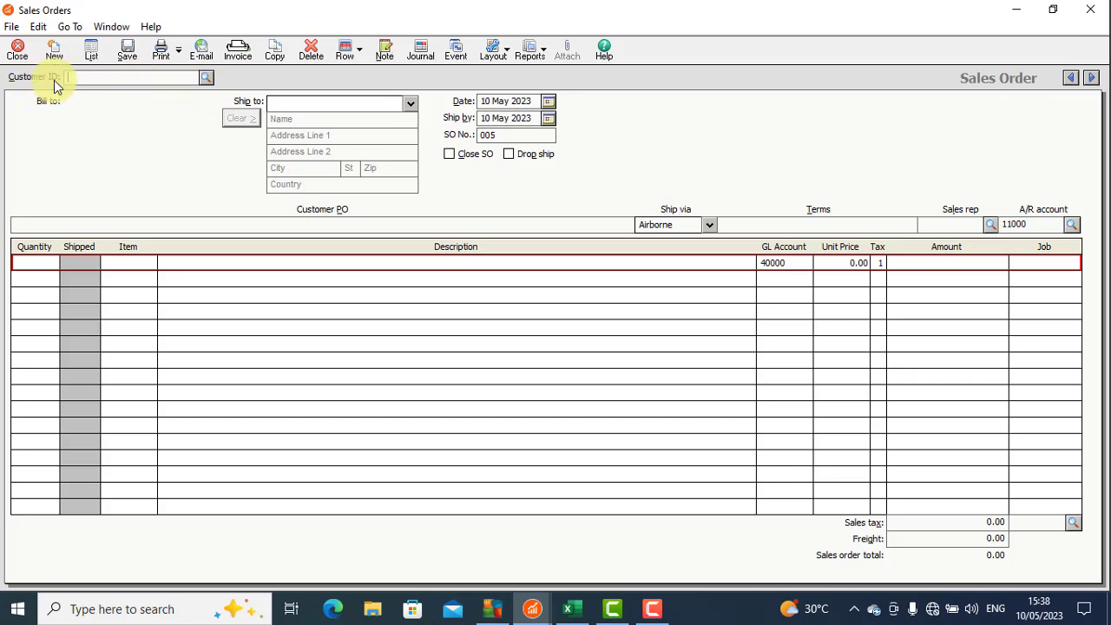
mouse_move(205, 77)
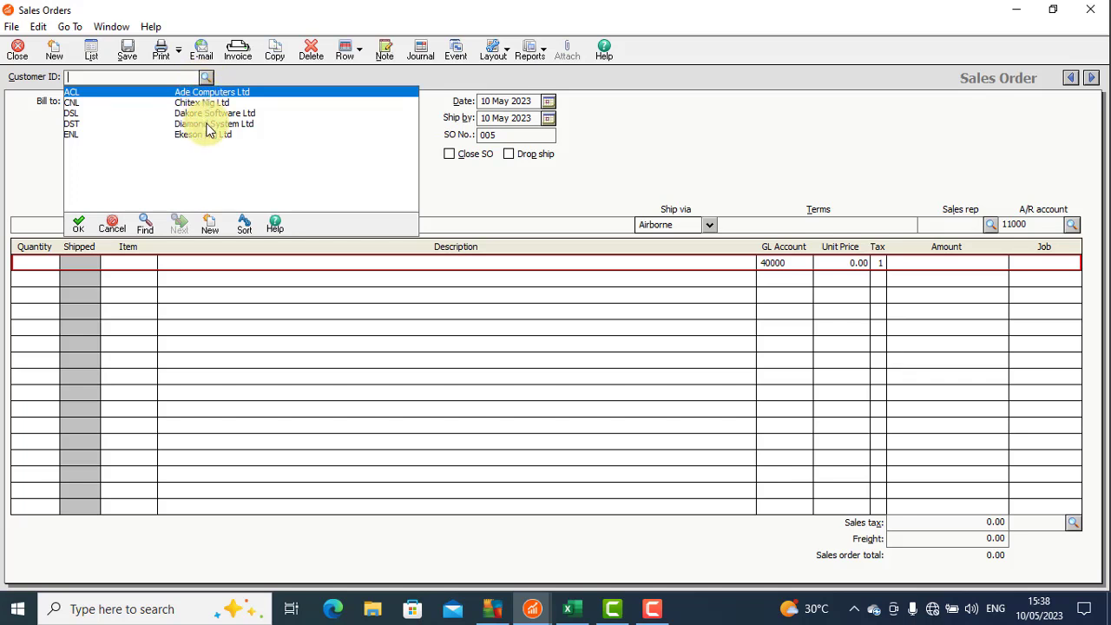
click(215, 123)
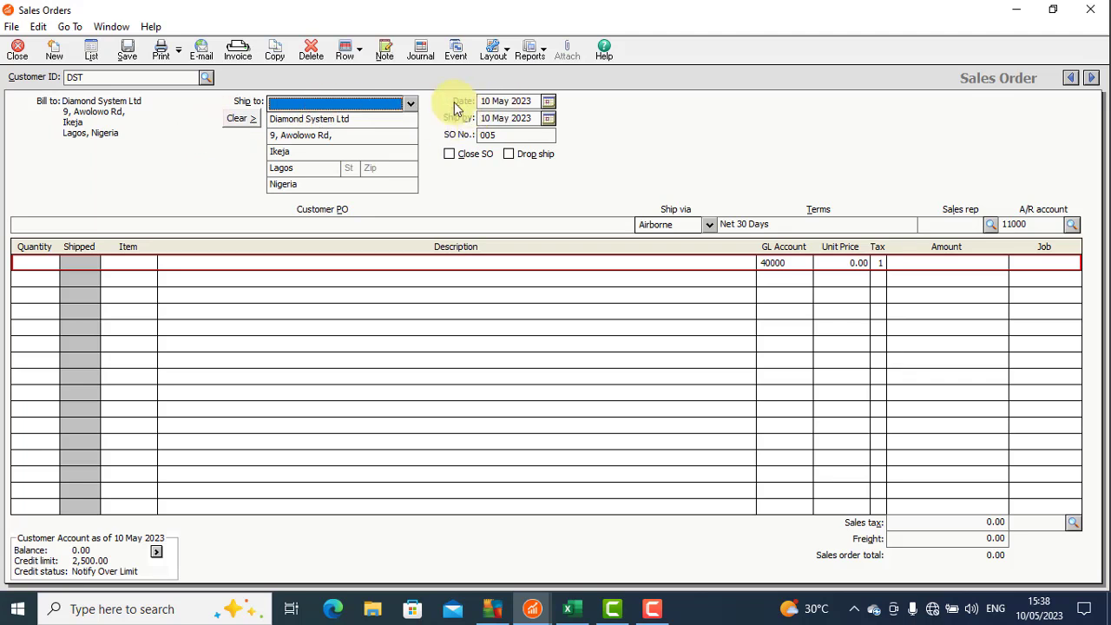
click(549, 101)
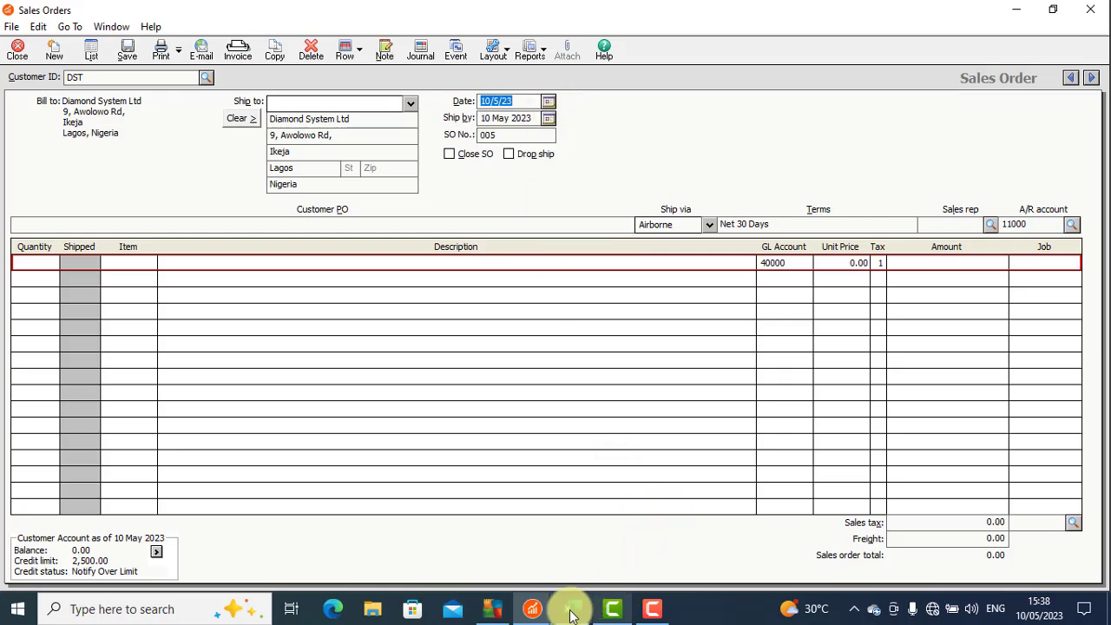
Pick 16 May 2023 as the order date and 18 May 2023 as the ship-by date
click(570, 608)
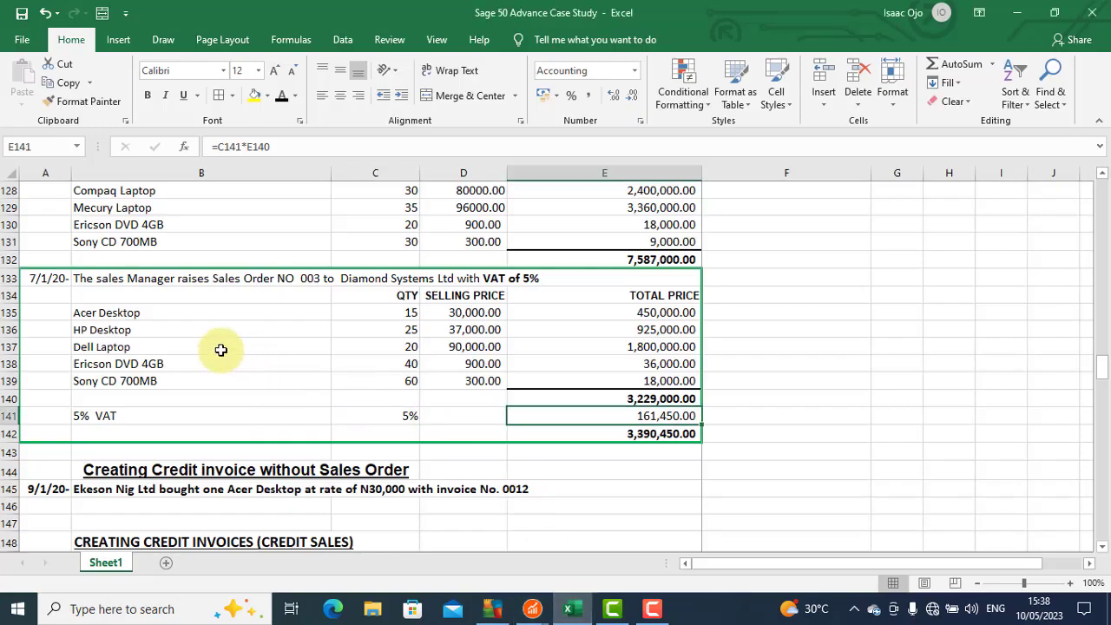
mouse_move(64, 296)
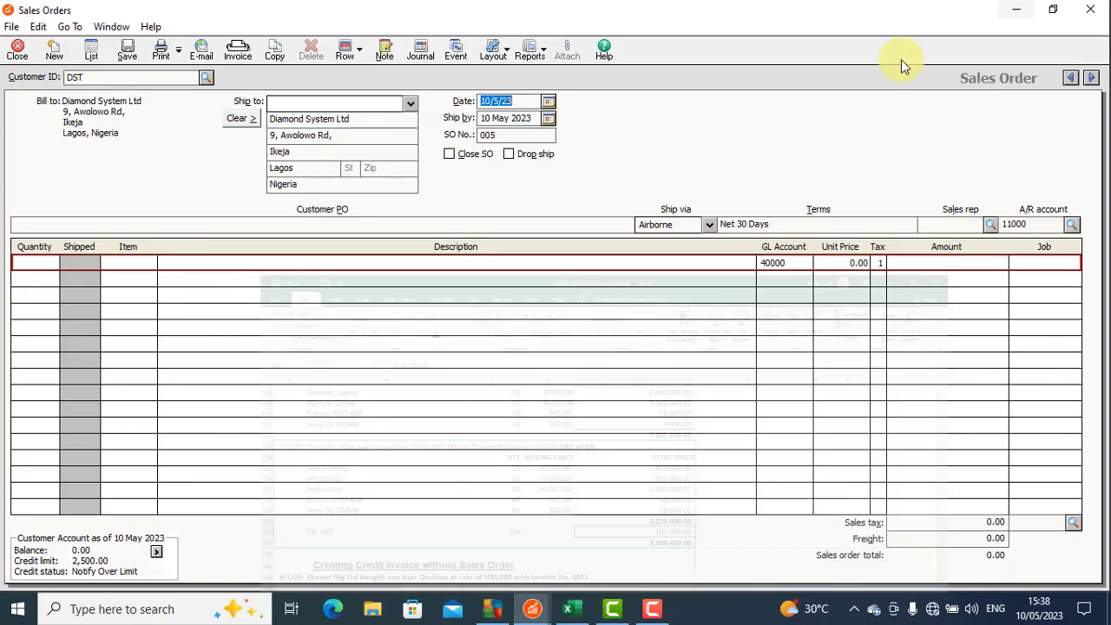
click(549, 100)
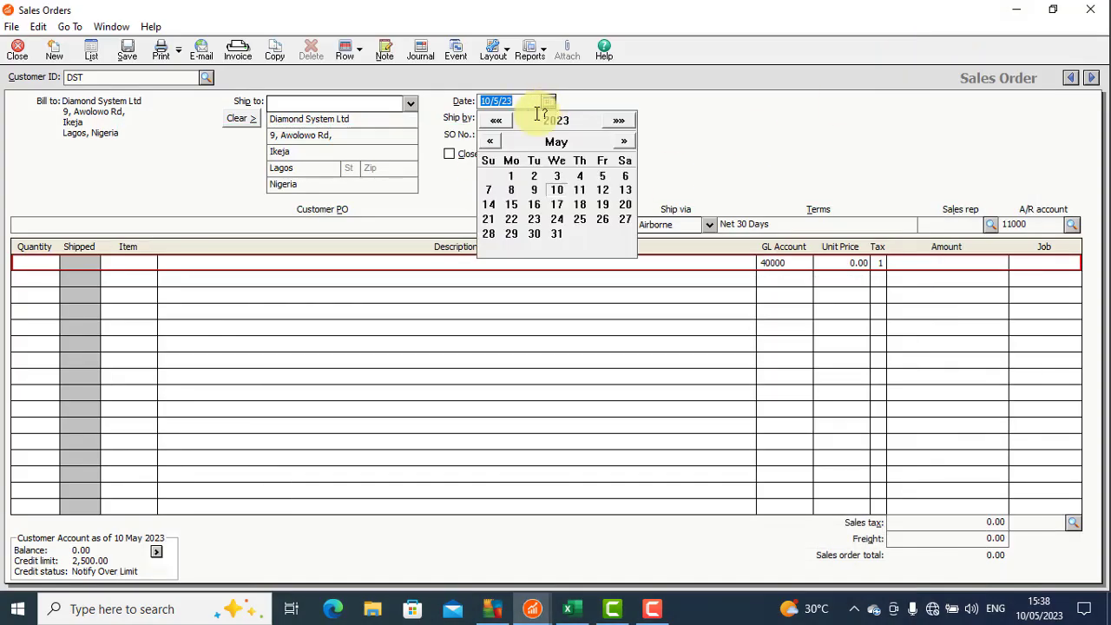
click(535, 205)
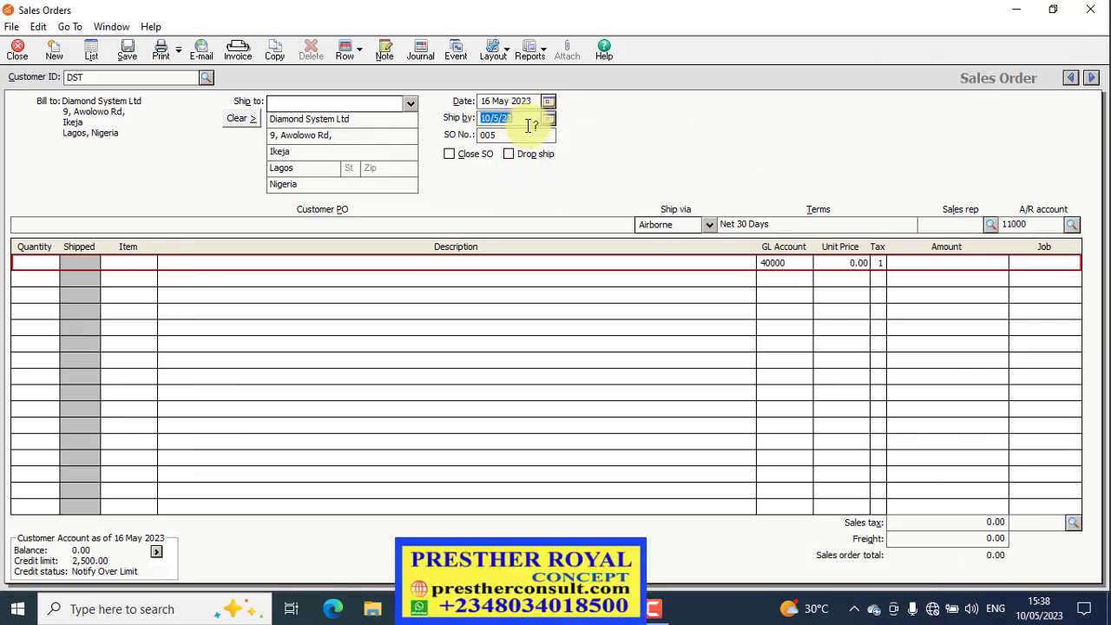
click(548, 118)
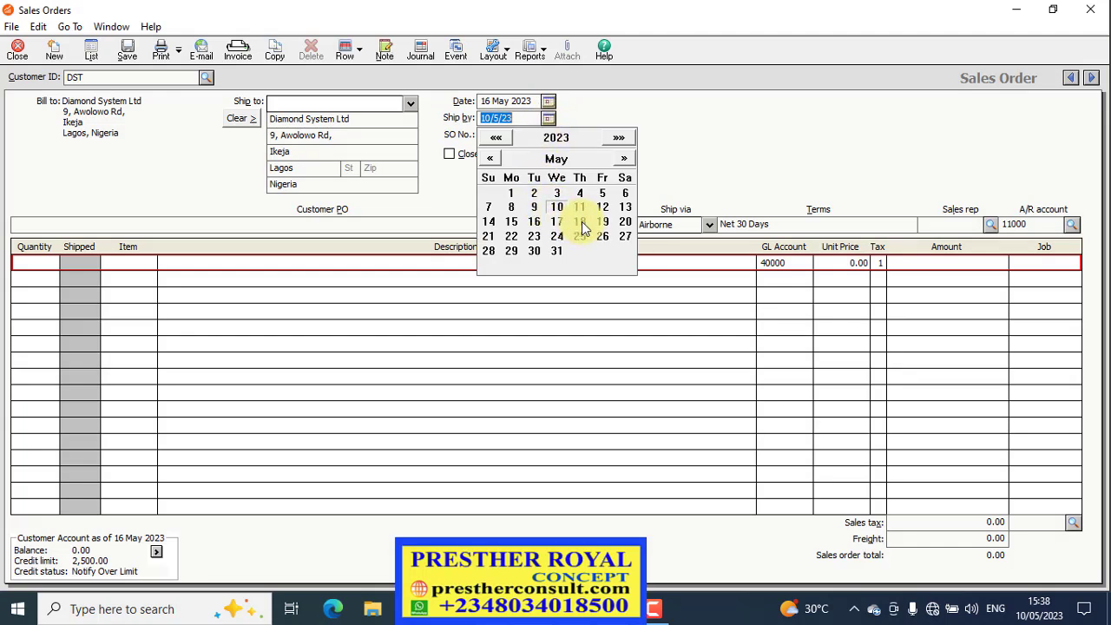
click(580, 222)
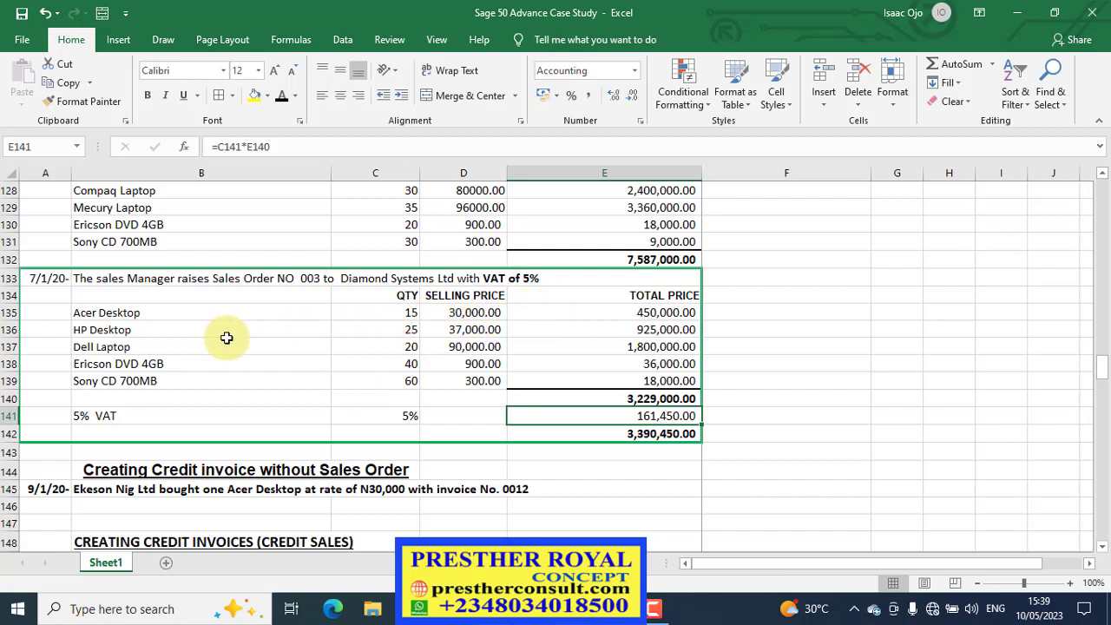
mouse_move(323, 284)
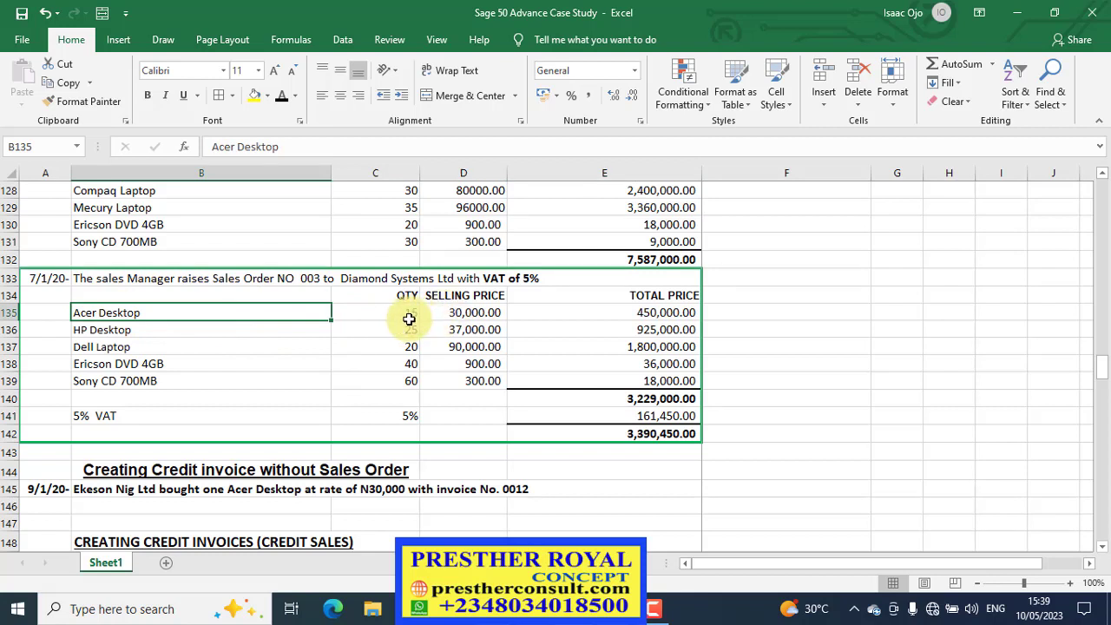
Enter line 1 as 15 Acer Desktops (item ADT) at 30,000, totalling 450,000
click(375, 313)
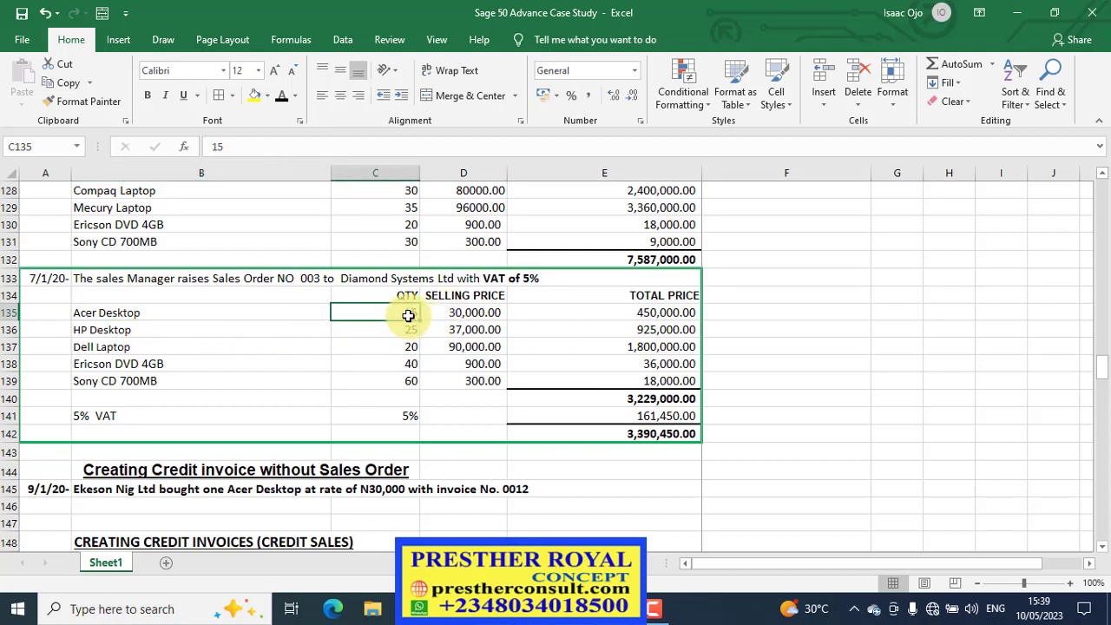
text(15.00)
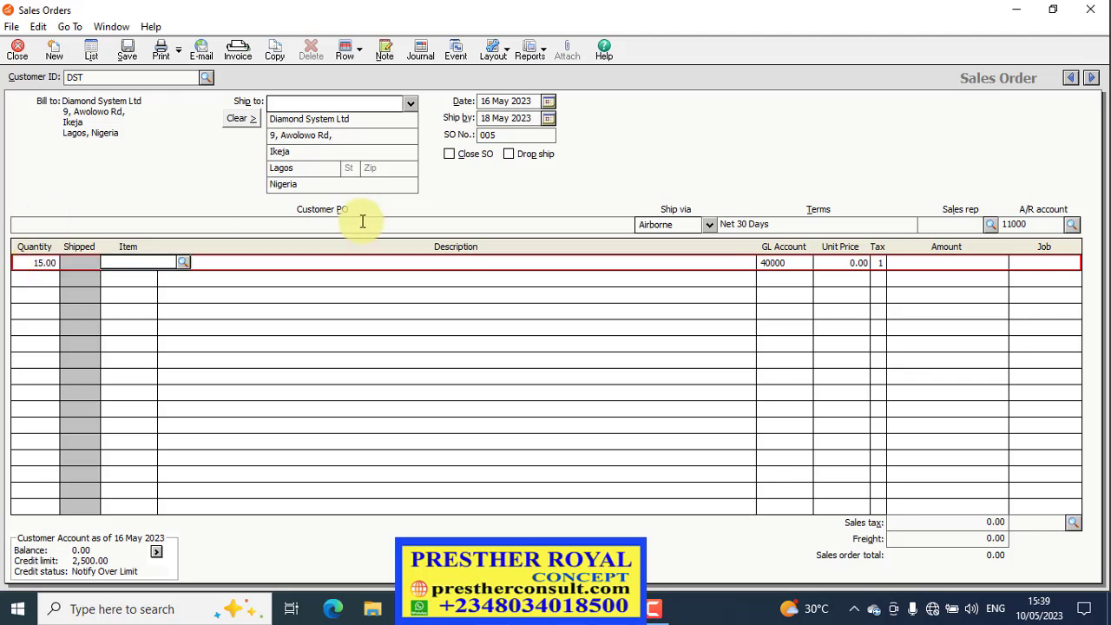
click(184, 263)
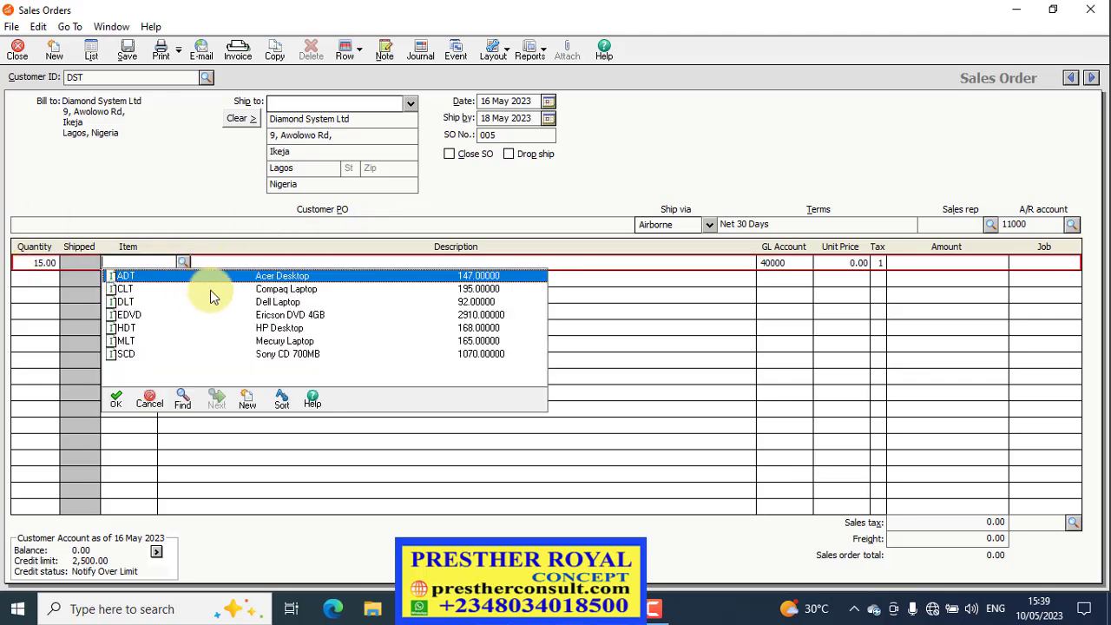
click(125, 275)
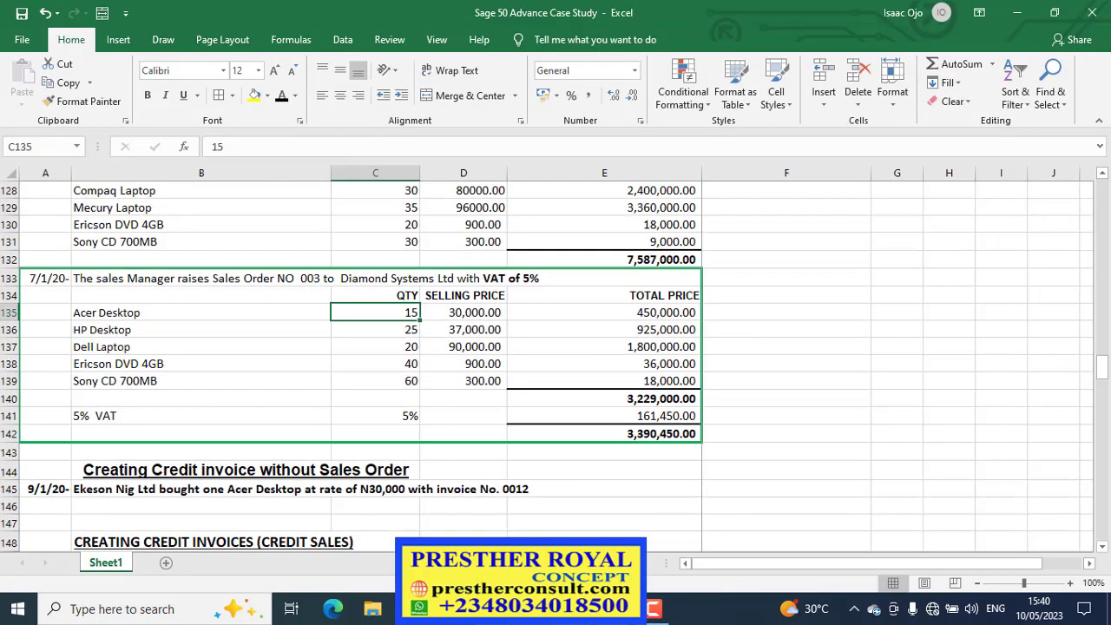
mouse_move(358, 333)
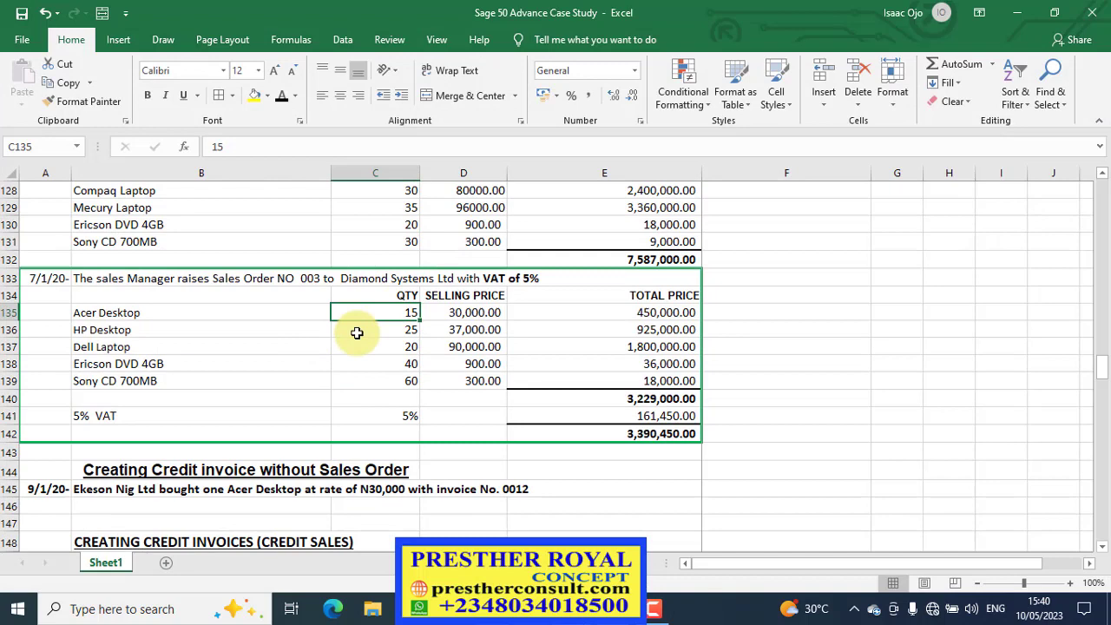
click(396, 330)
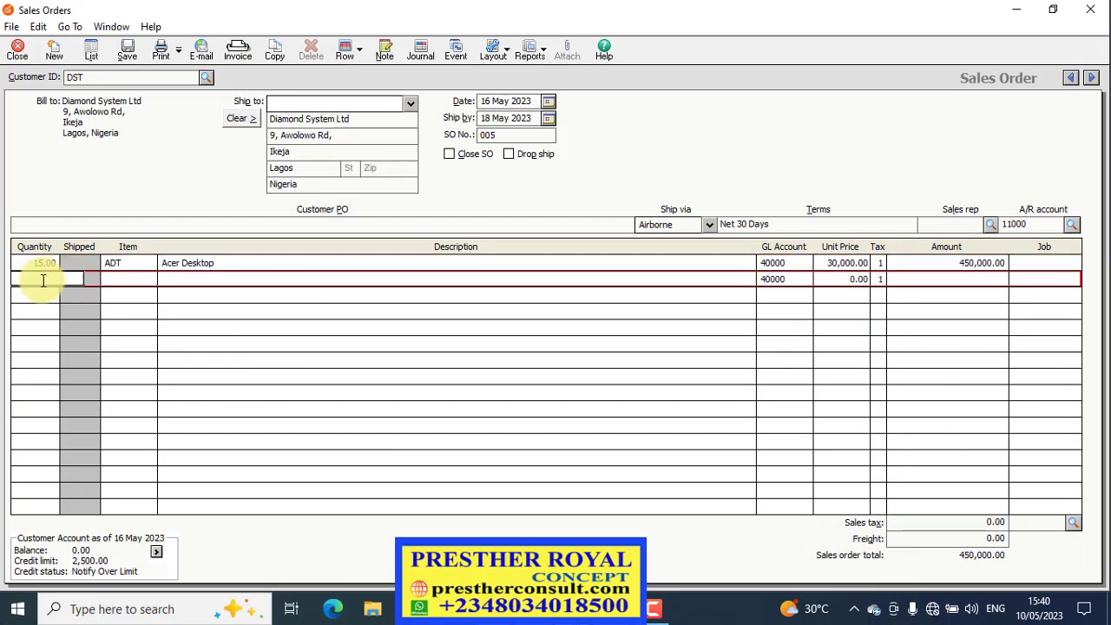
Enter line 2 as quantity 25 with item code corrected to HDT (HP Desktop)
text(25.00)
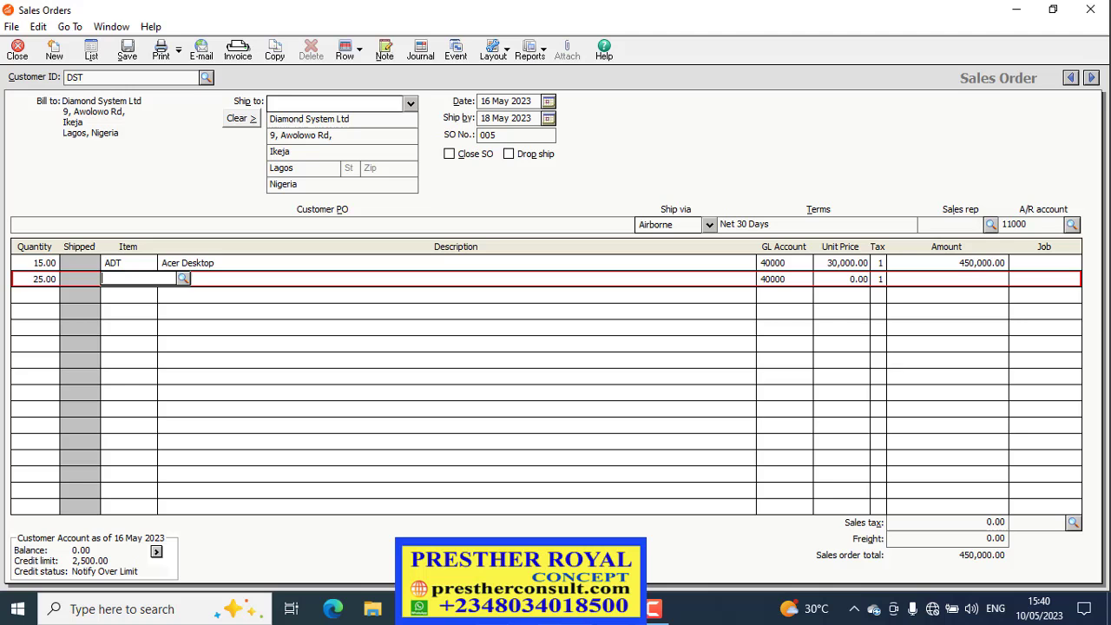
text(HO)
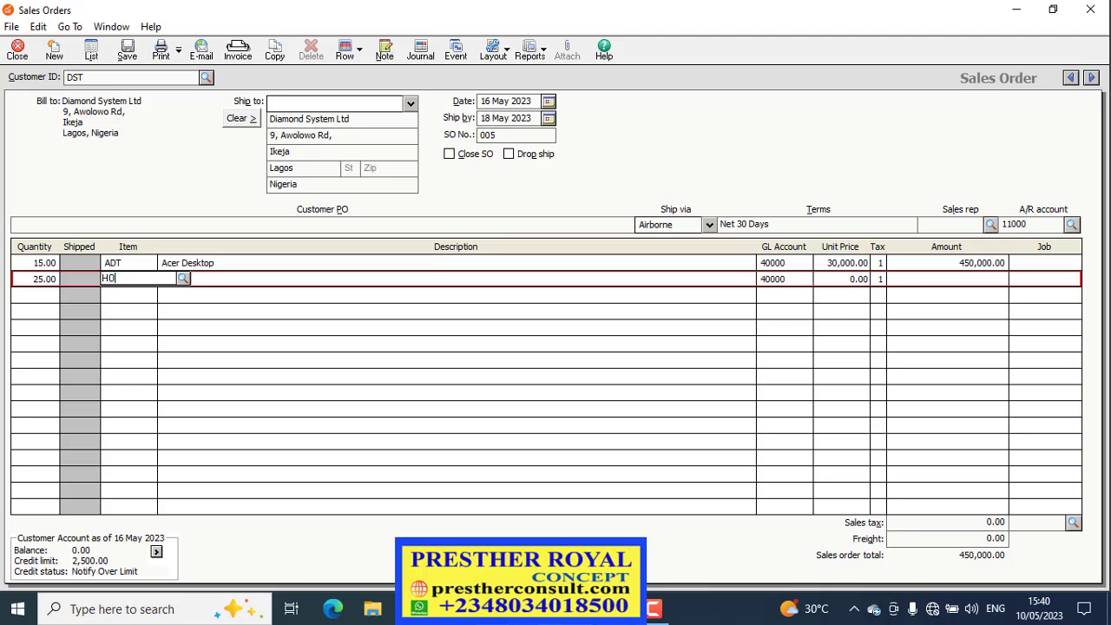
text(P)
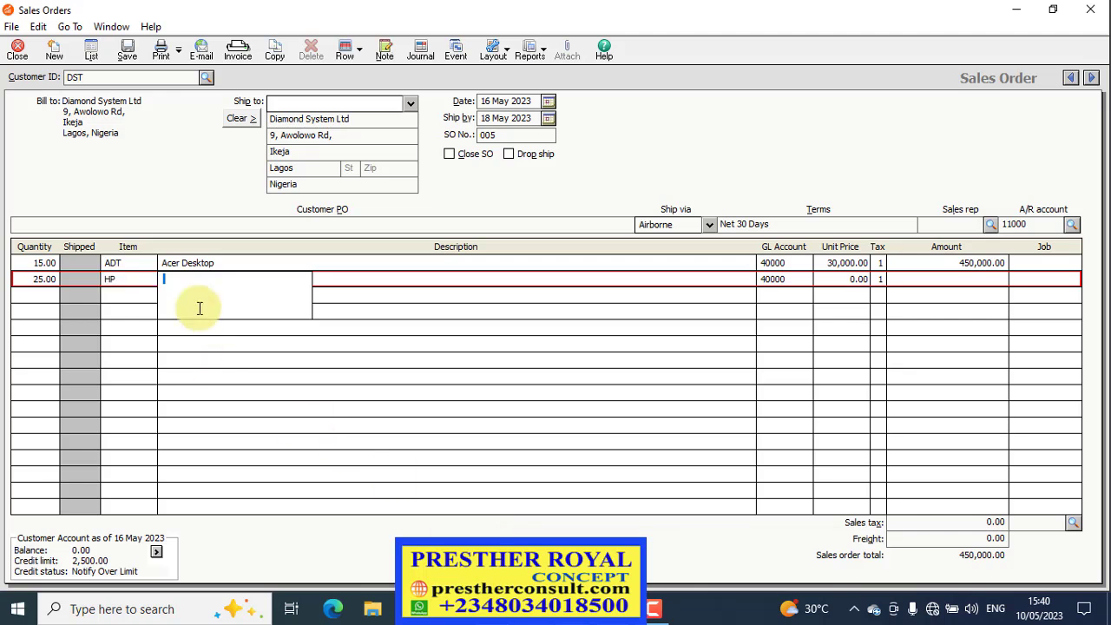
click(110, 278)
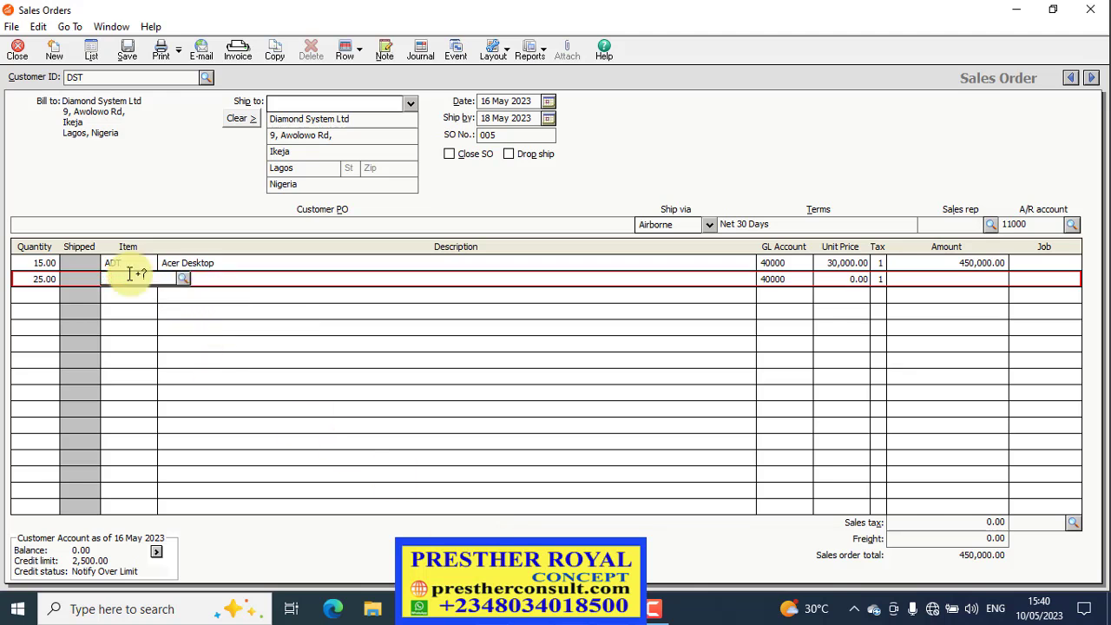
text(HDT)
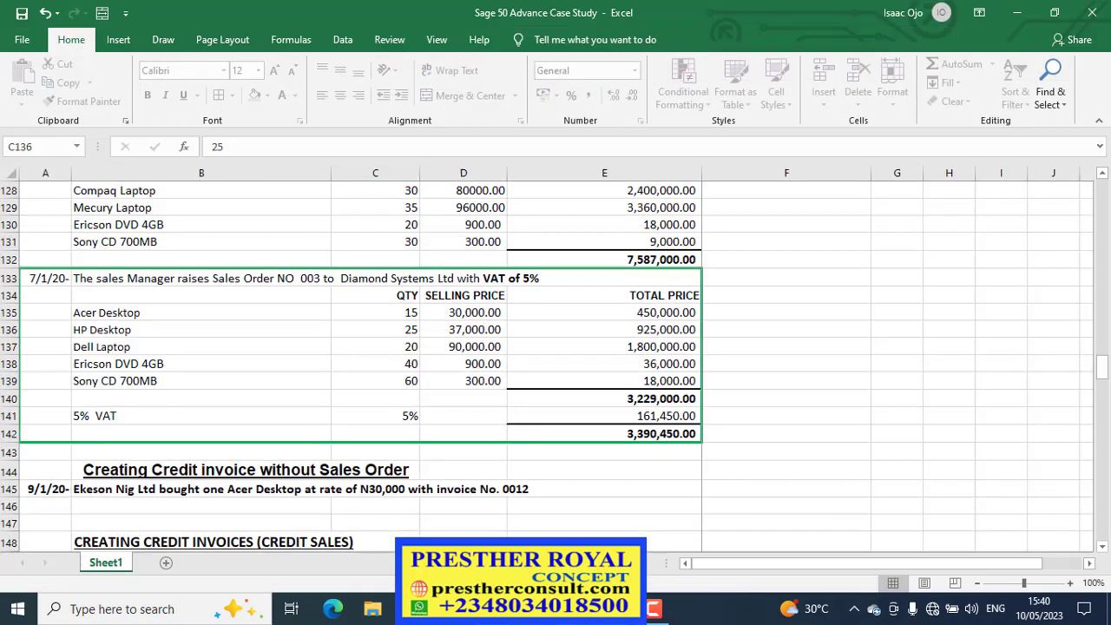
Enter line 3 as 20 Dell Laptops (item DLT), checking the quantity in Excel
click(375, 347)
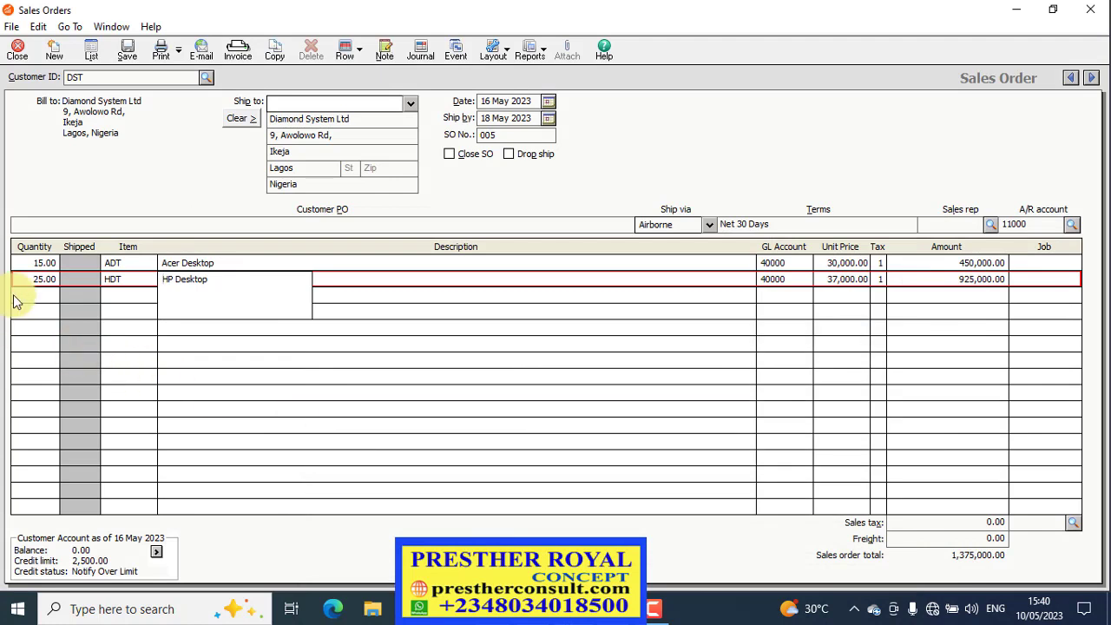
click(35, 295)
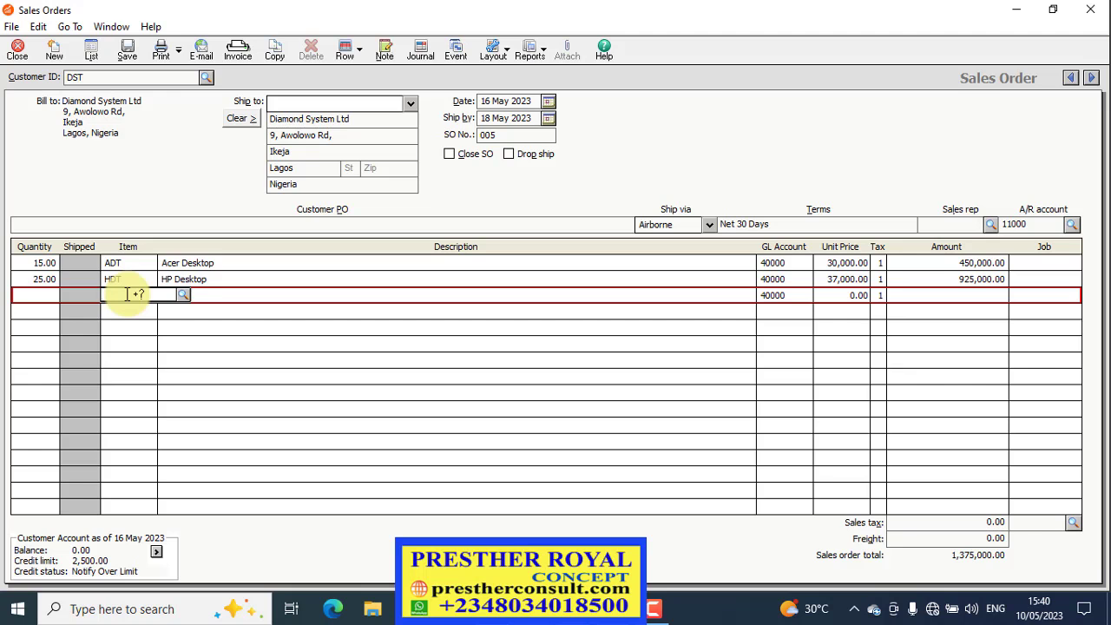
click(104, 295)
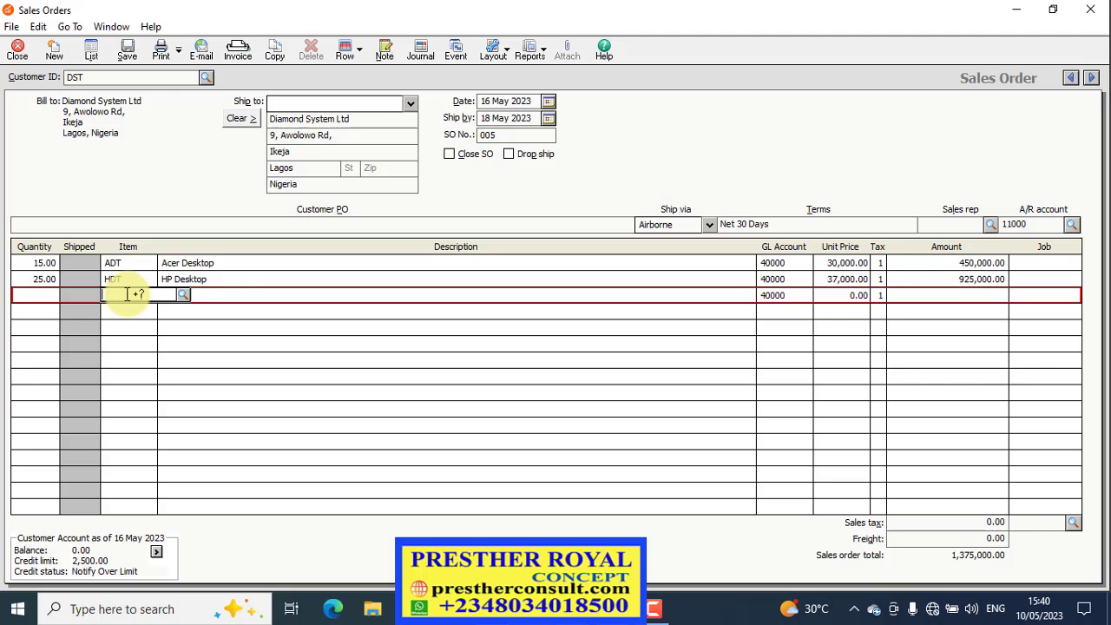
text(DLT)
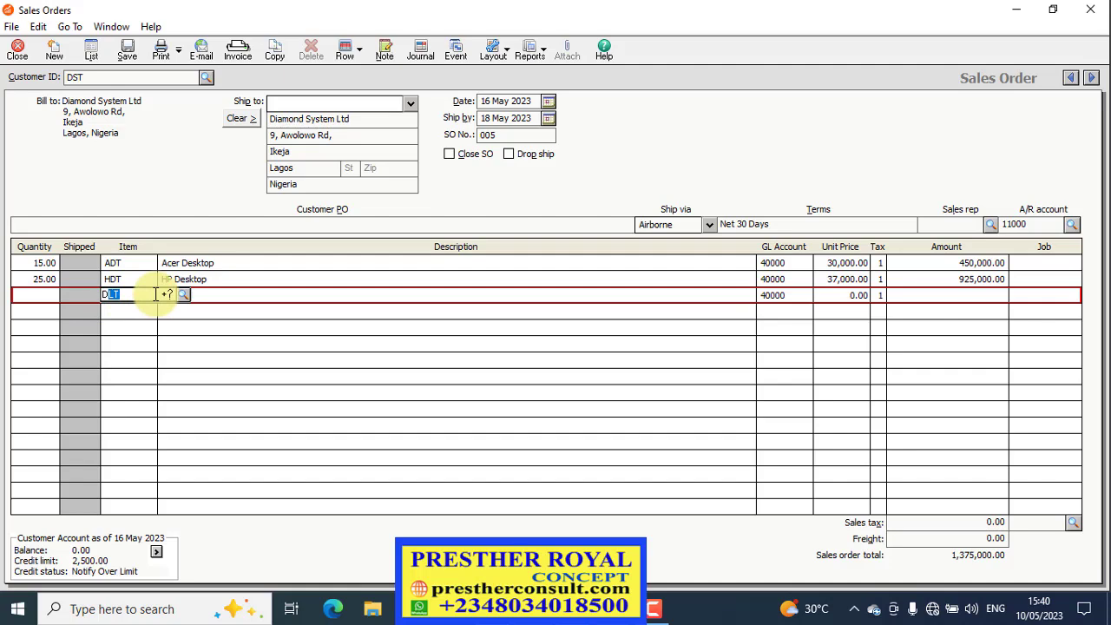
click(184, 296)
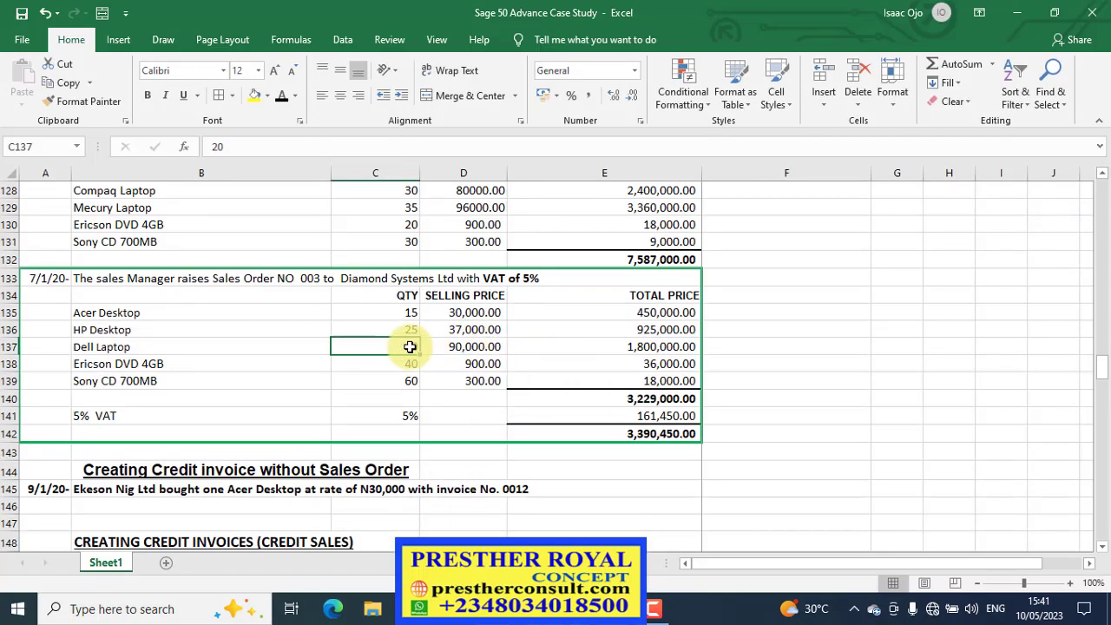
text(20)
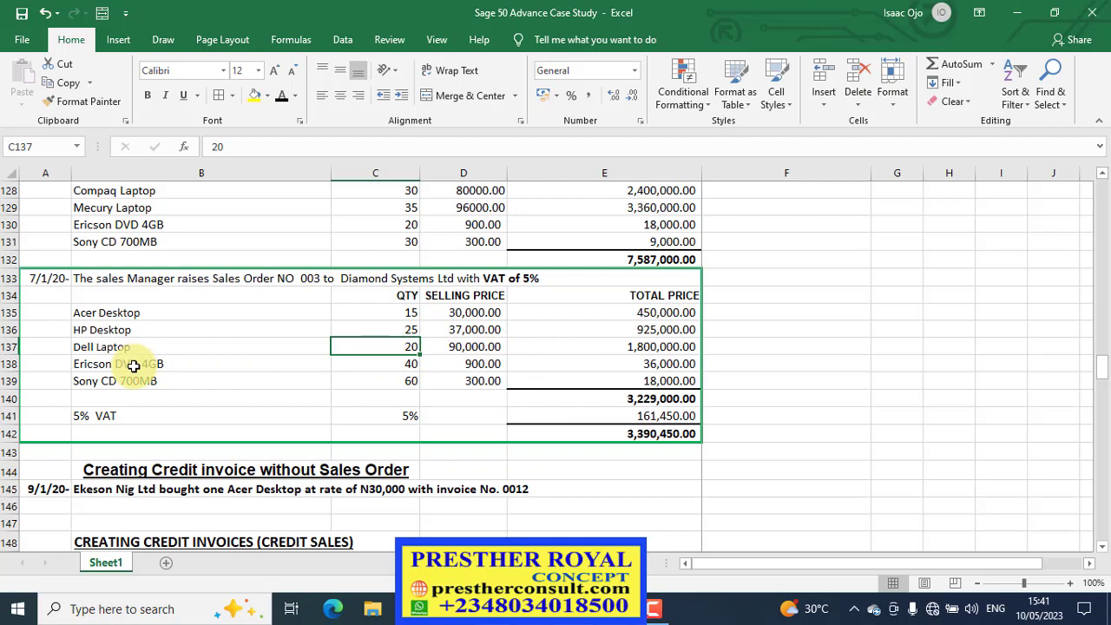
Enter 40 Ericson DVD 4GB and 60 Sony CD lines, bringing the total to 3,229,000.00
click(201, 365)
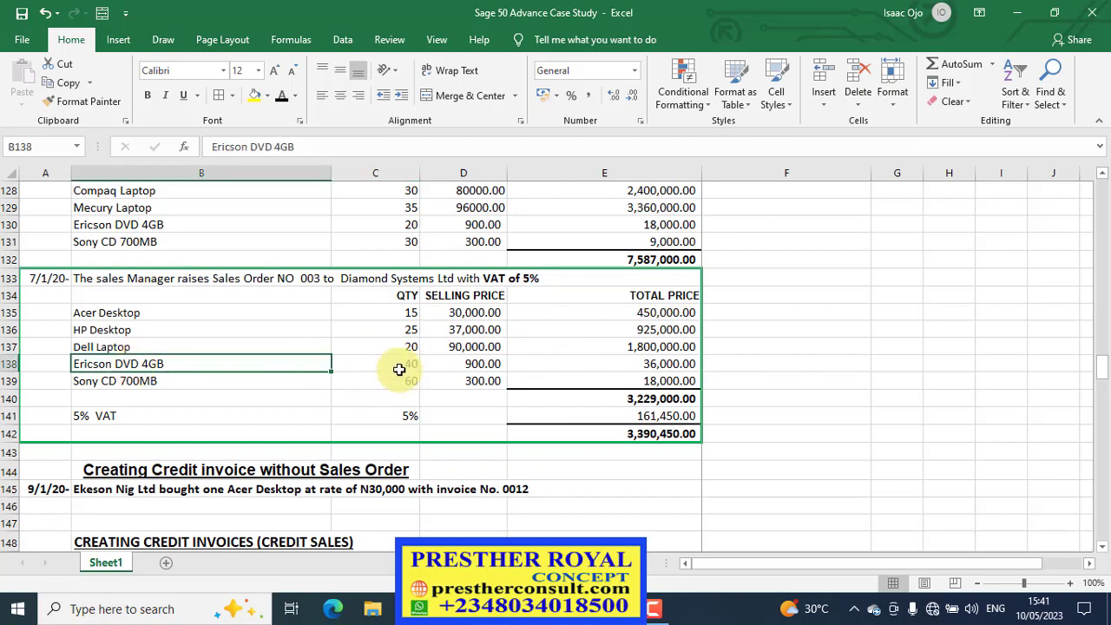
click(375, 363)
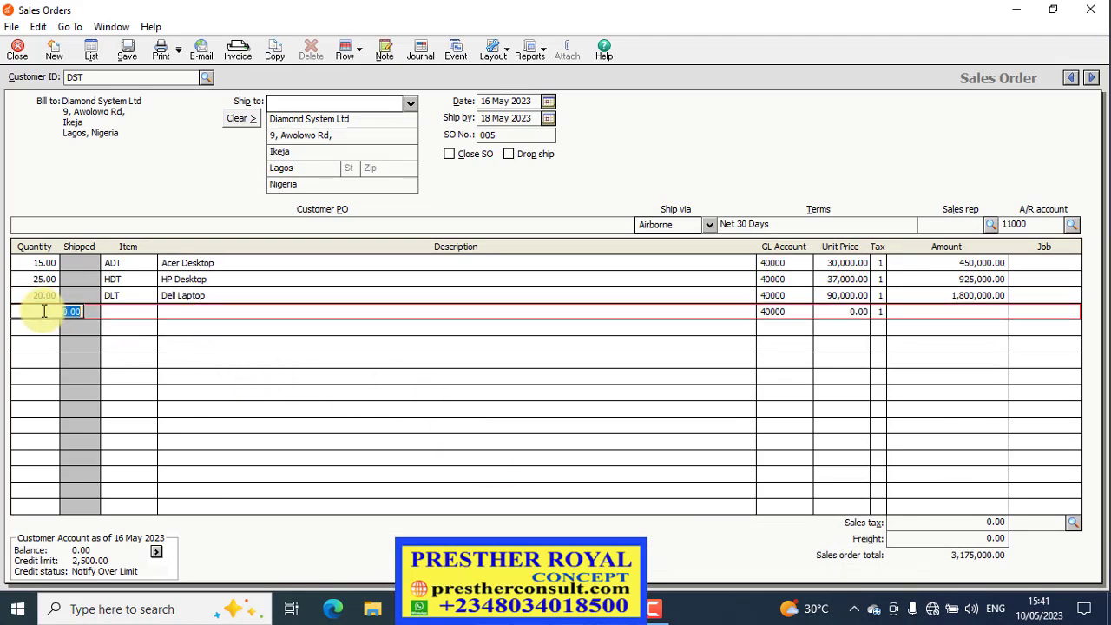
text(40)
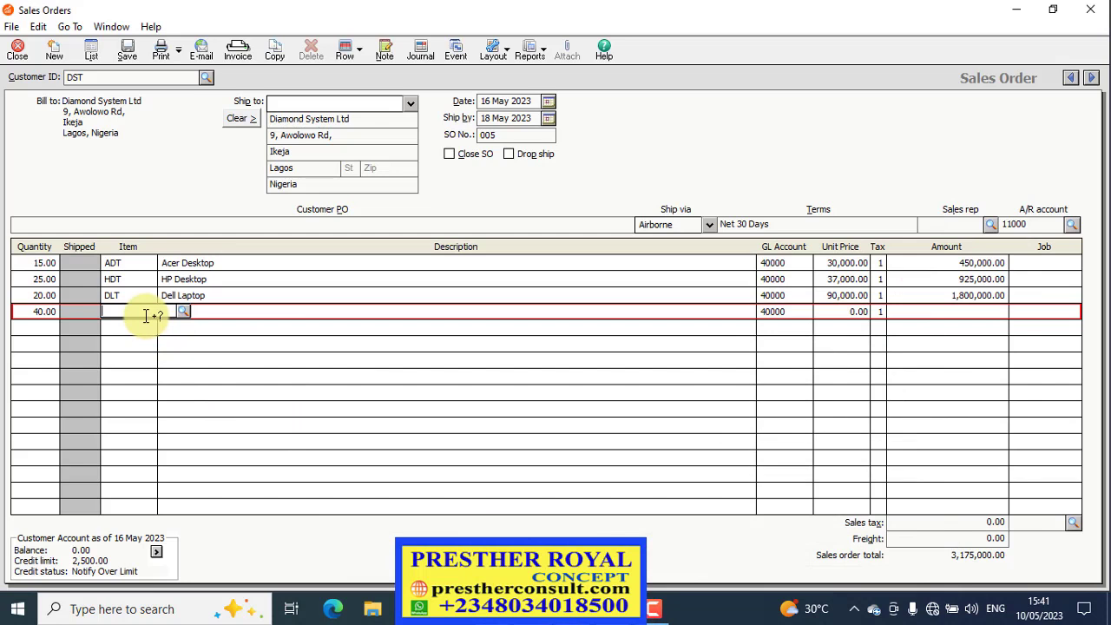
text(DVD)
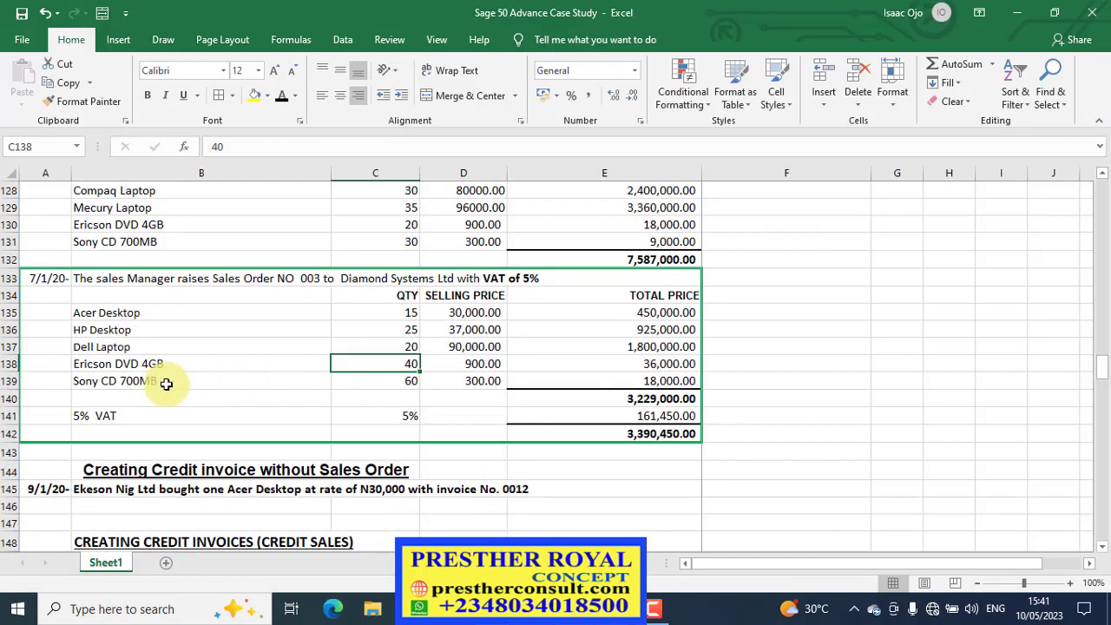
click(376, 381)
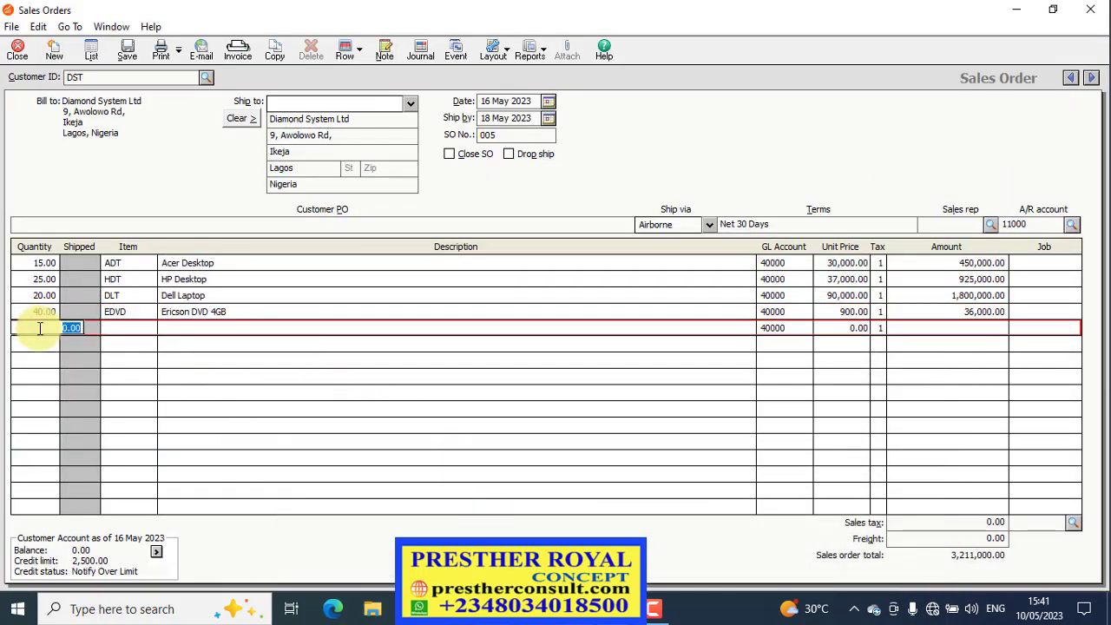
text(60.00)
click(128, 328)
text(SCD)
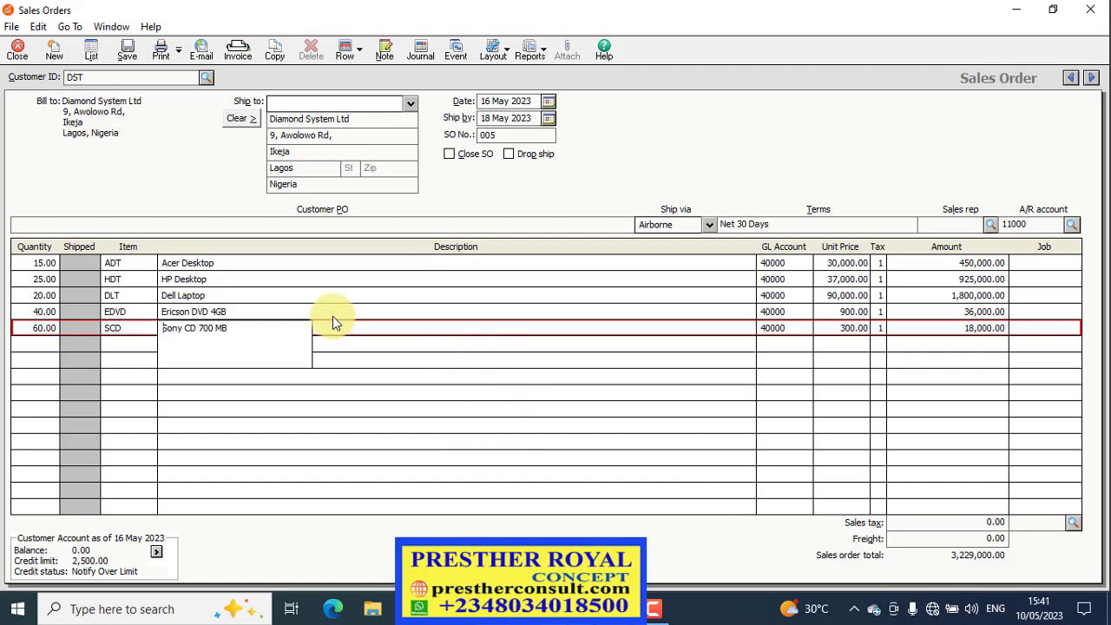
Check the case study subtotal cell E140's SUM of 3,229,000.00 in Excel
click(781, 326)
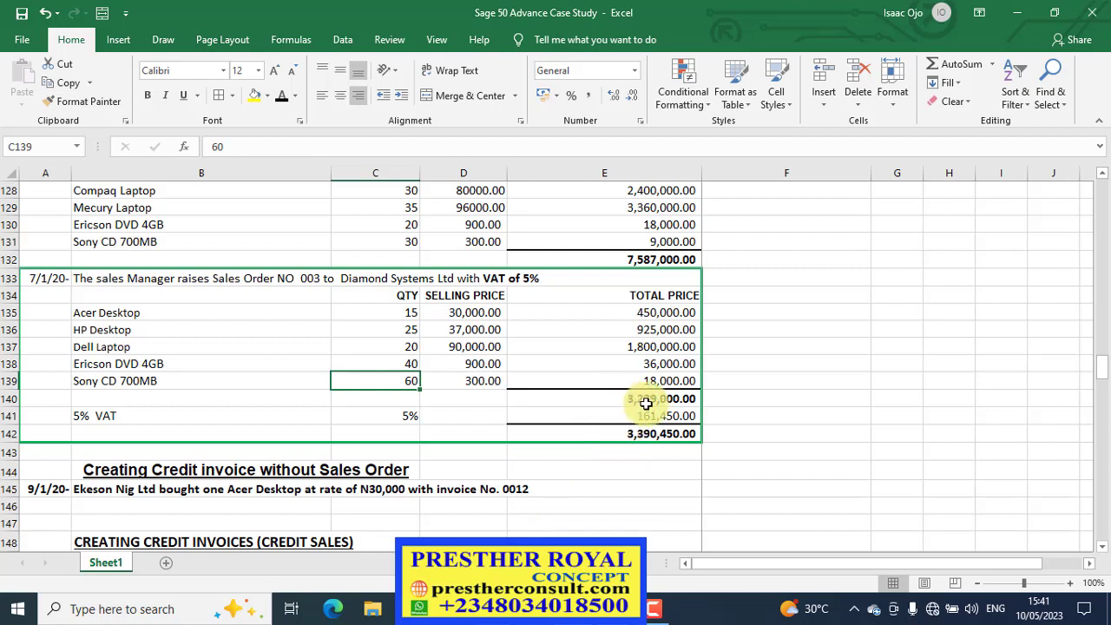
click(604, 397)
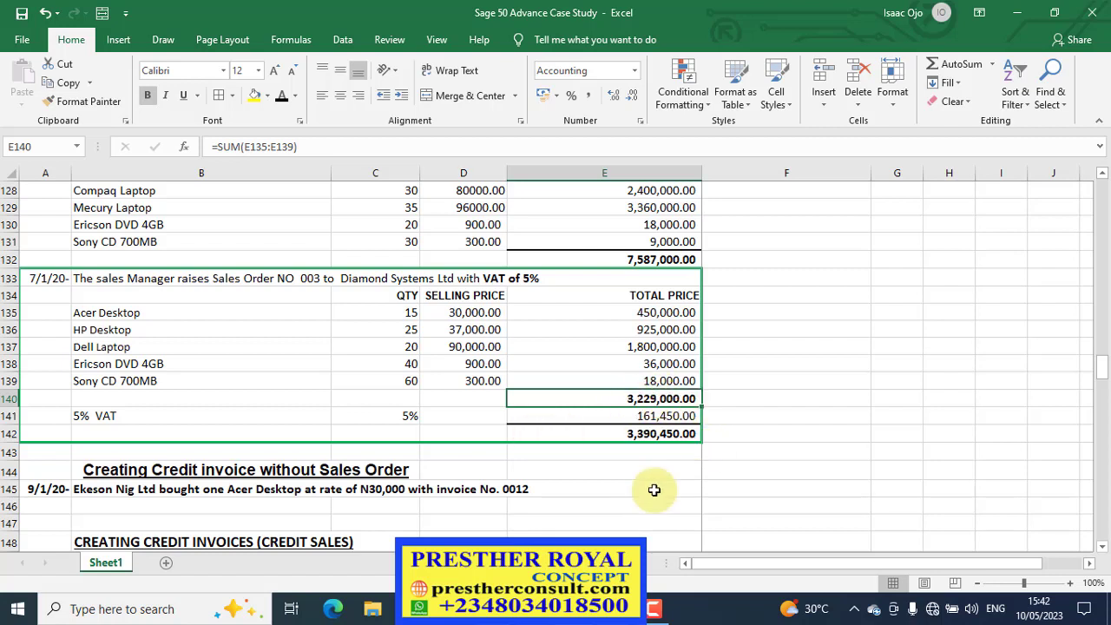
mouse_move(653, 608)
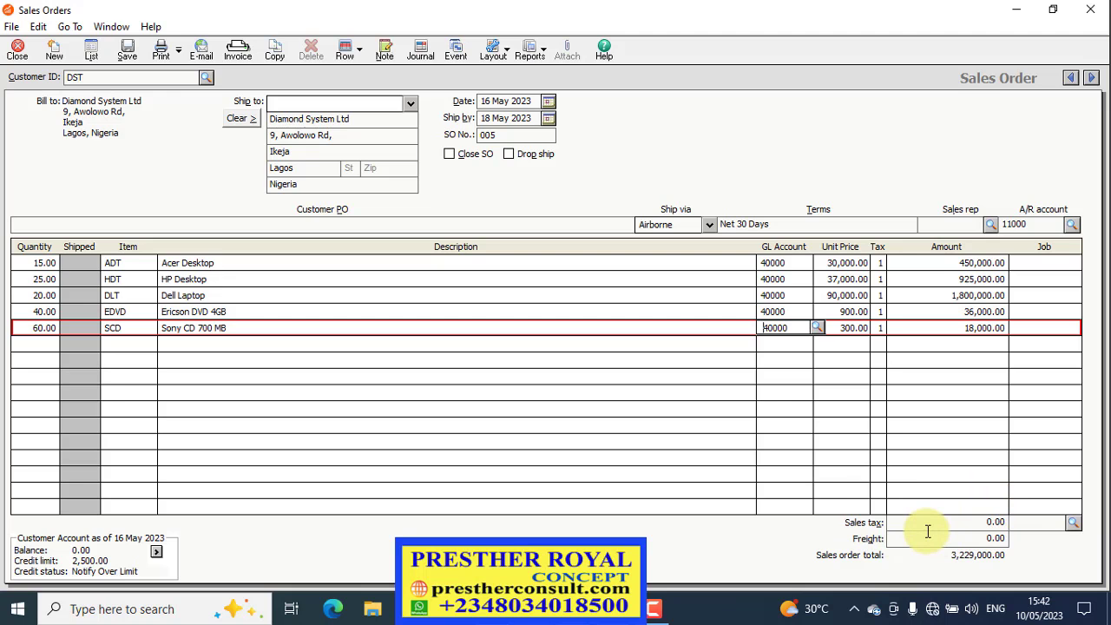
mouse_move(882, 534)
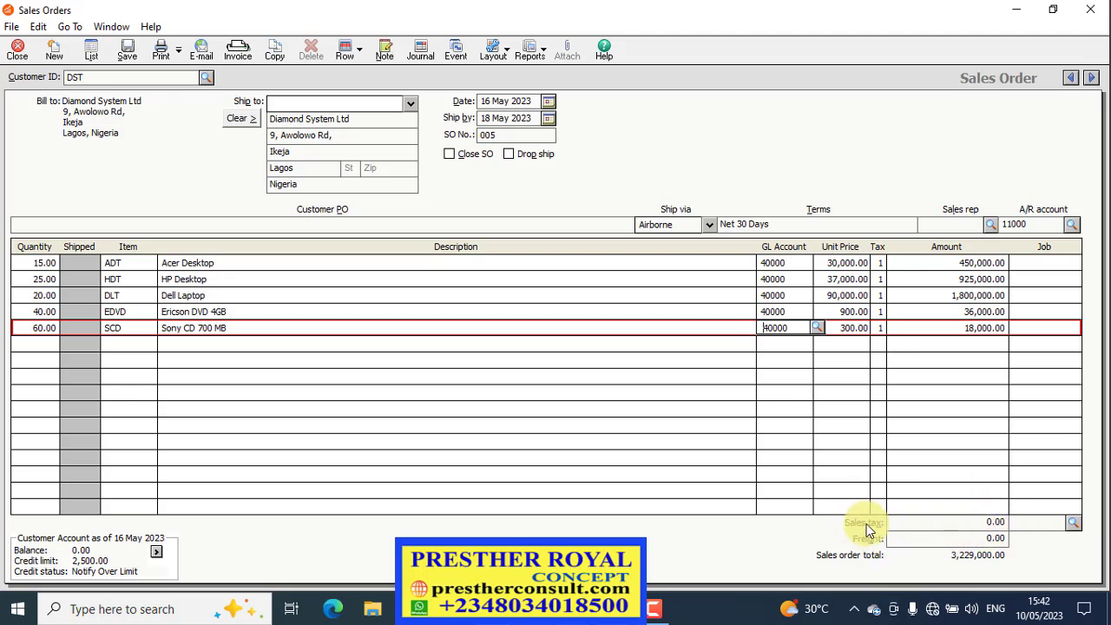
mouse_move(872, 536)
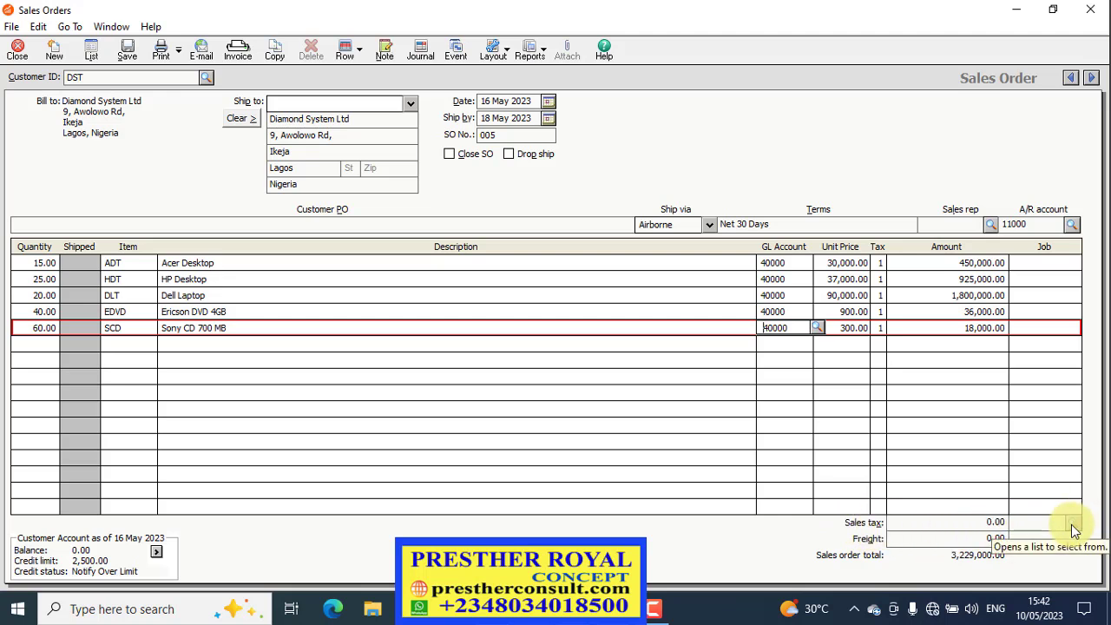
Choose the VAT 5% sales tax code so tax is 161,450.00 and total 3,390,450.00
click(816, 326)
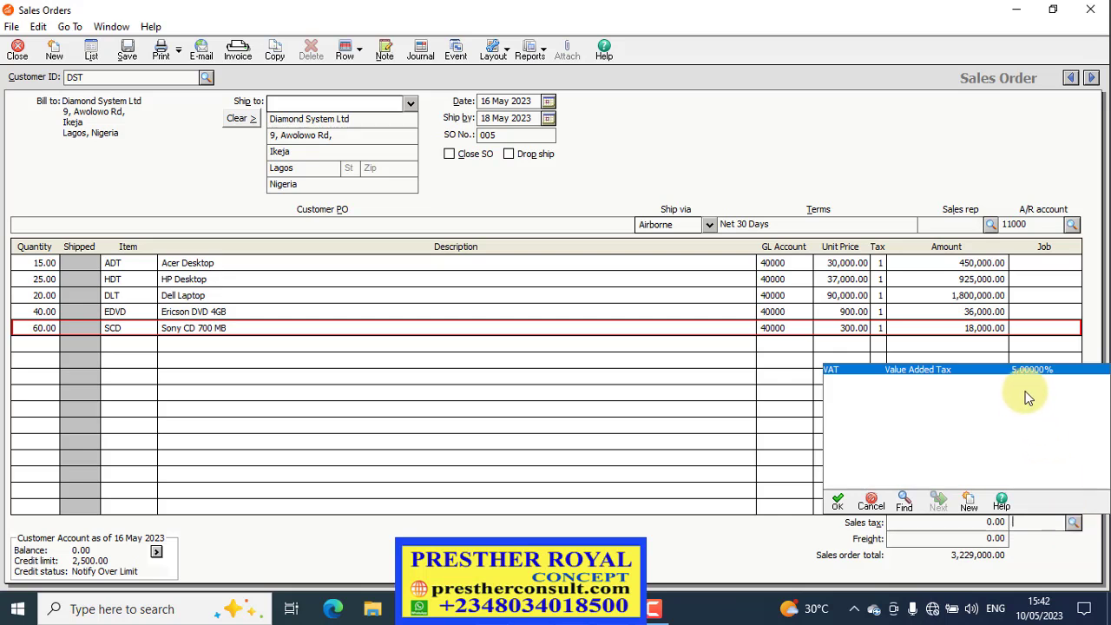
mouse_move(1028, 379)
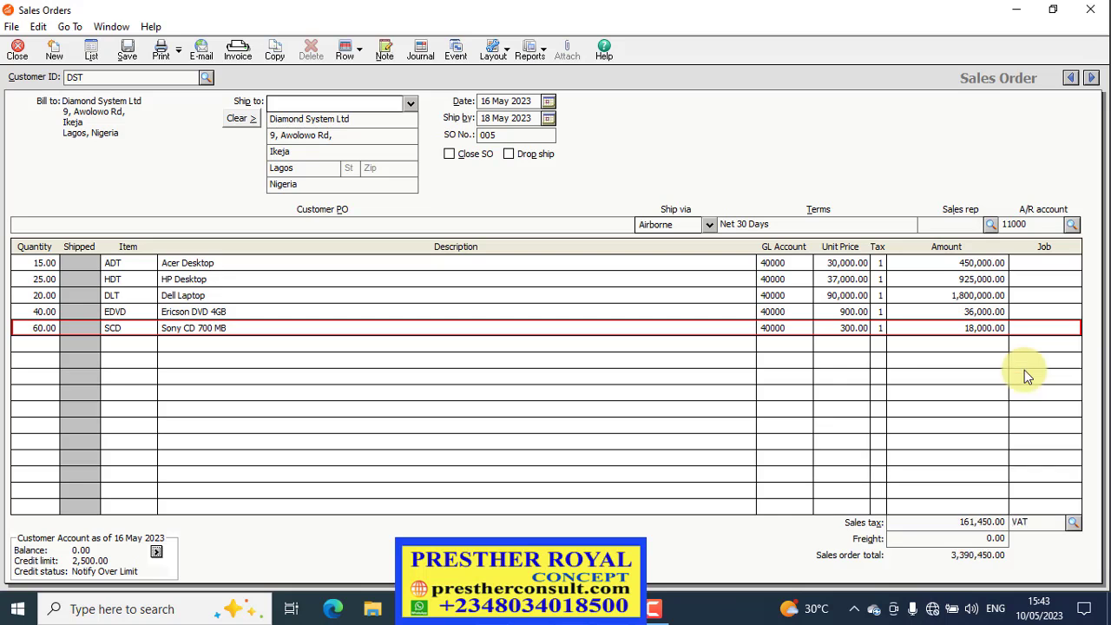
mouse_move(1063, 552)
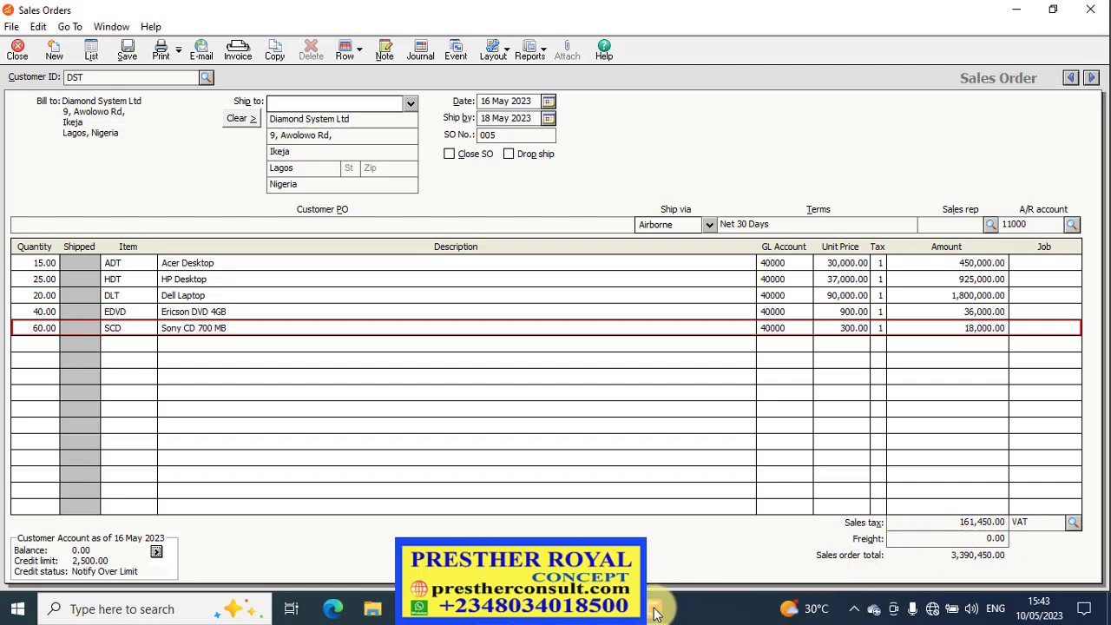
Preview sales order 005 as a printed form, accepting the credit-limit warning
click(653, 607)
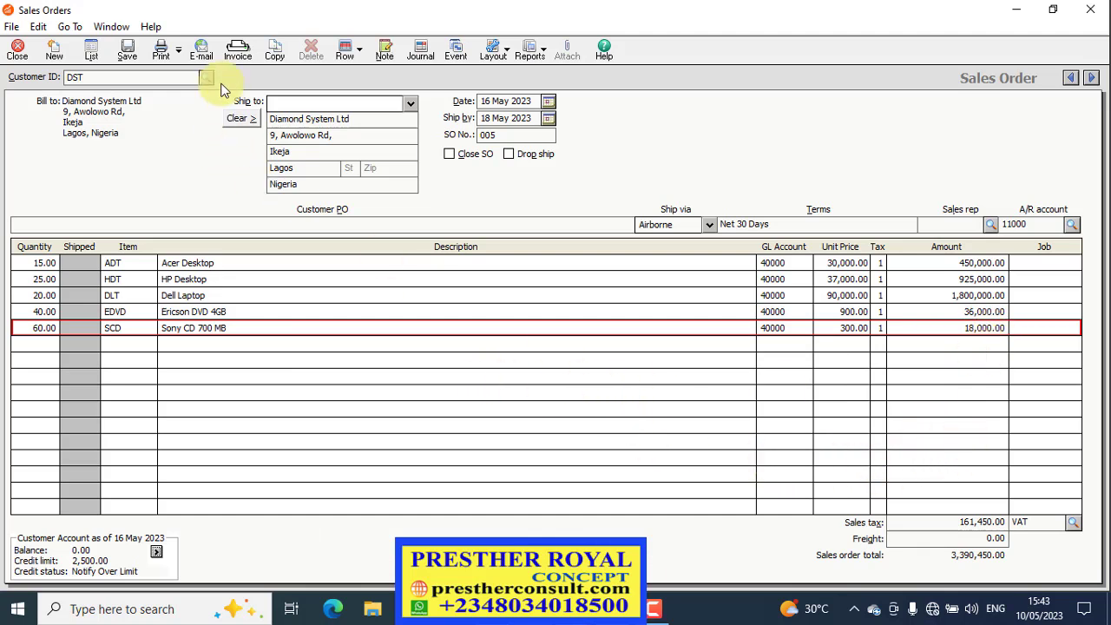
click(160, 48)
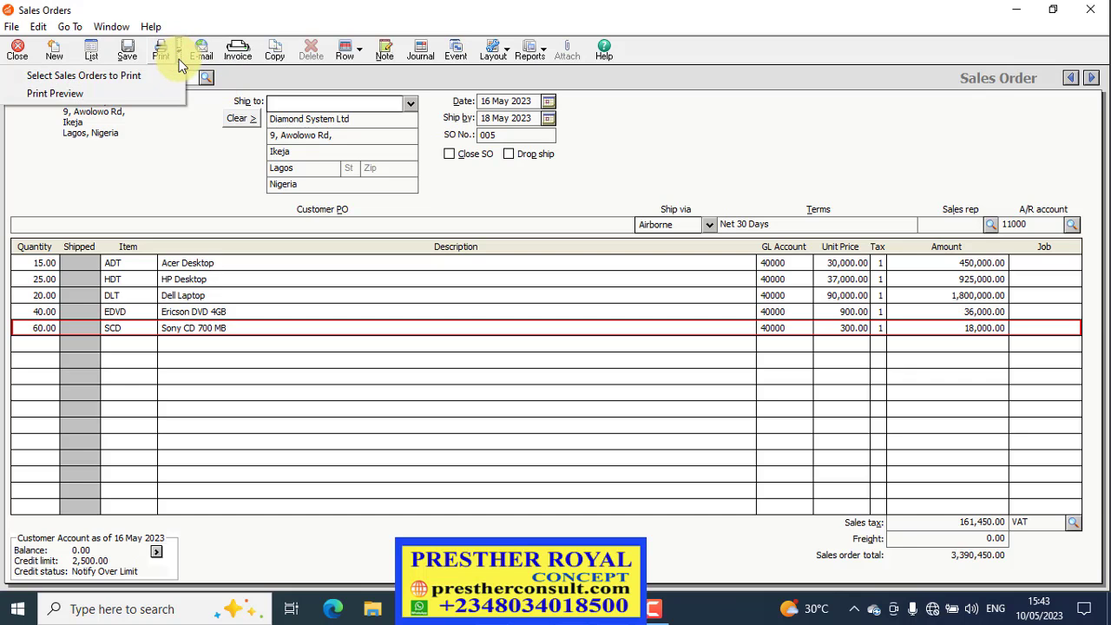
mouse_move(79, 94)
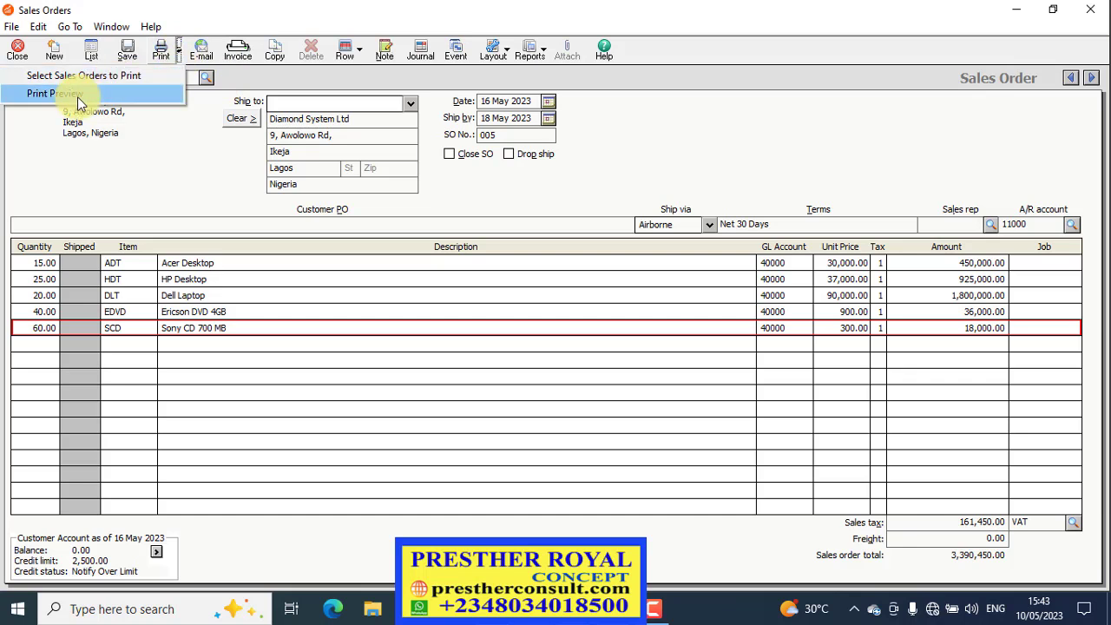
click(56, 94)
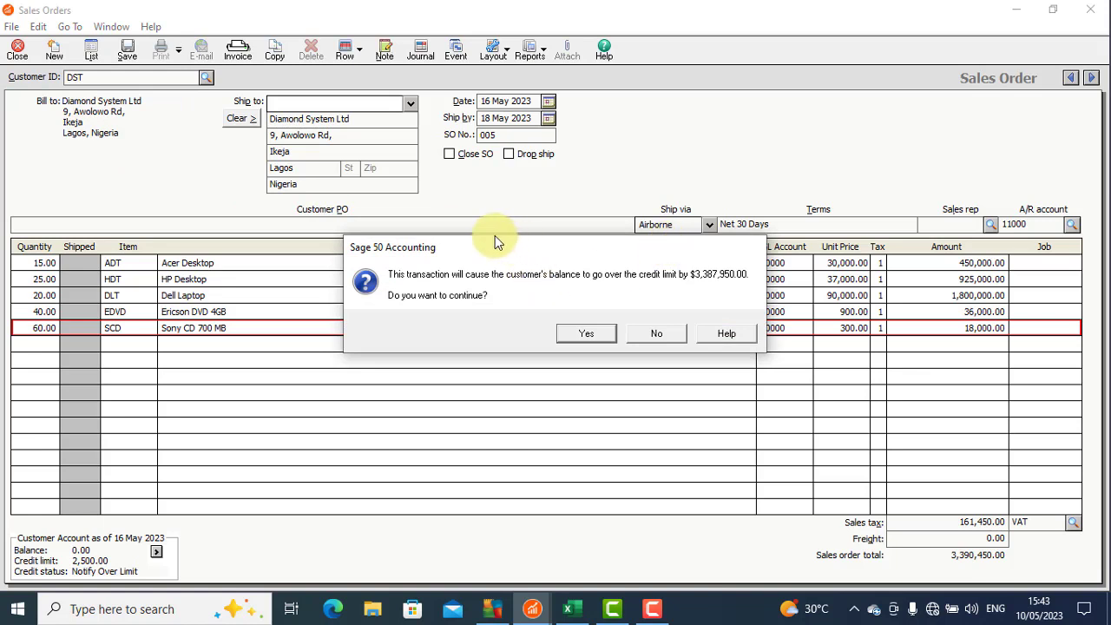
mouse_move(403, 286)
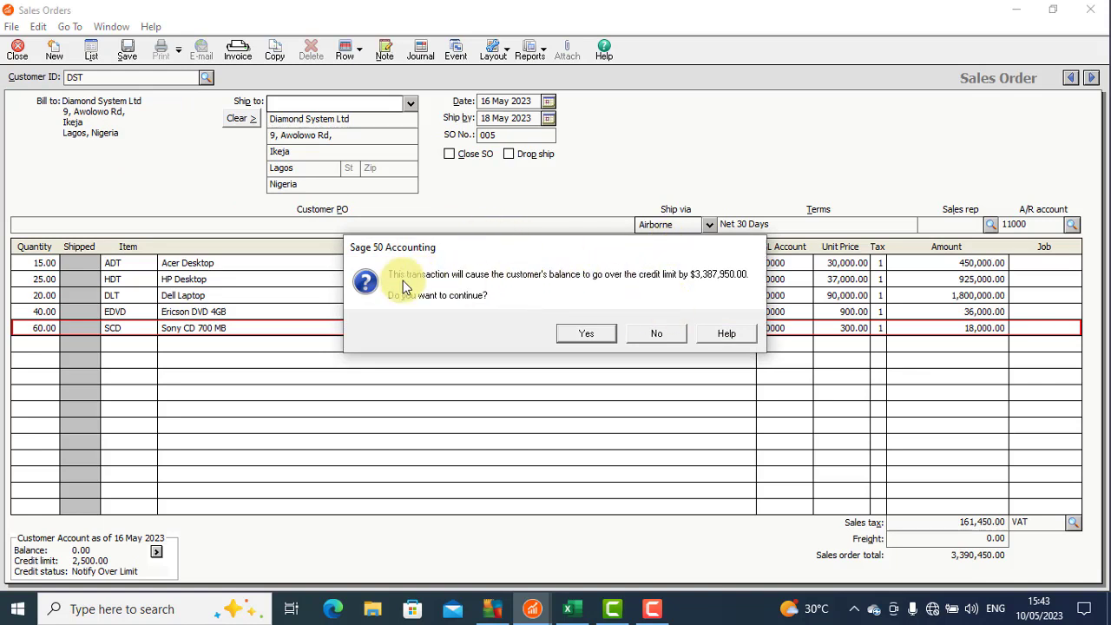
mouse_move(559, 291)
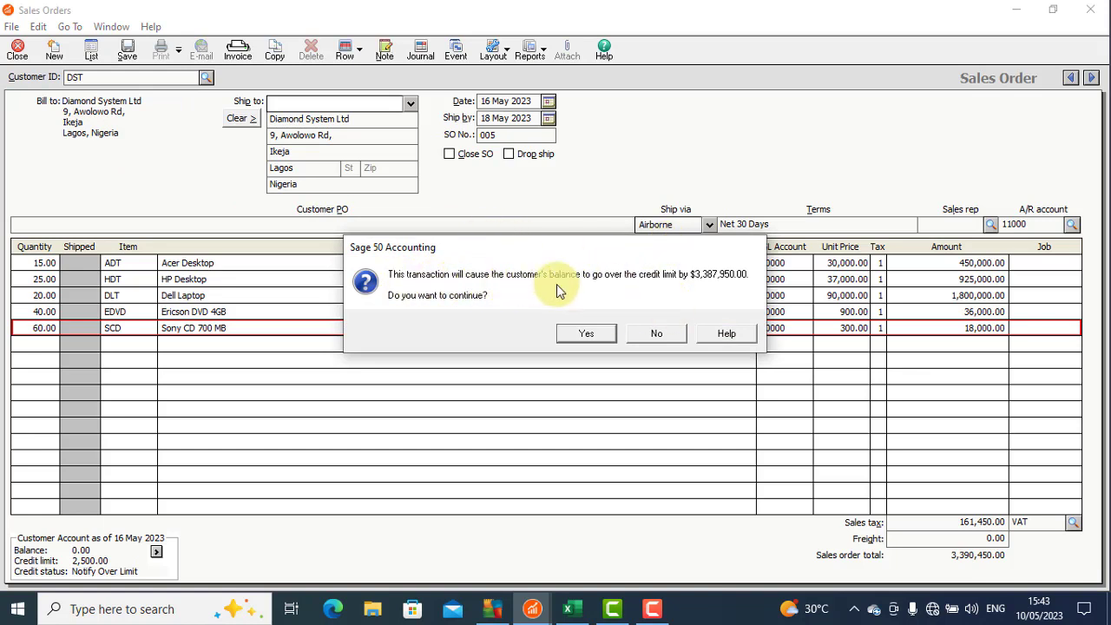
mouse_move(664, 282)
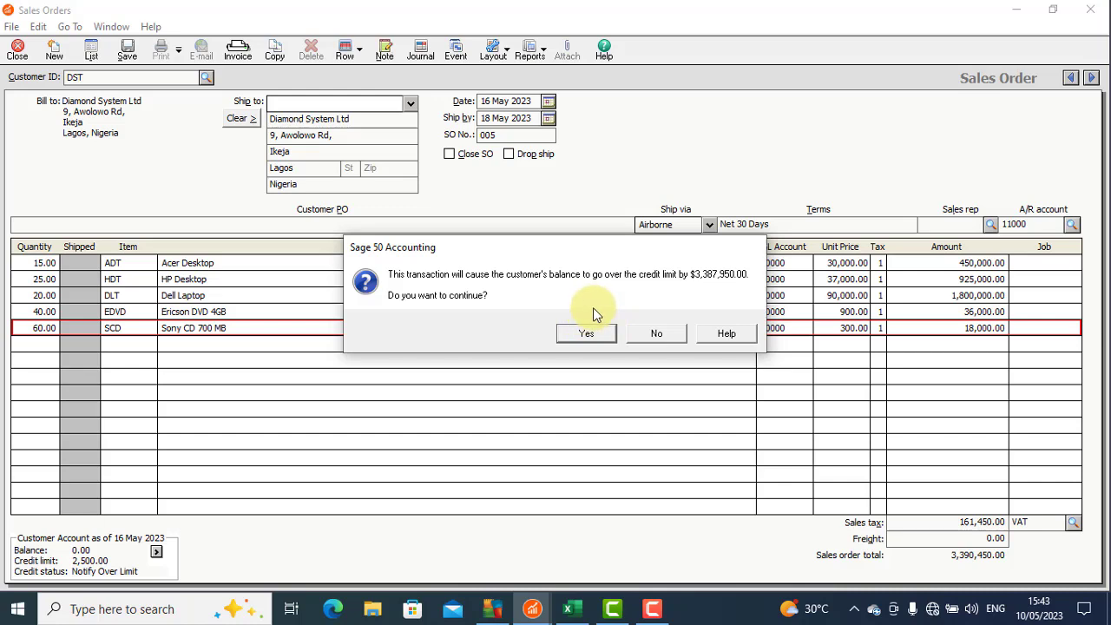
click(587, 334)
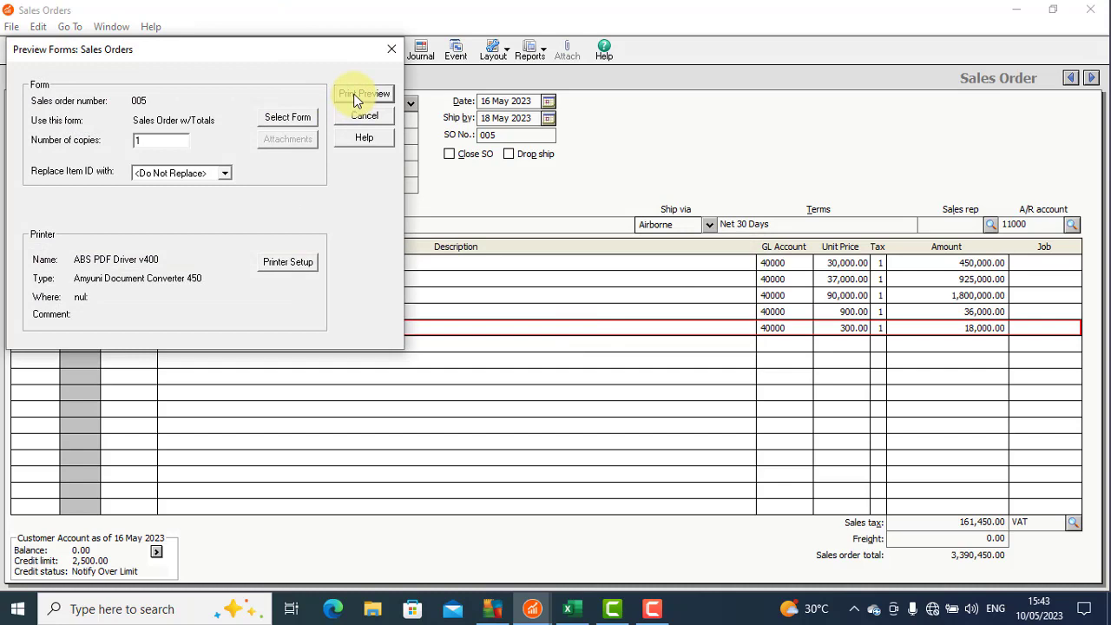
click(365, 115)
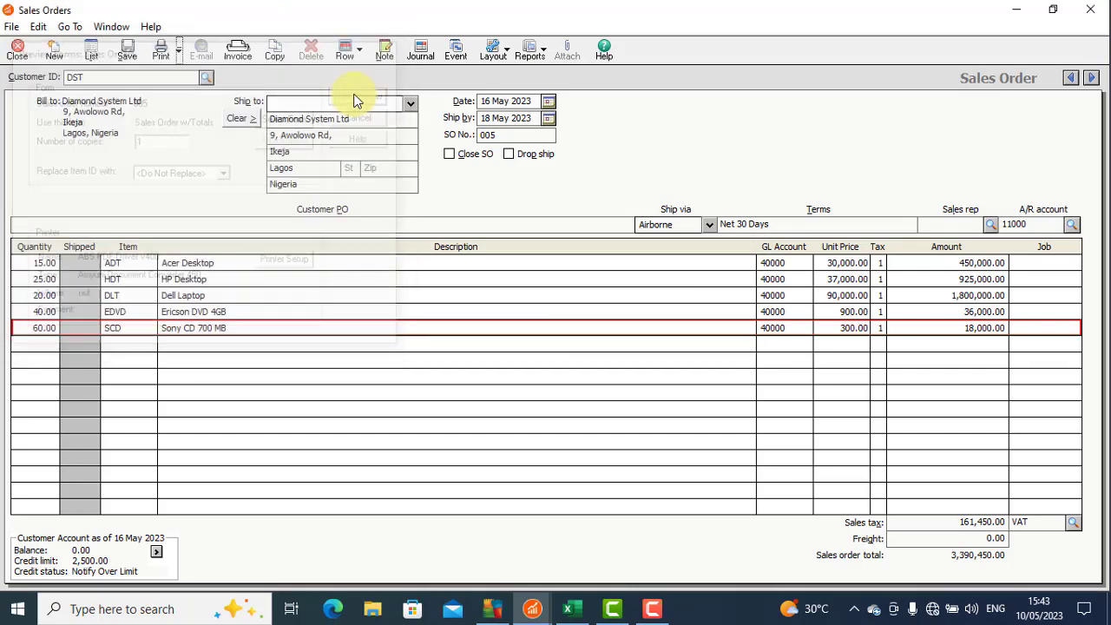
click(160, 49)
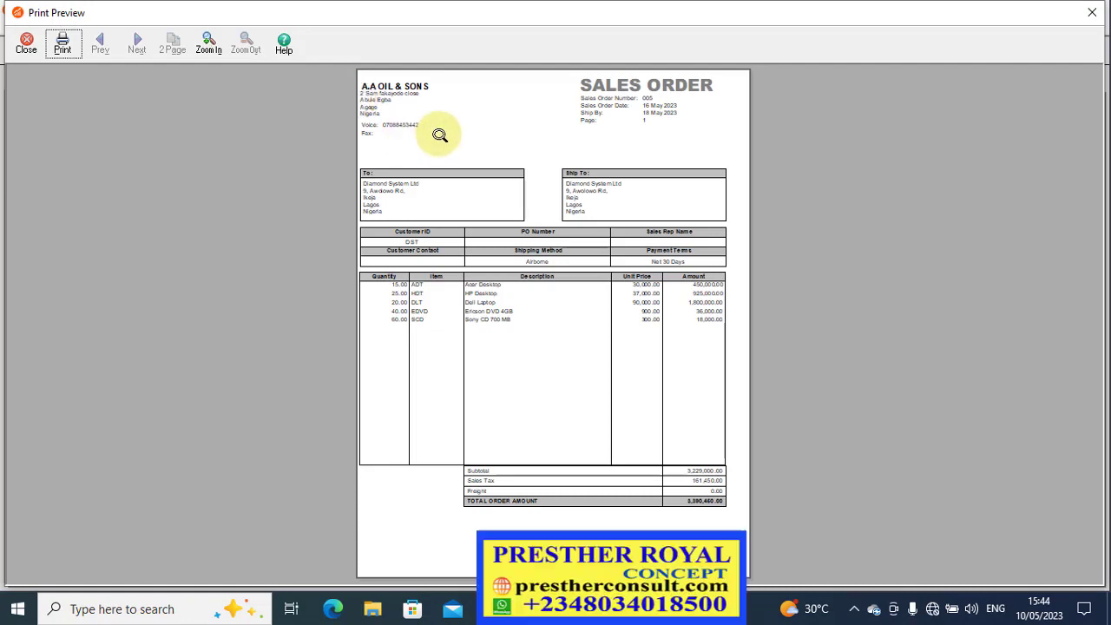
click(208, 43)
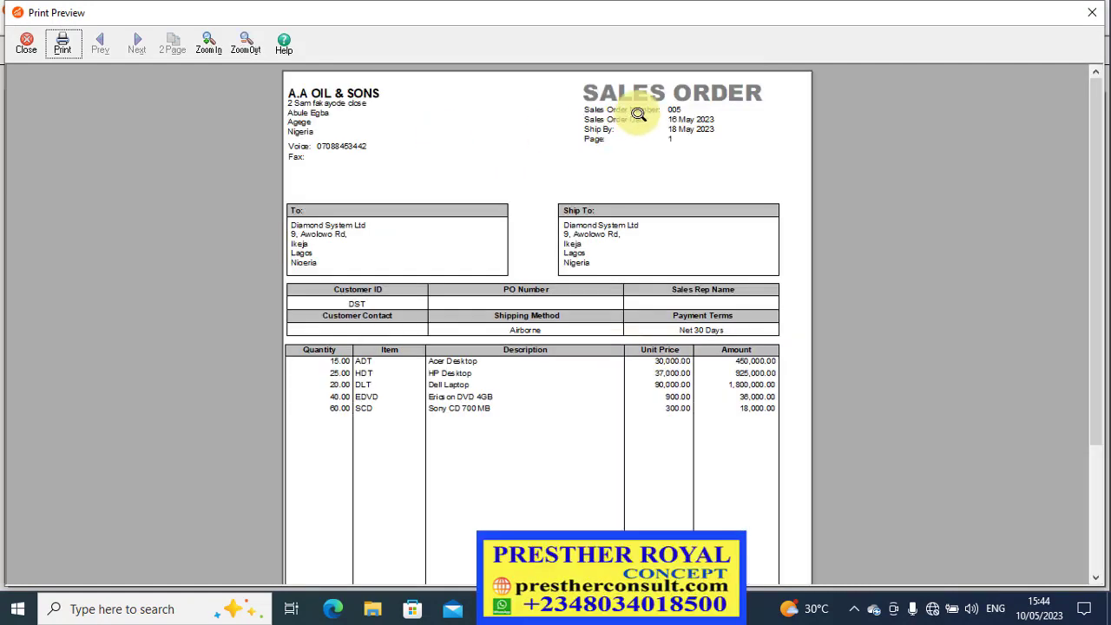
mouse_move(472, 142)
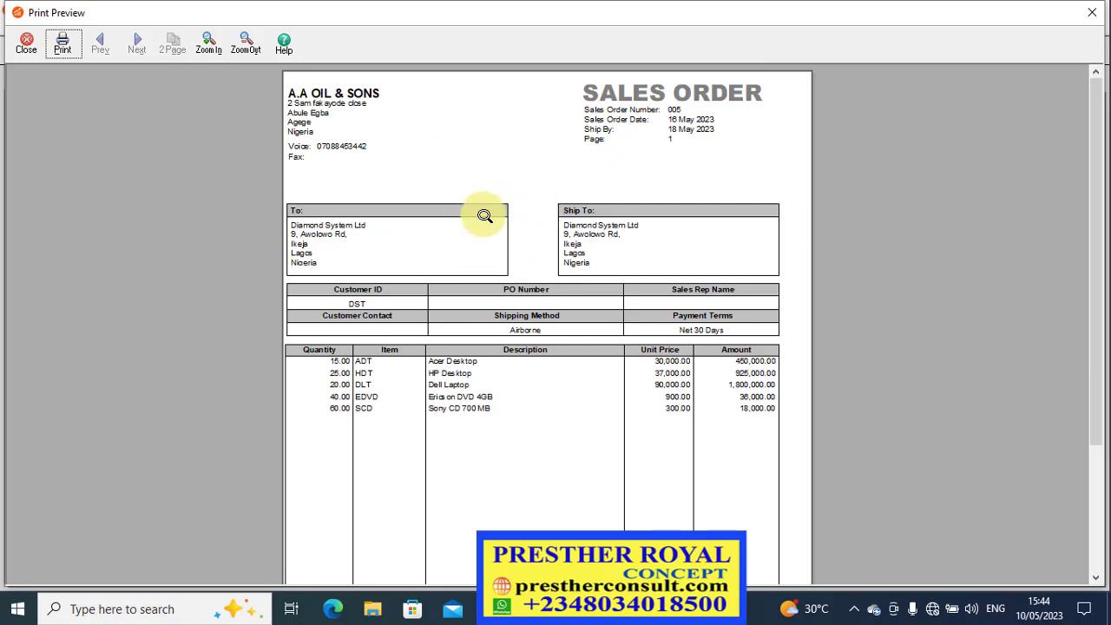
mouse_move(490, 271)
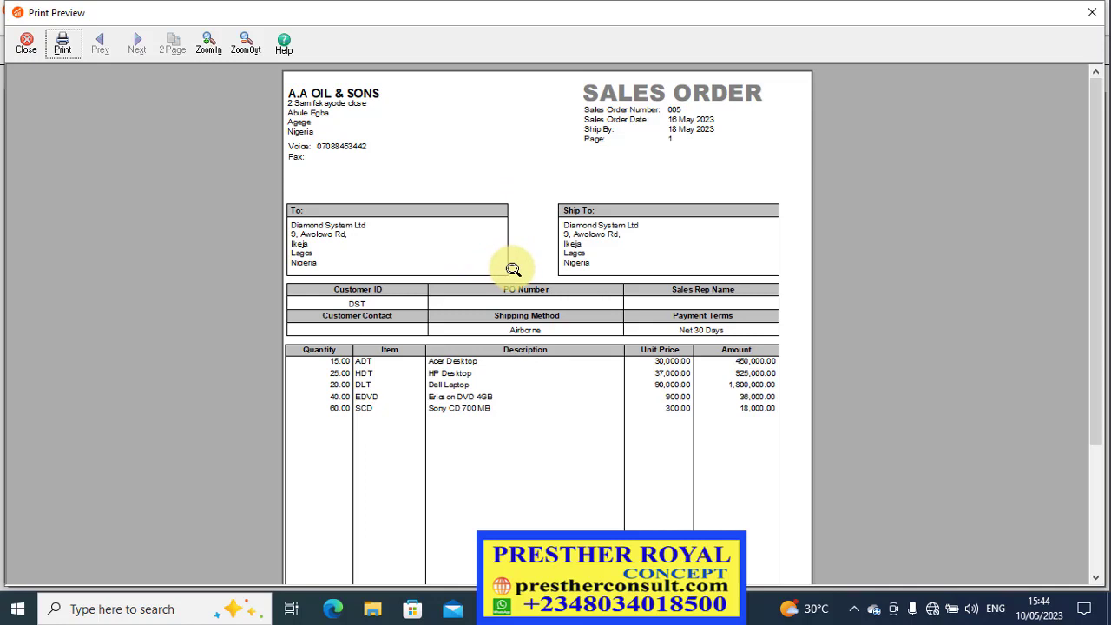
mouse_move(393, 264)
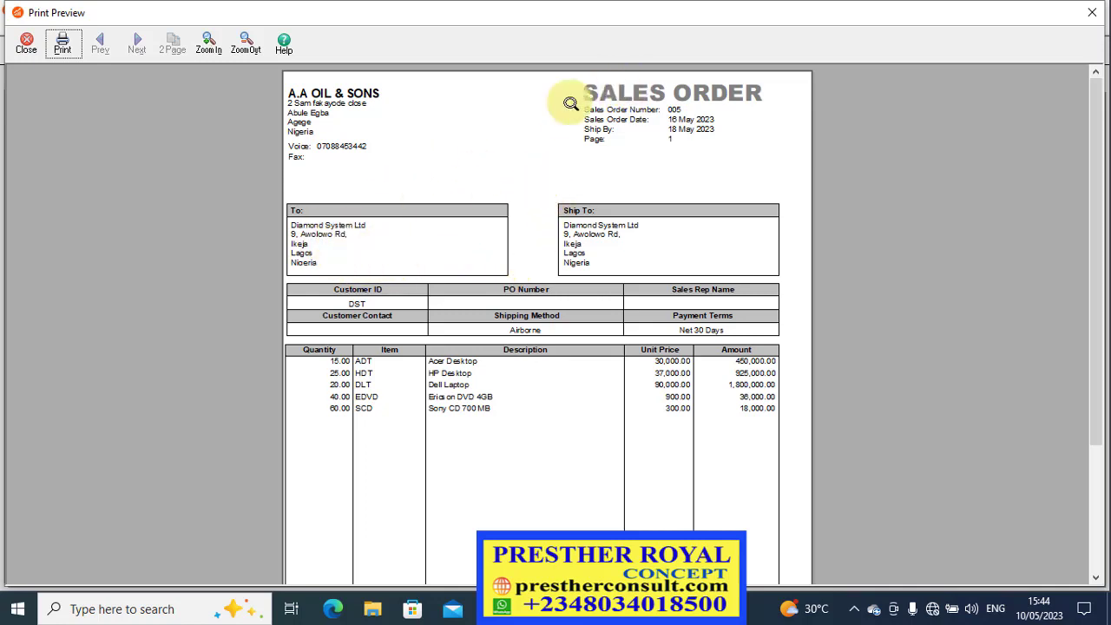
mouse_move(351, 103)
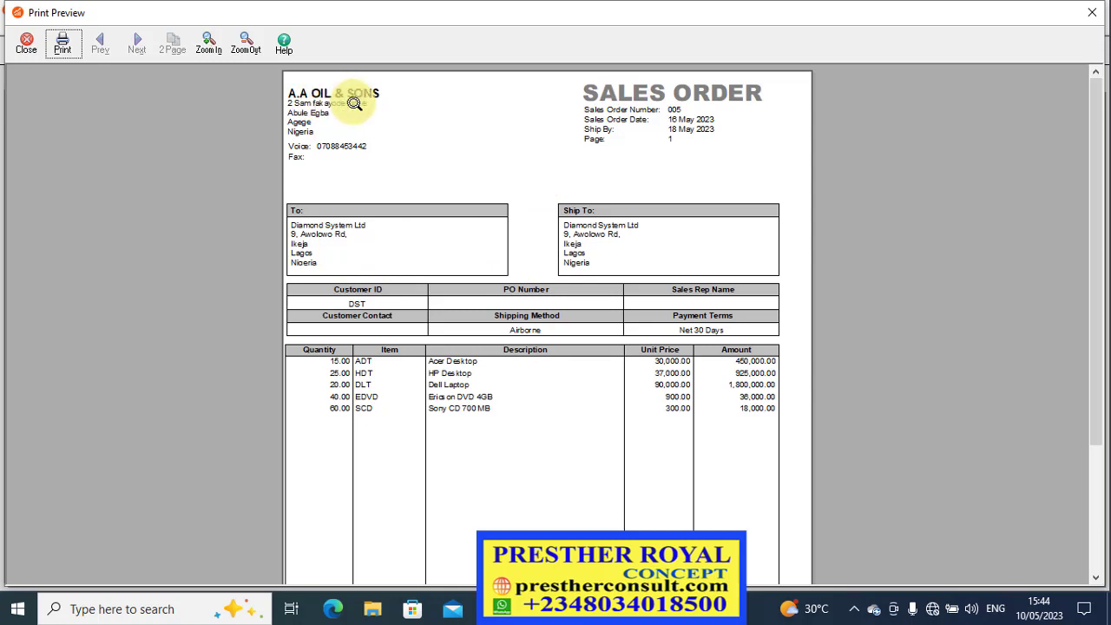
mouse_move(340, 224)
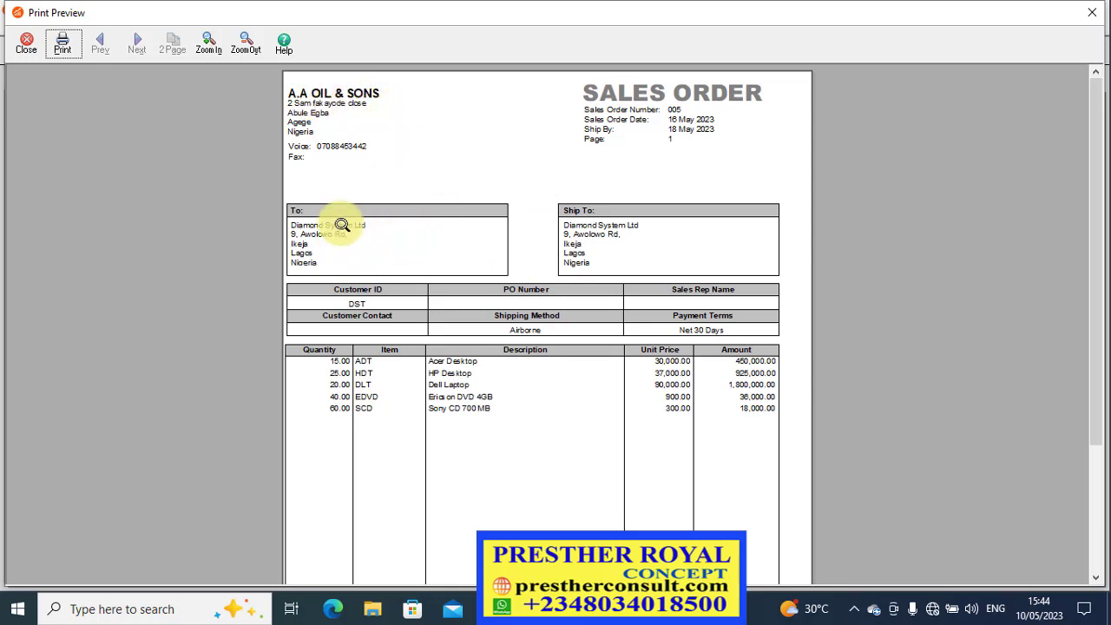
mouse_move(356, 243)
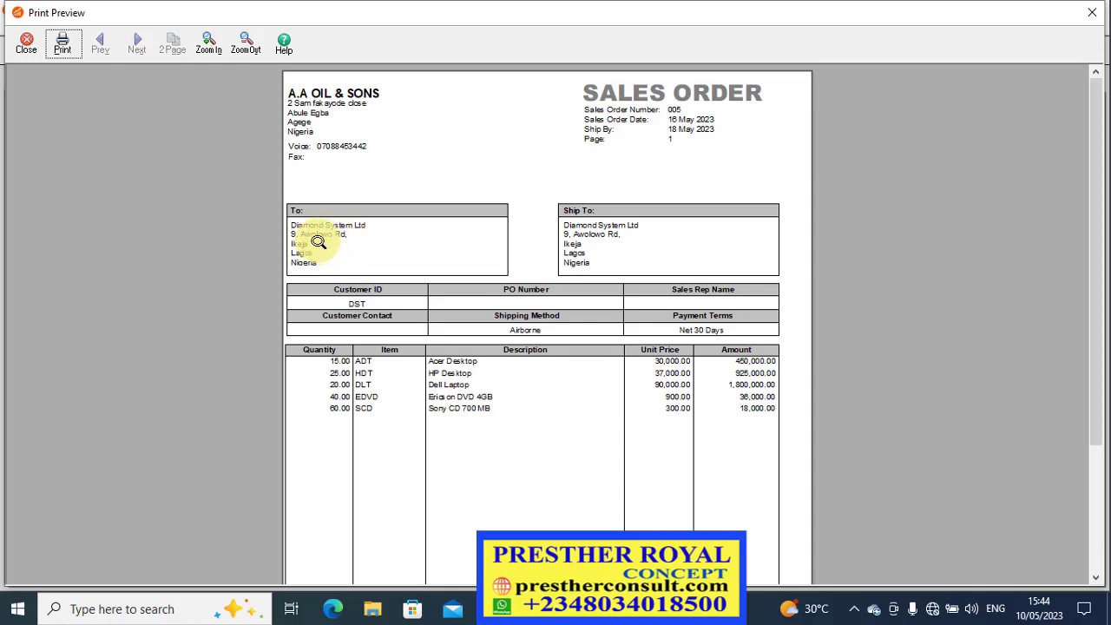
mouse_move(340, 238)
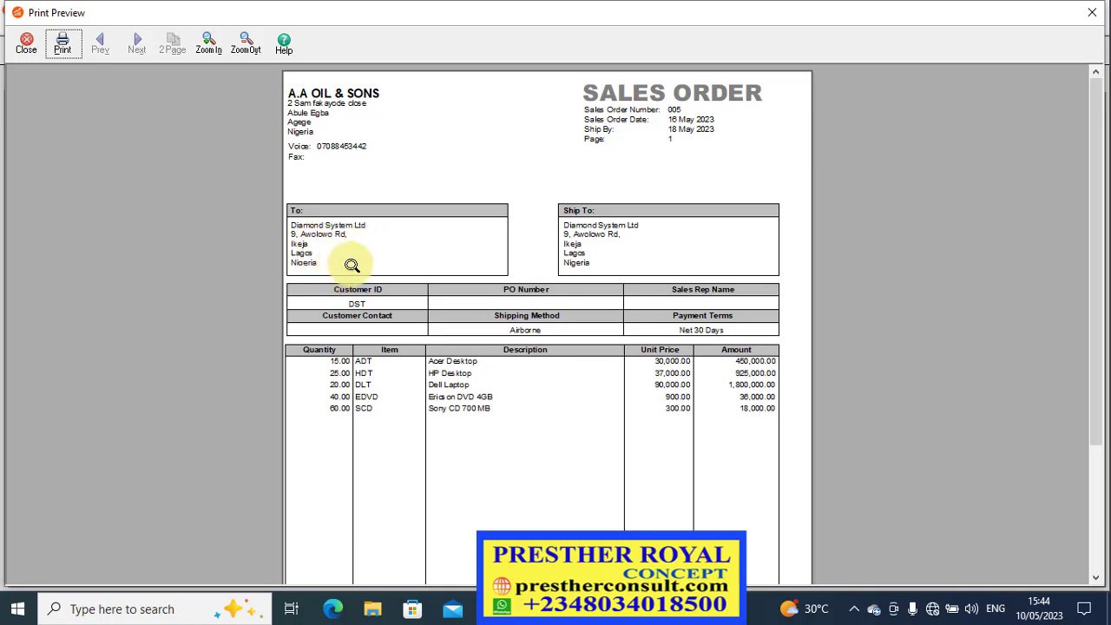
mouse_move(657, 267)
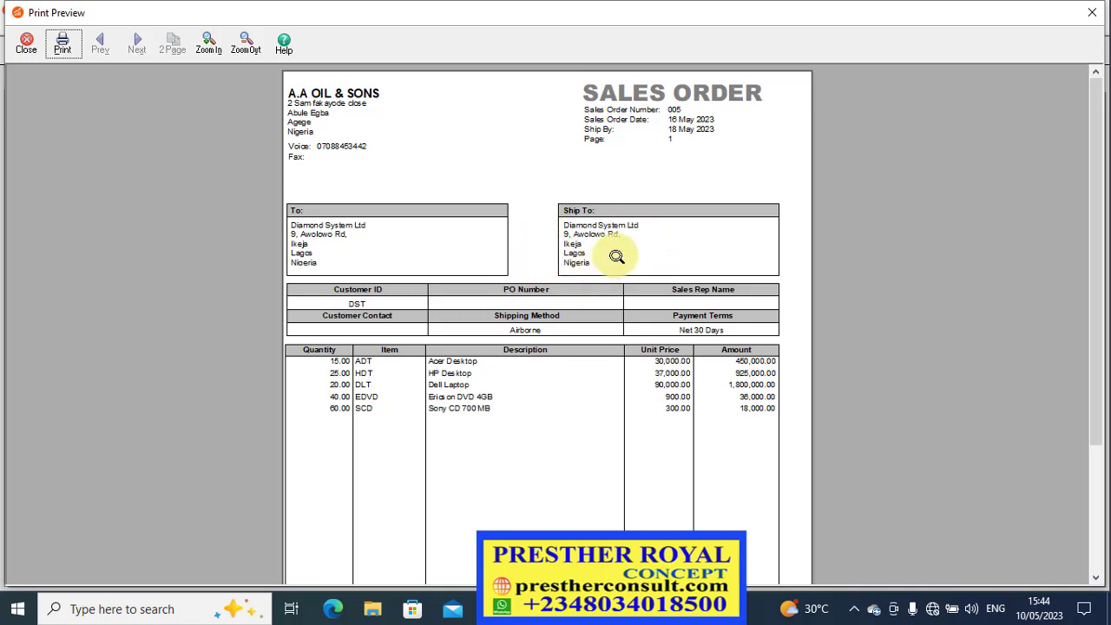
mouse_move(339, 112)
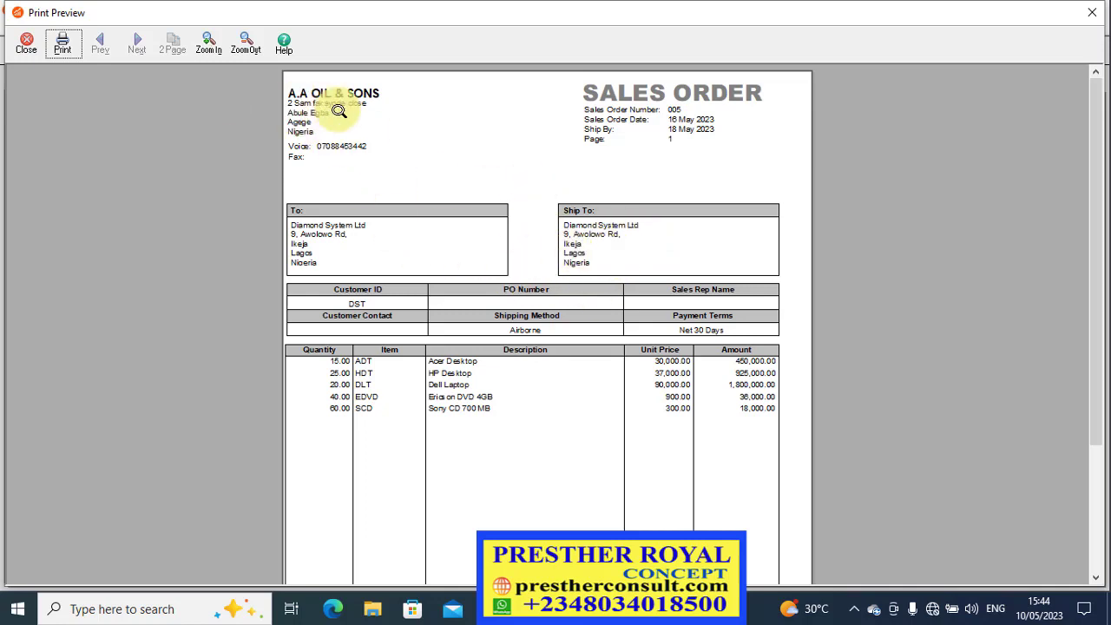
mouse_move(559, 235)
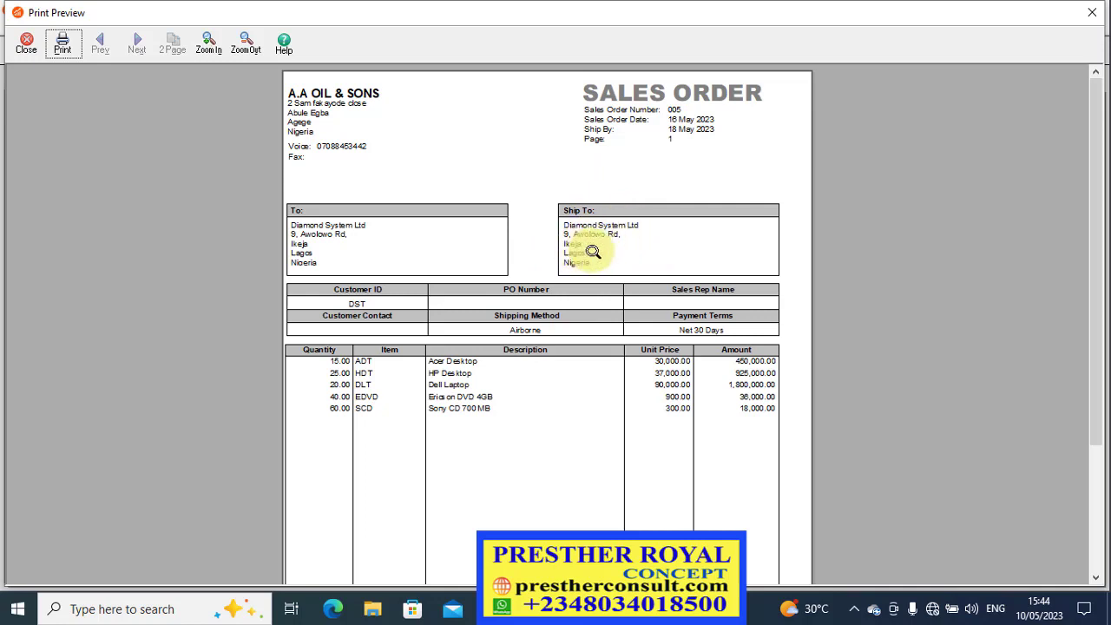
mouse_move(622, 214)
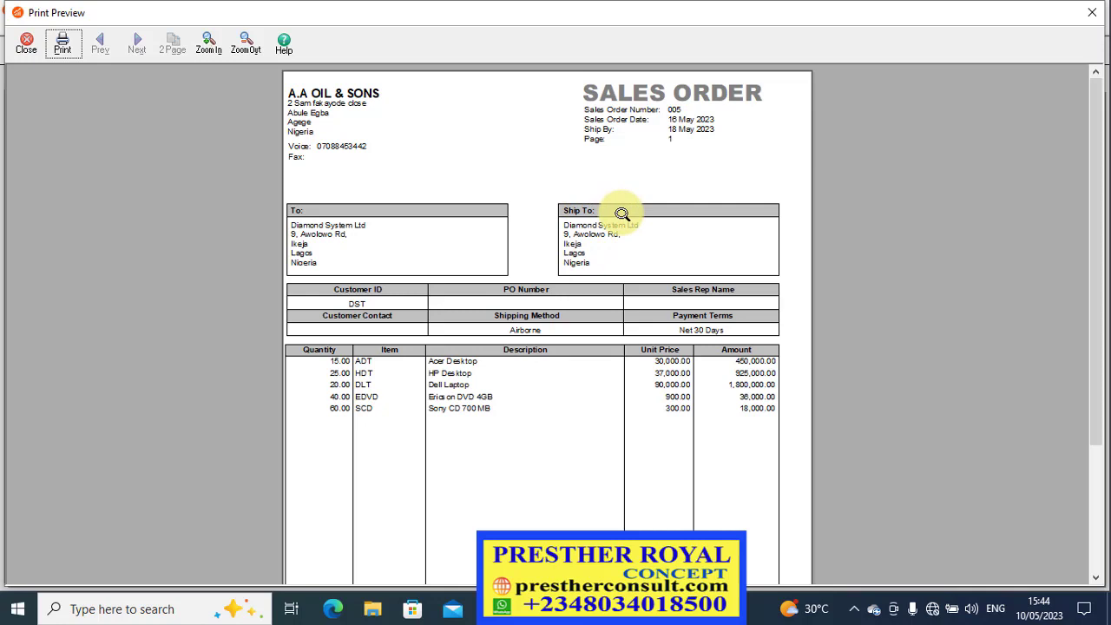
mouse_move(565, 269)
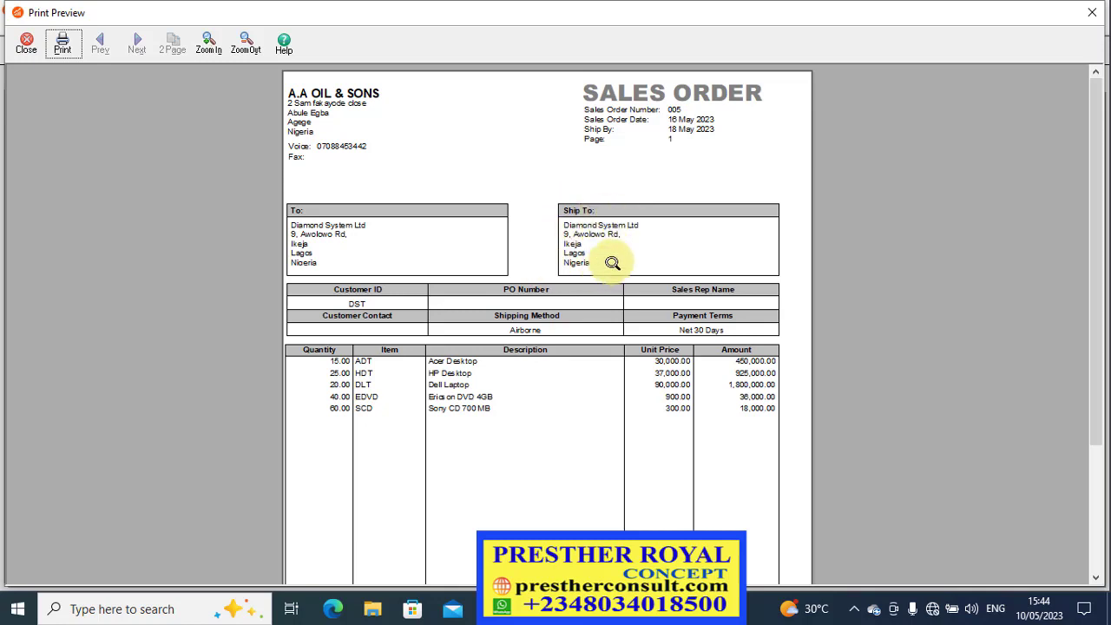
mouse_move(649, 260)
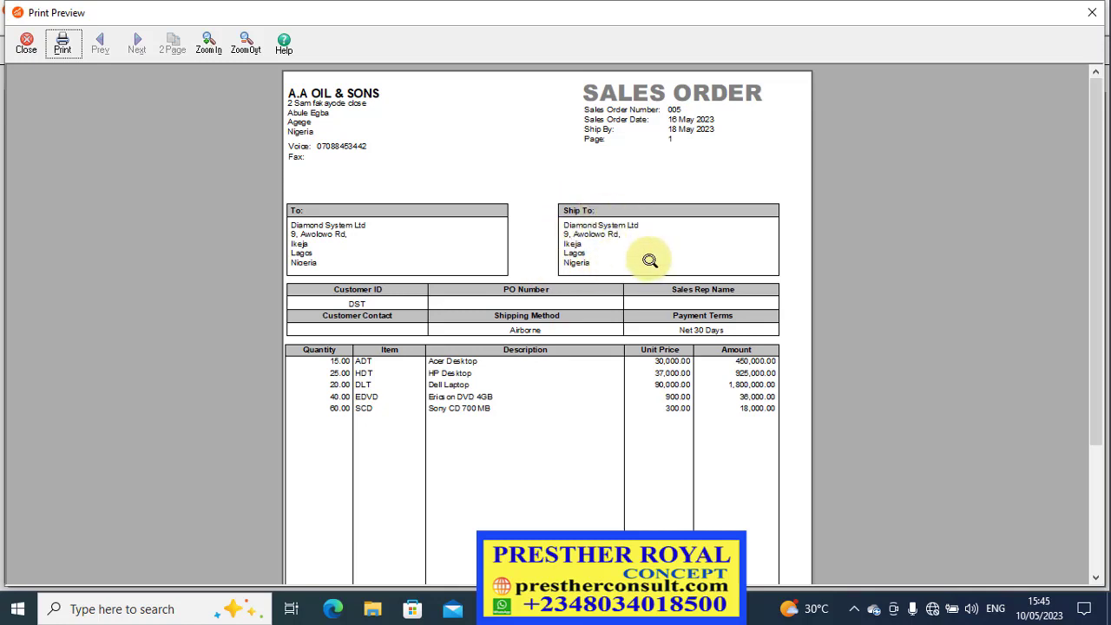
mouse_move(490, 240)
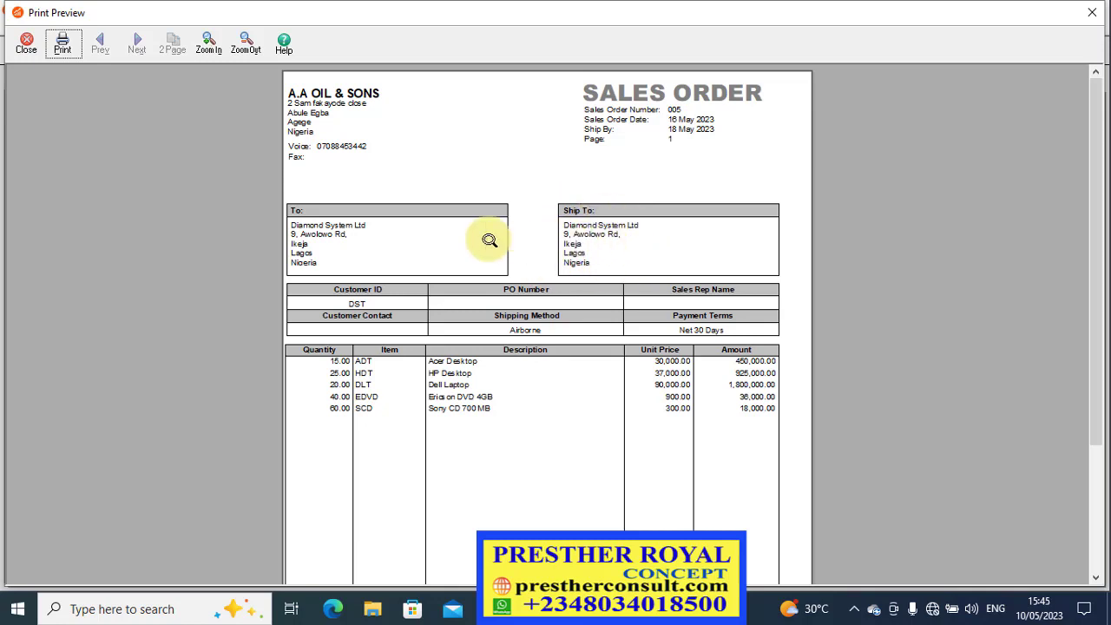
mouse_move(309, 275)
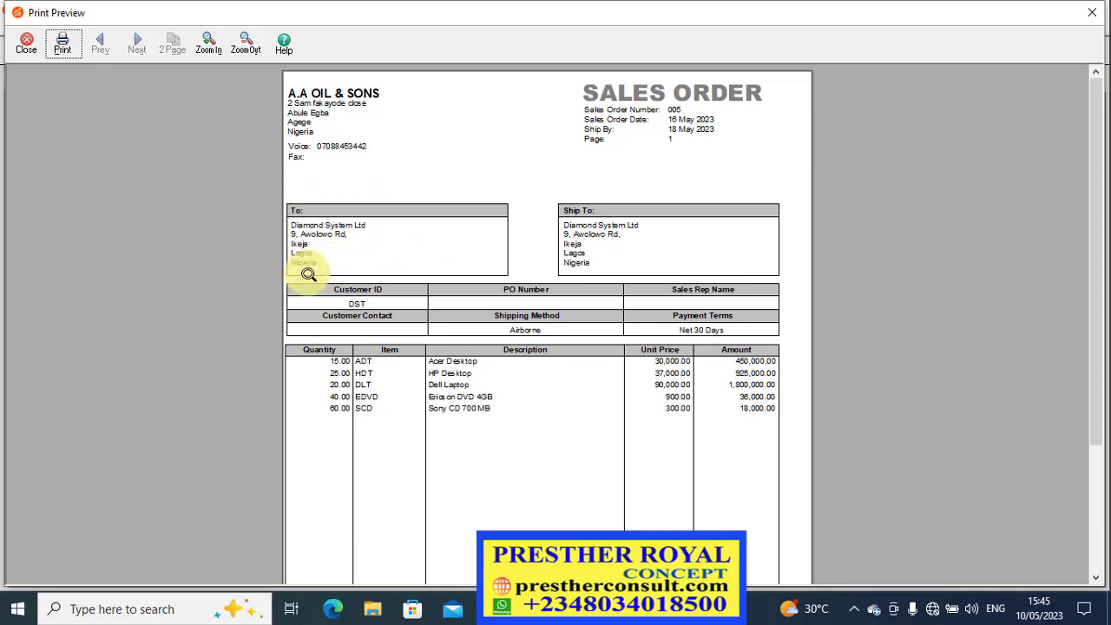
mouse_move(334, 219)
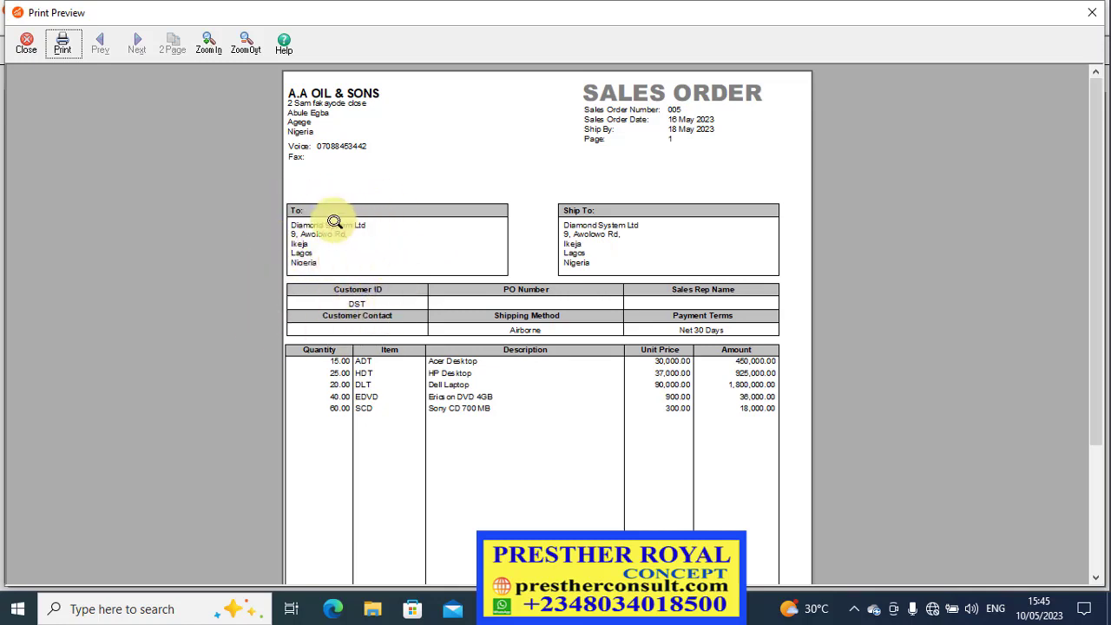
mouse_move(452, 274)
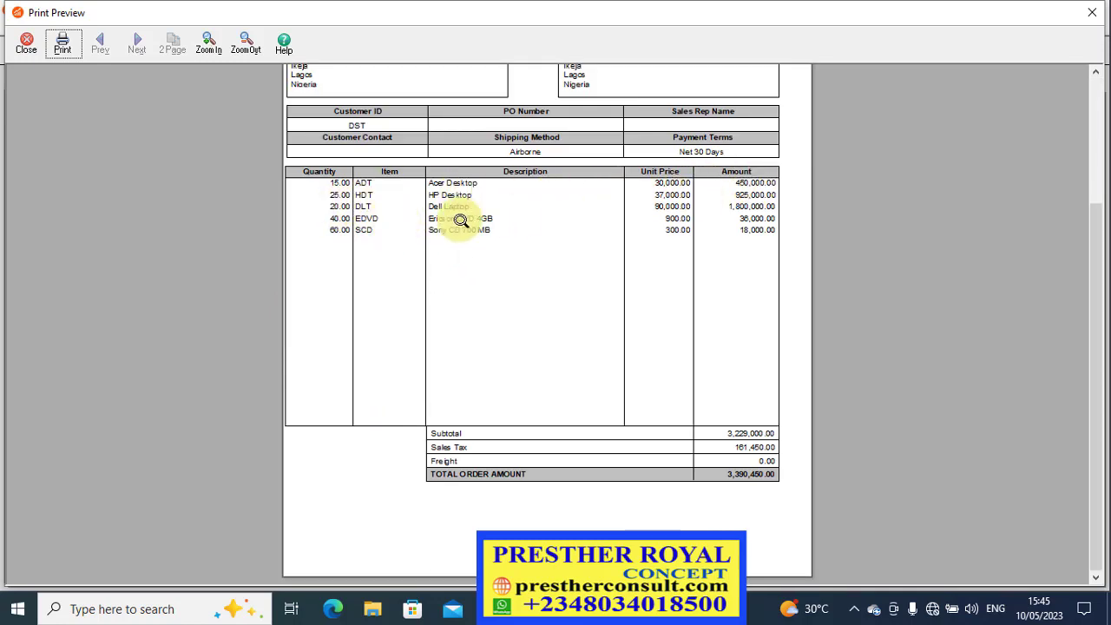
mouse_move(688, 219)
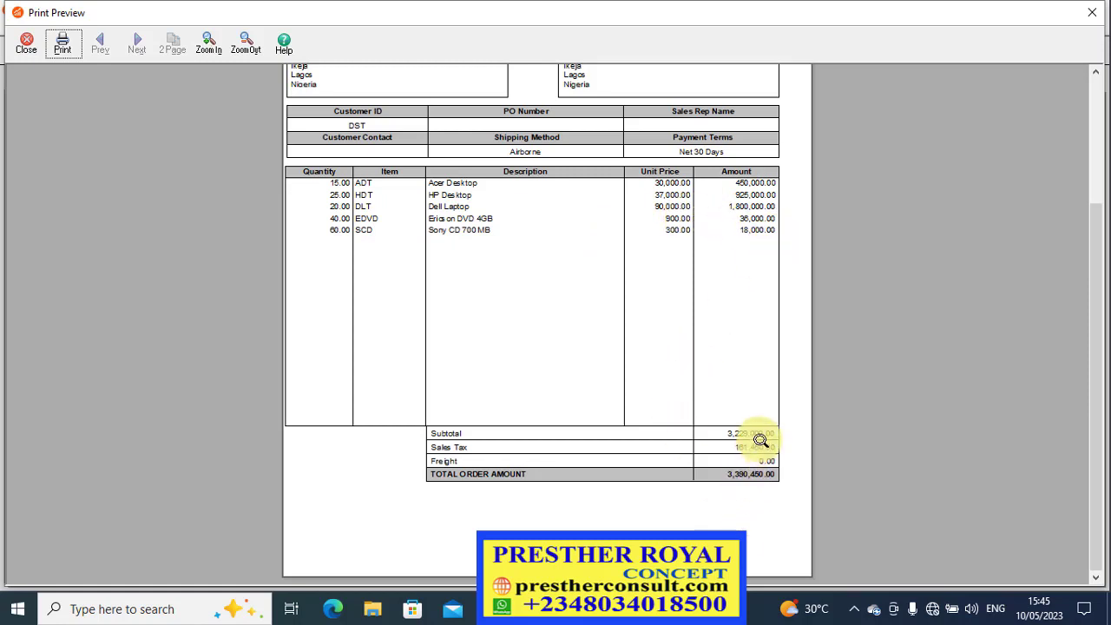
Review the preview totals (tax 161,450.00, total 3,390,450.00) and close the preview
scroll(down, 3)
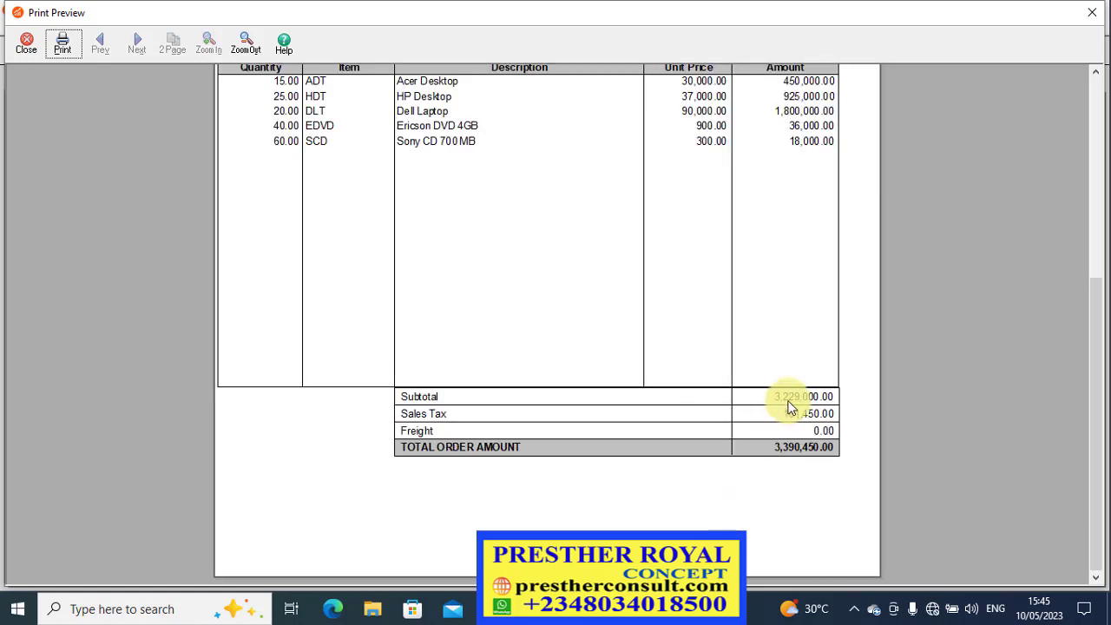
mouse_move(789, 415)
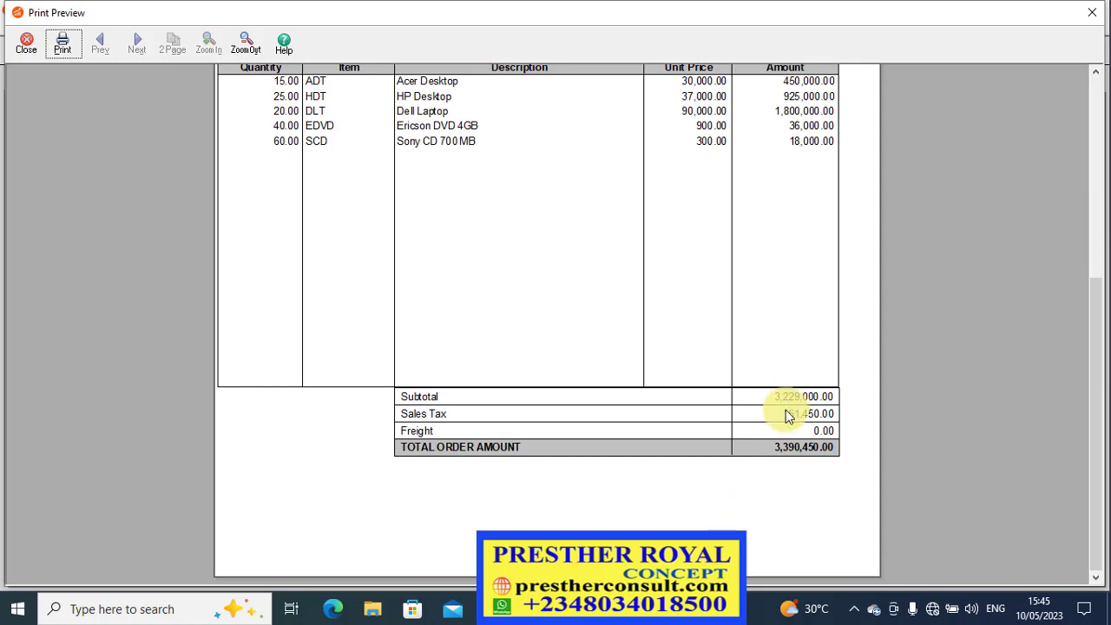
mouse_move(482, 419)
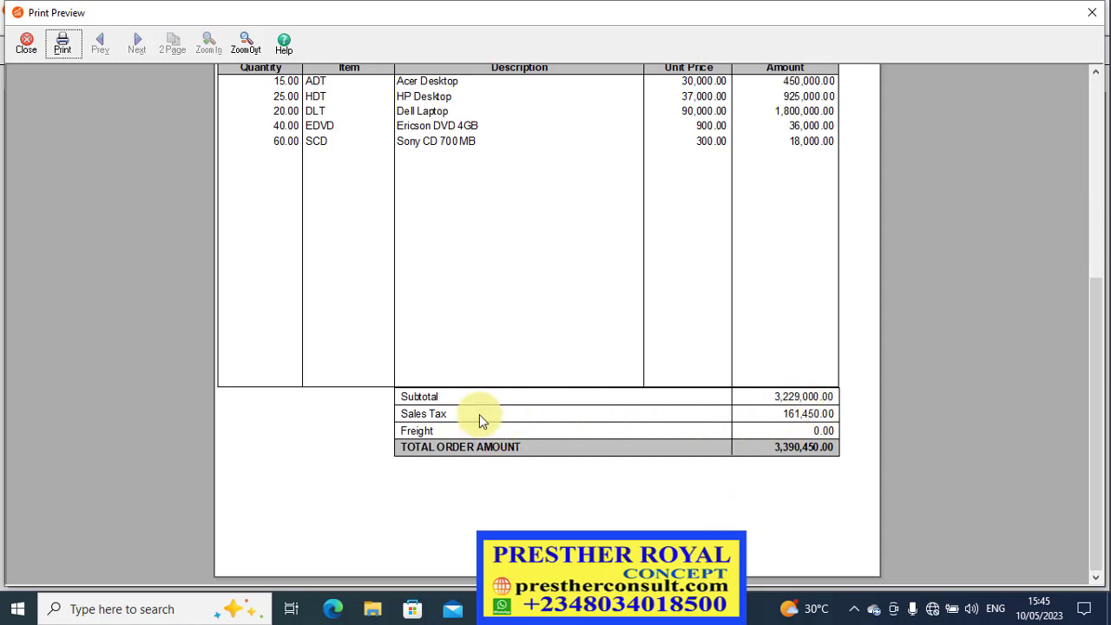
mouse_move(800, 414)
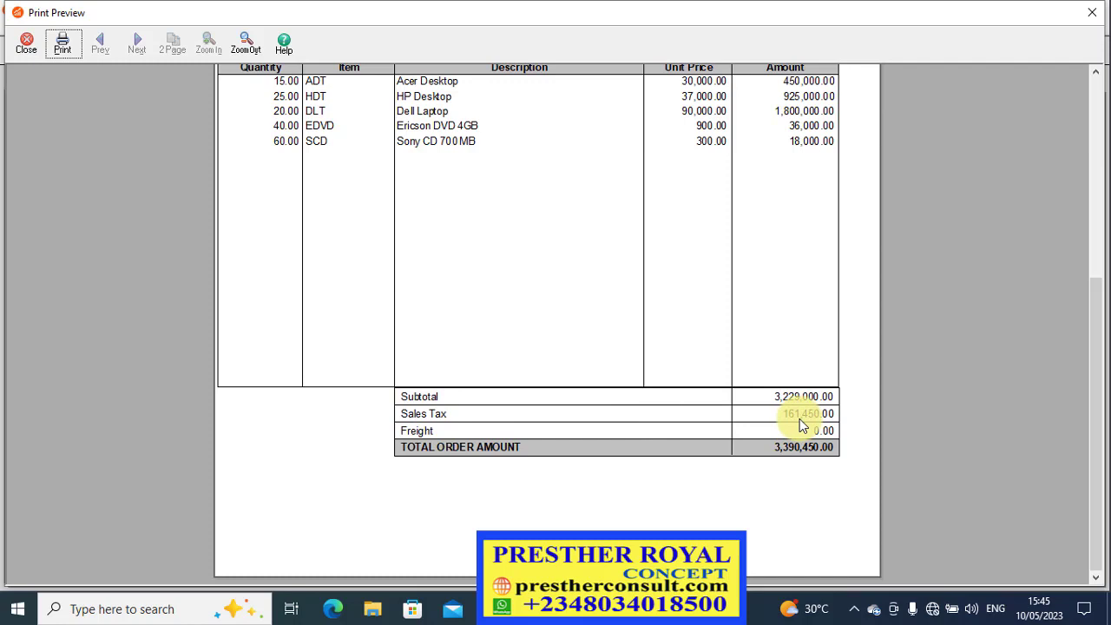
mouse_move(500, 438)
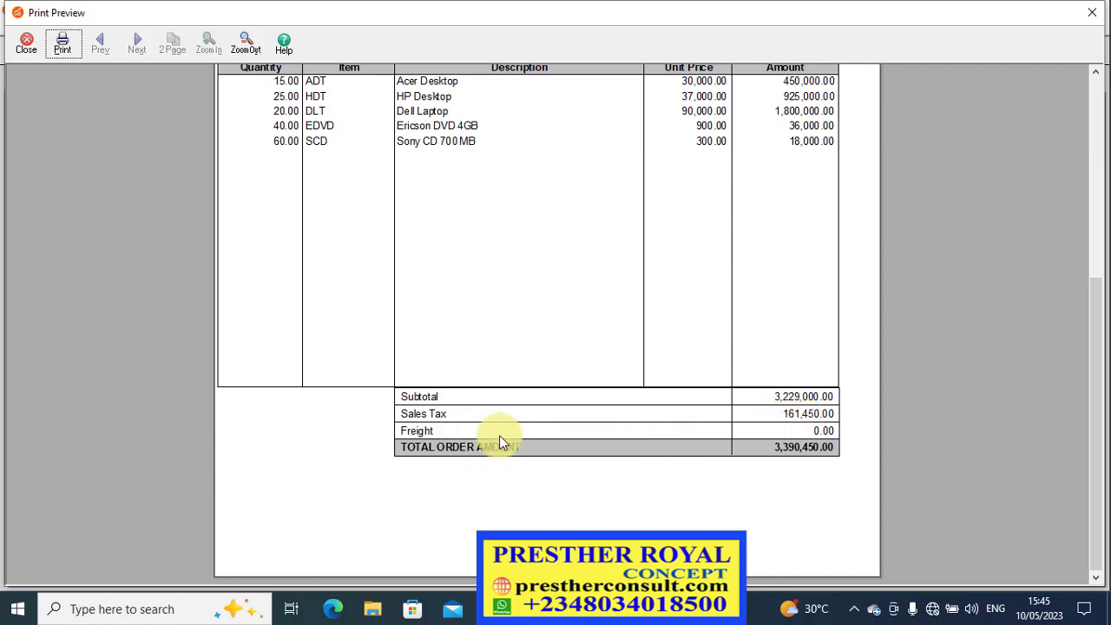
mouse_move(790, 461)
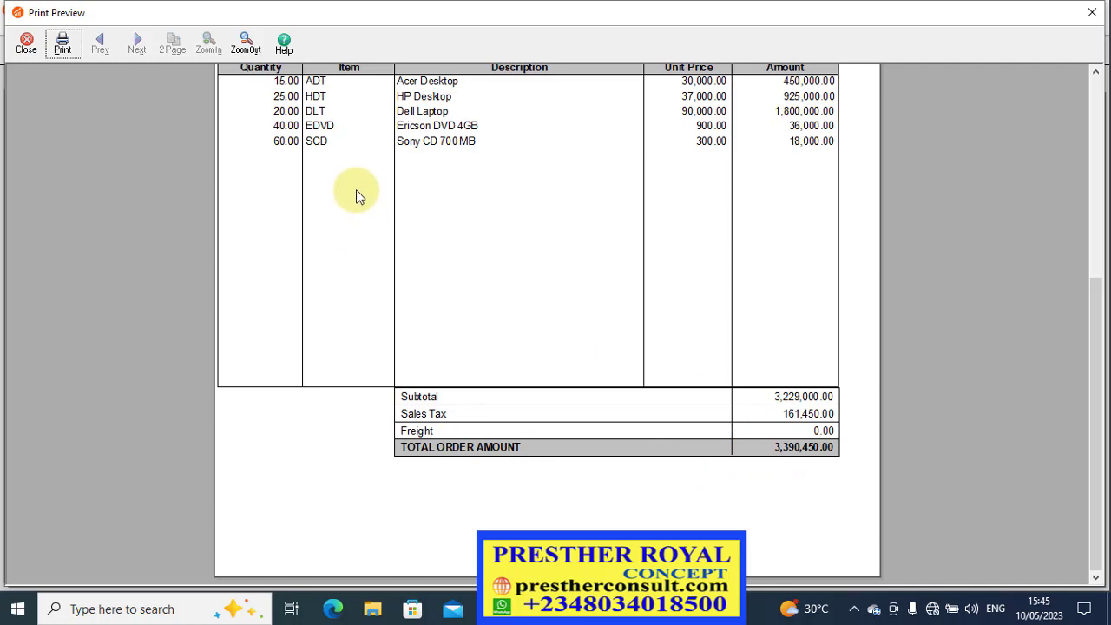
mouse_move(228, 208)
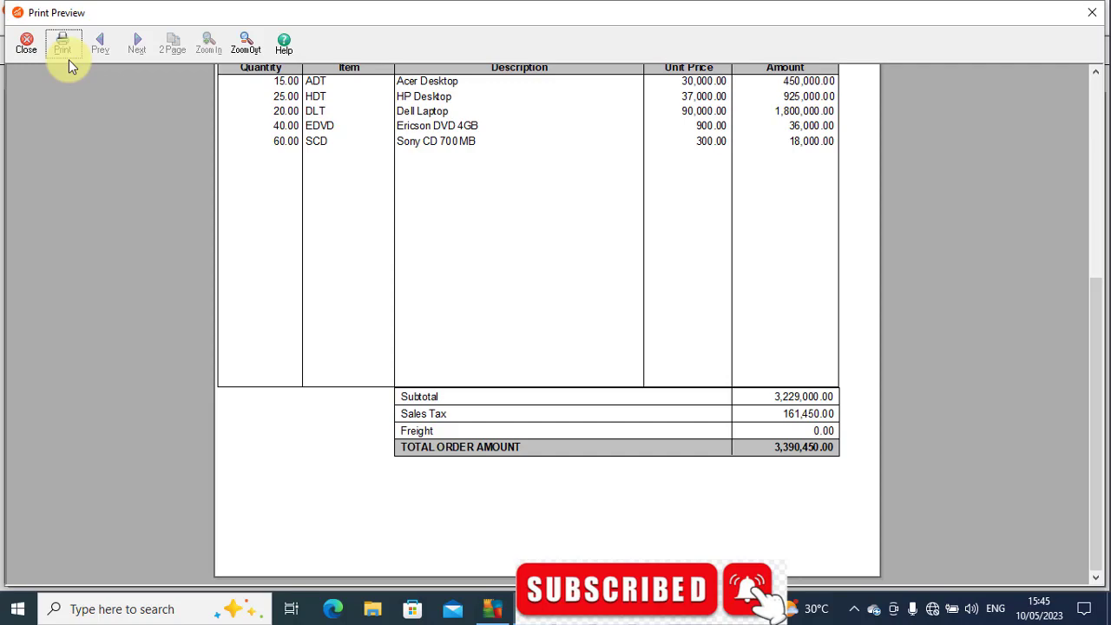
click(26, 43)
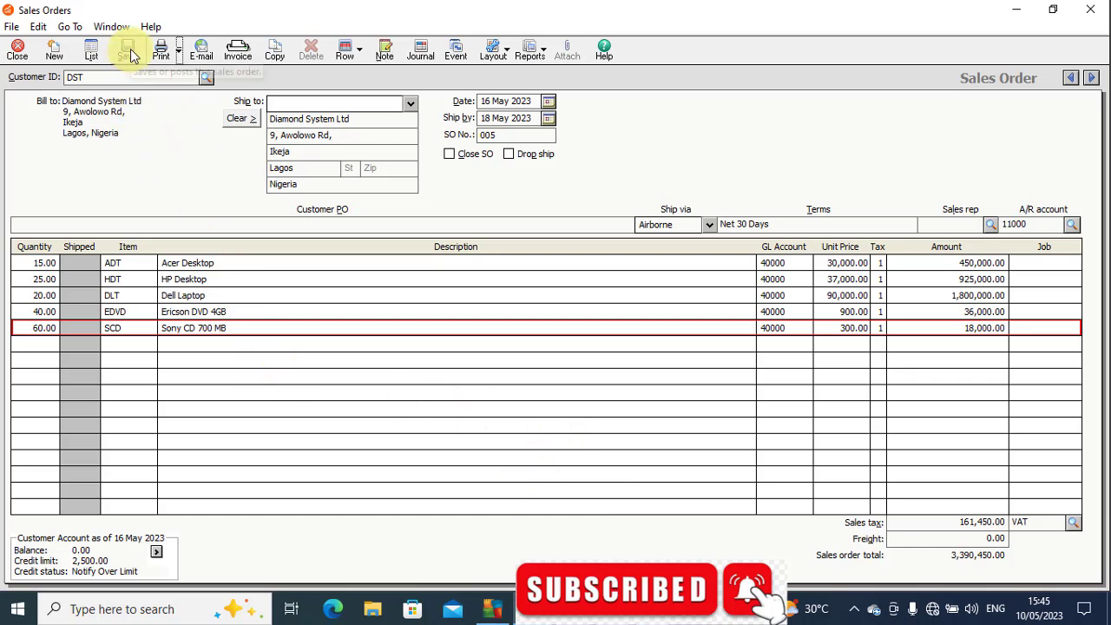
mouse_move(129, 49)
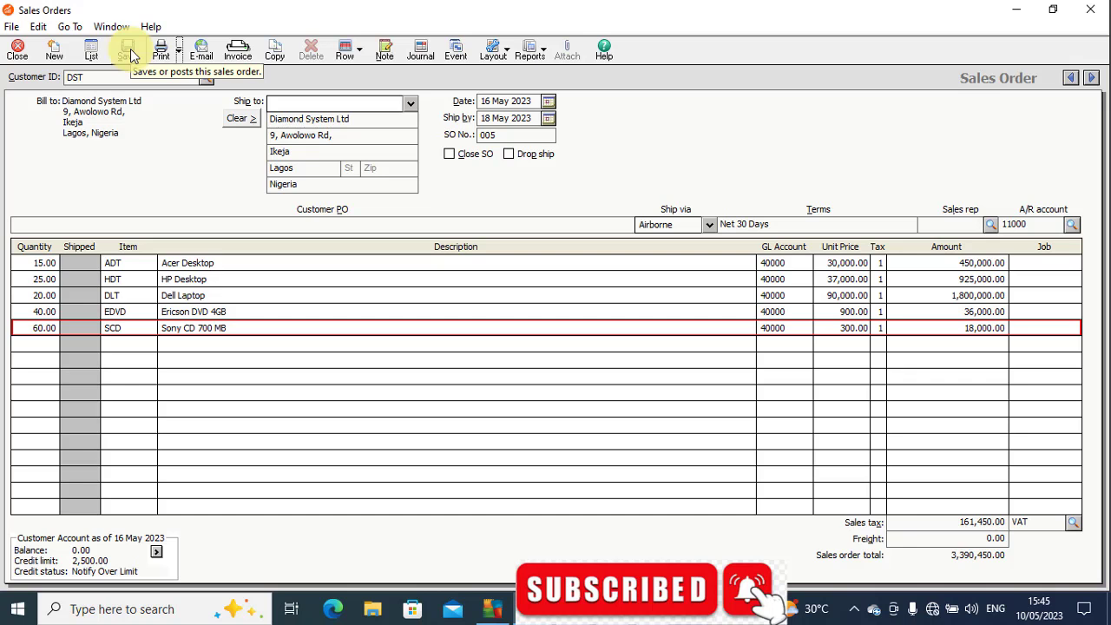
Save sales order 005, leaving a fresh blank order 006
click(128, 48)
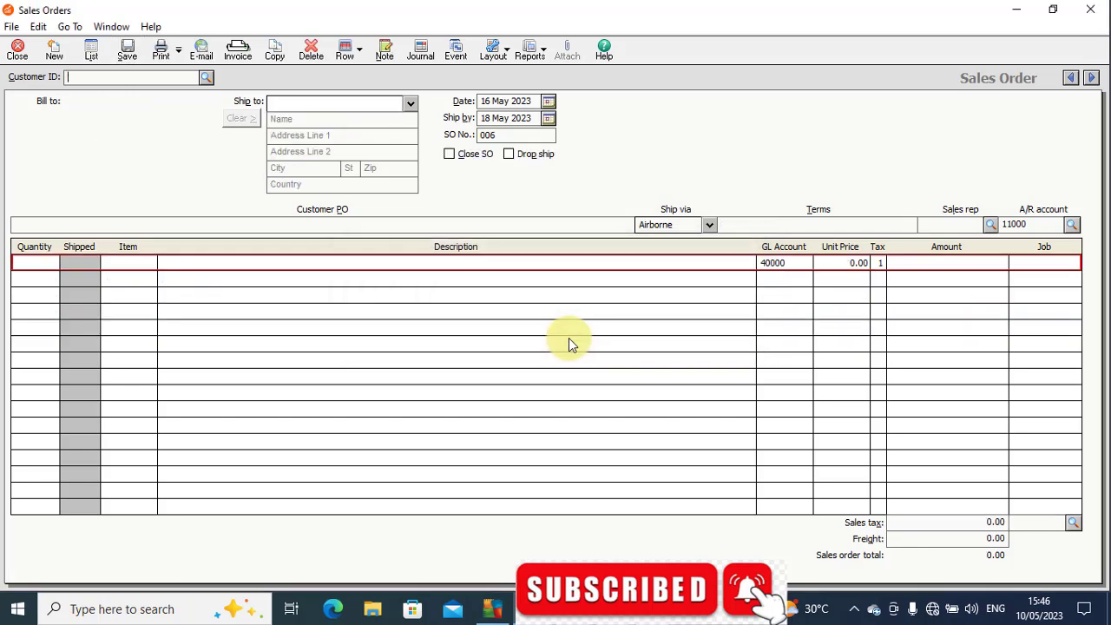
mouse_move(518, 438)
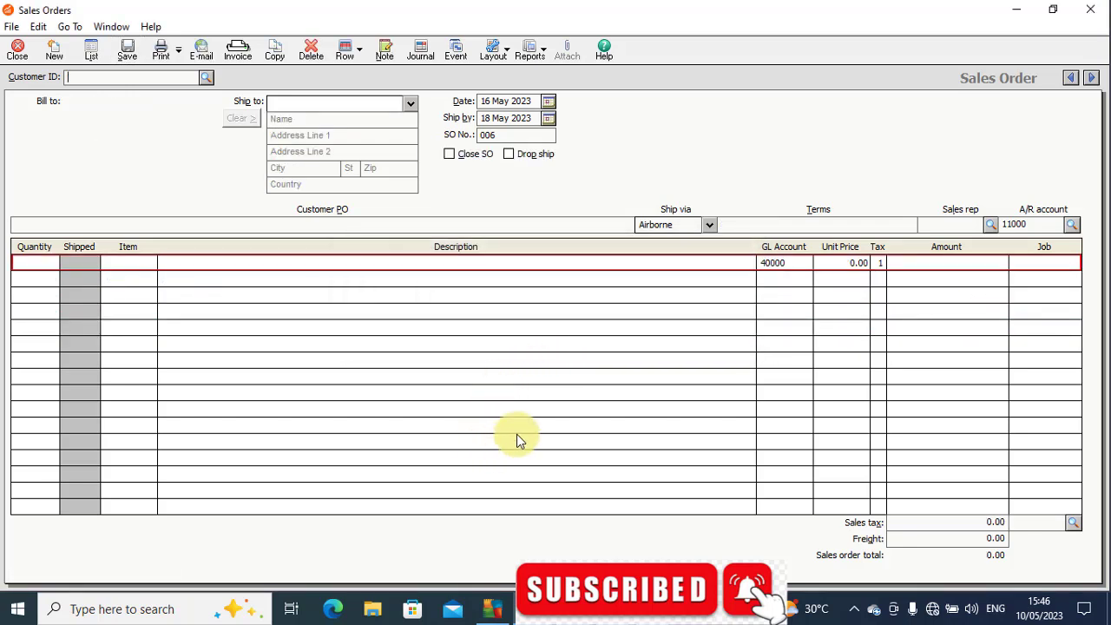
mouse_move(524, 476)
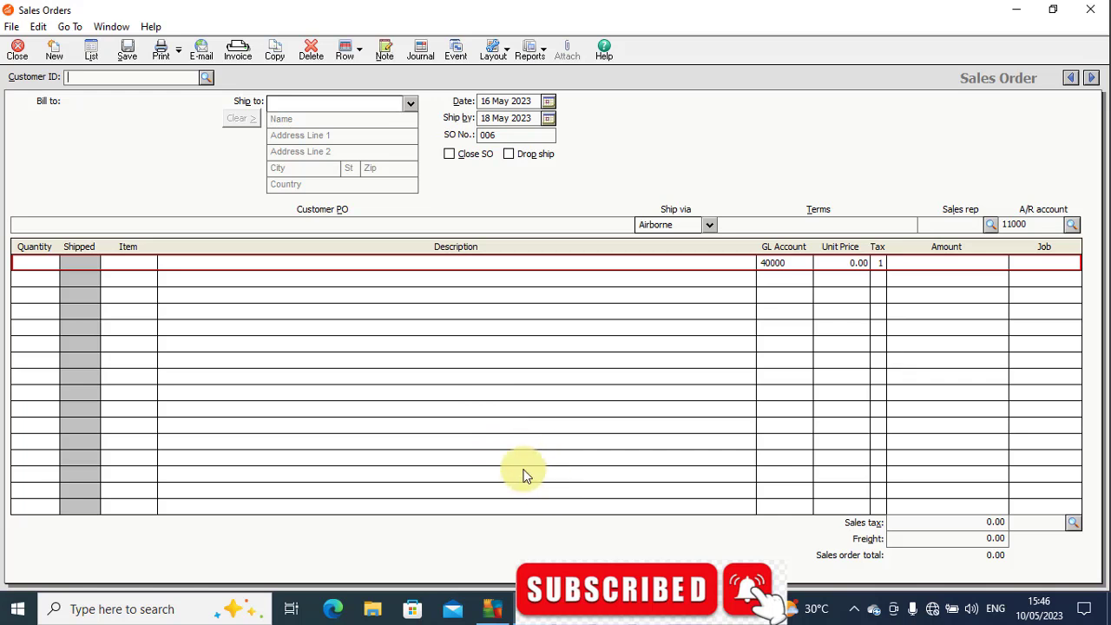
mouse_move(271, 306)
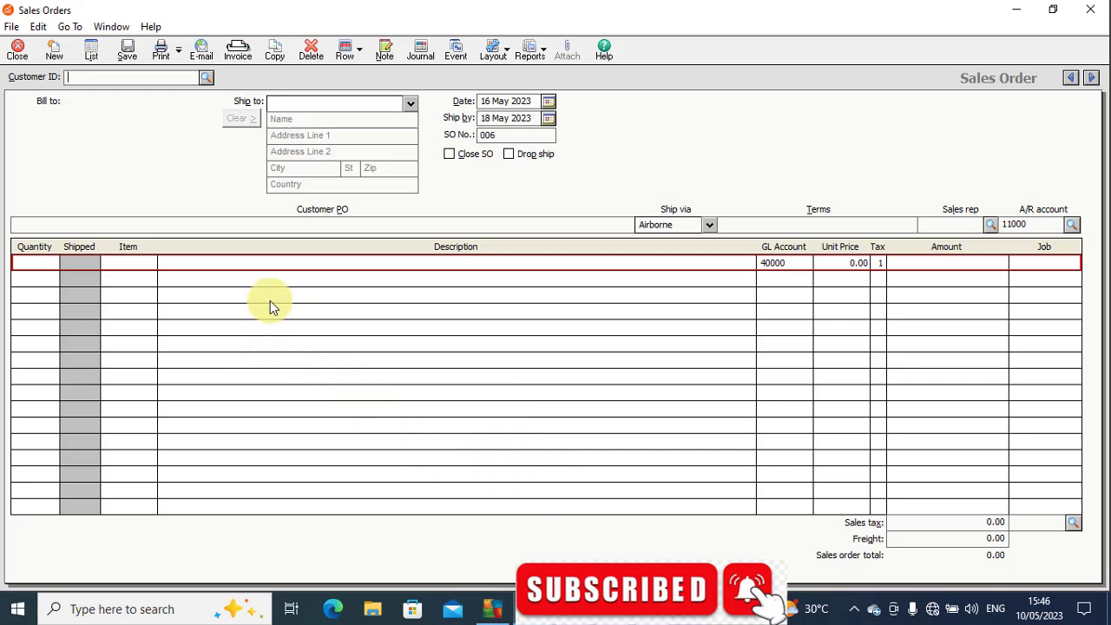
mouse_move(276, 302)
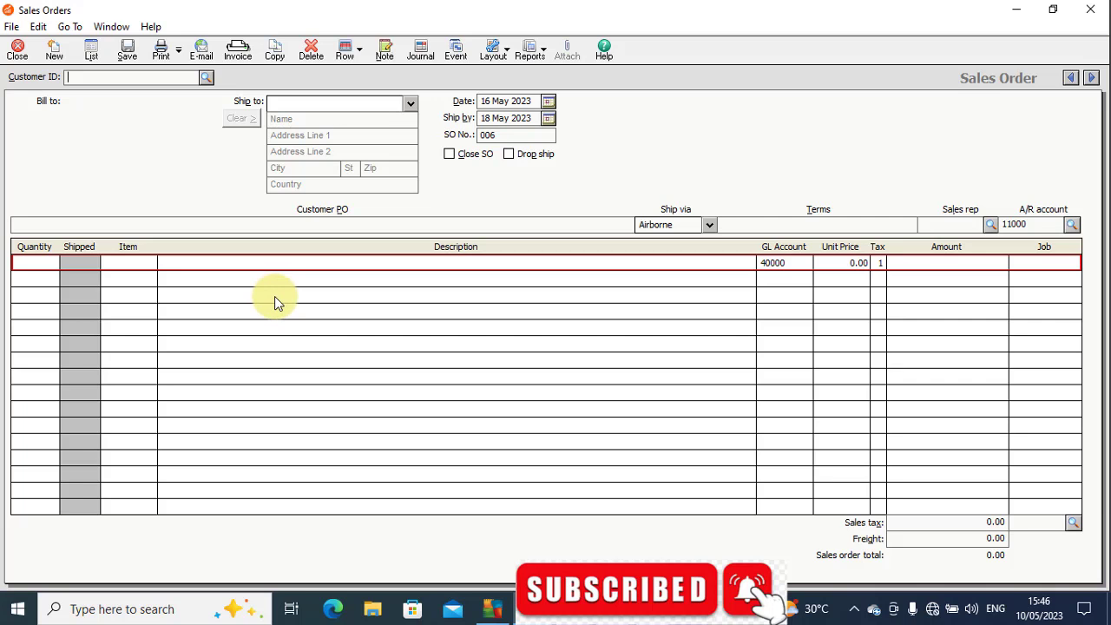
mouse_move(292, 372)
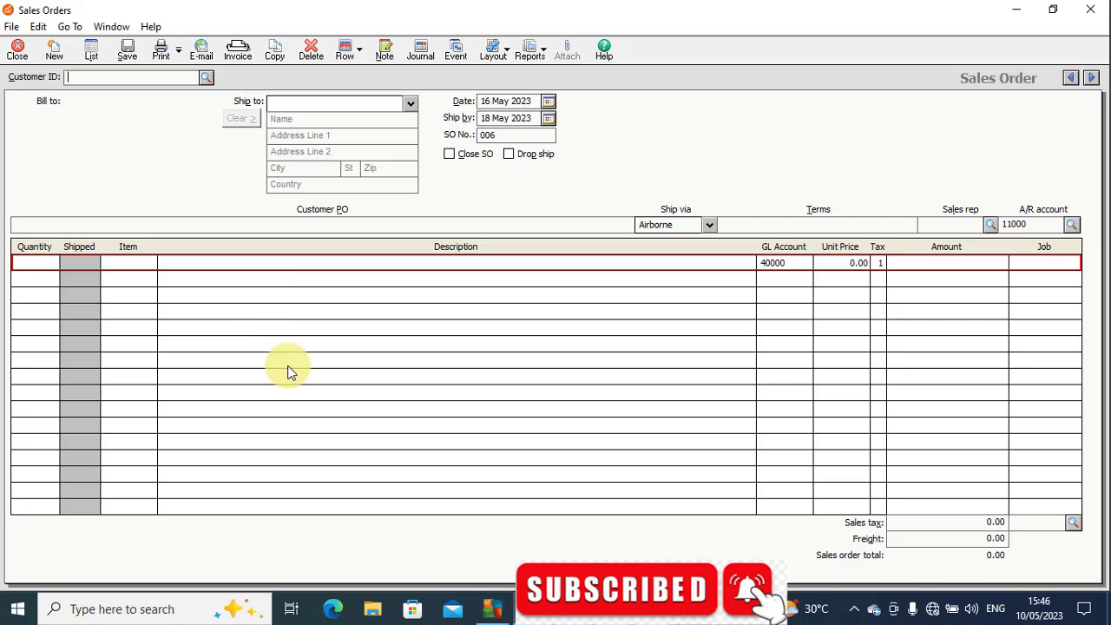
mouse_move(362, 401)
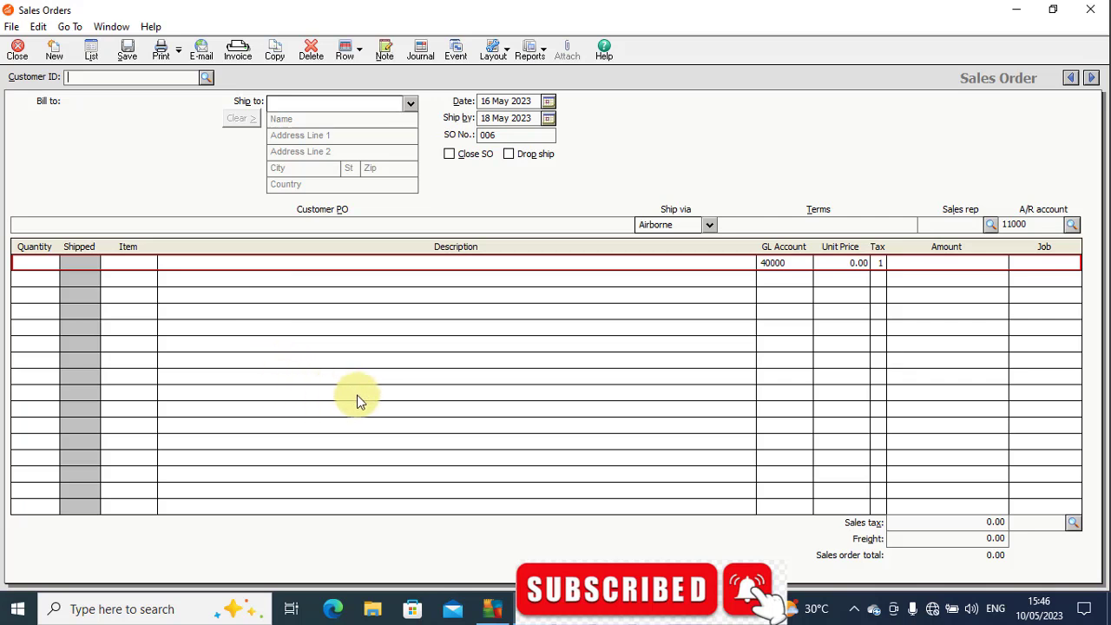
mouse_move(448, 389)
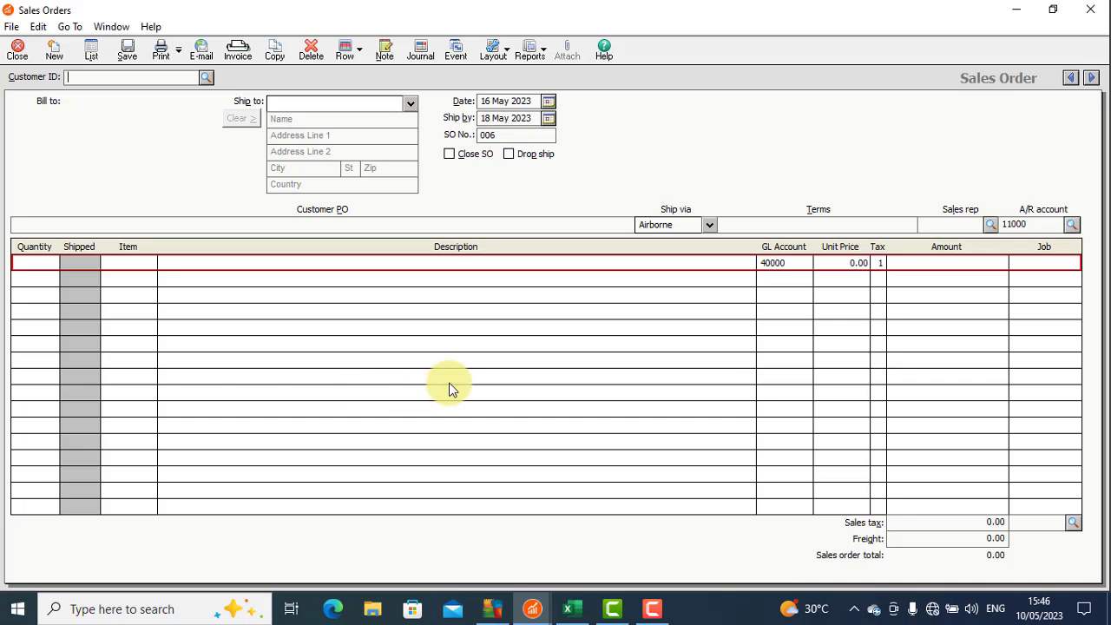
mouse_move(506, 434)
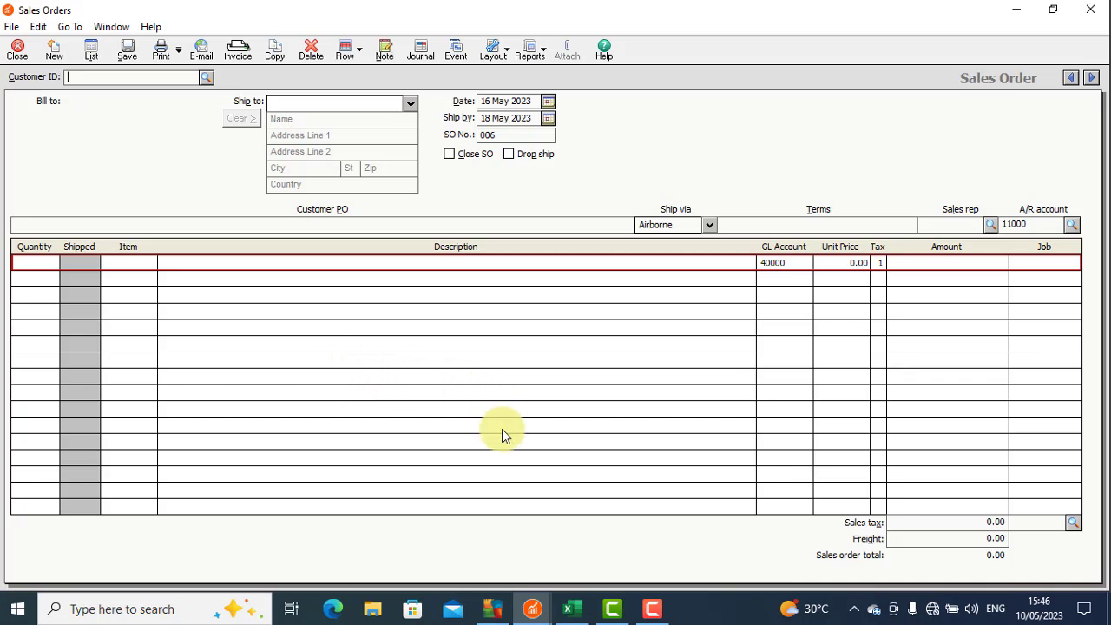